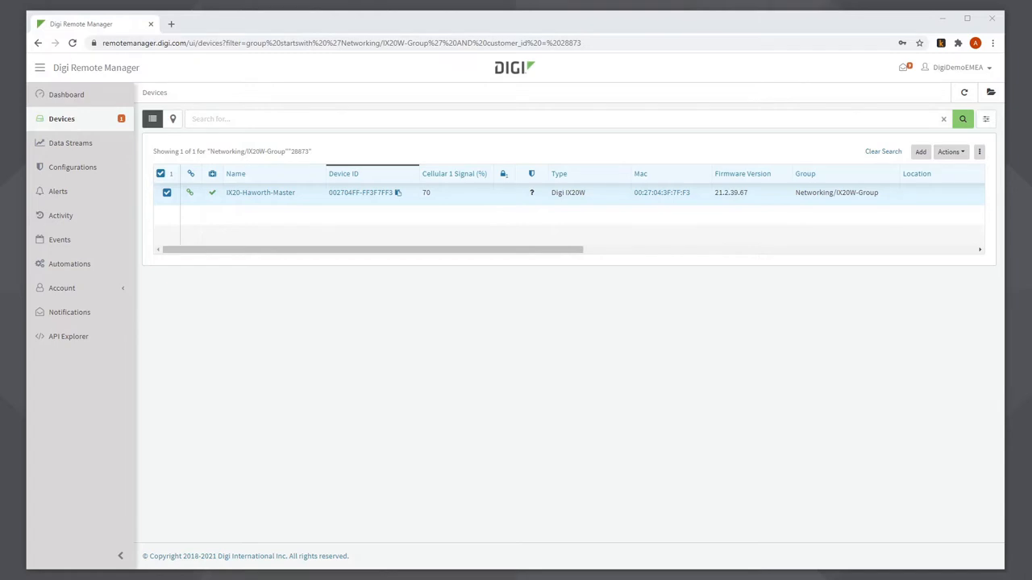
mouse_move(701, 410)
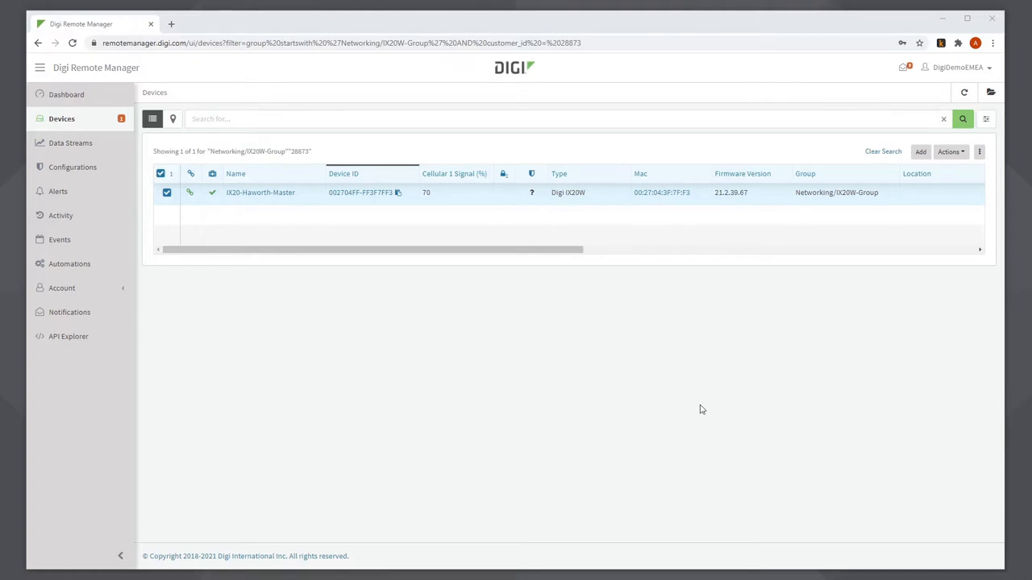
mouse_move(581, 383)
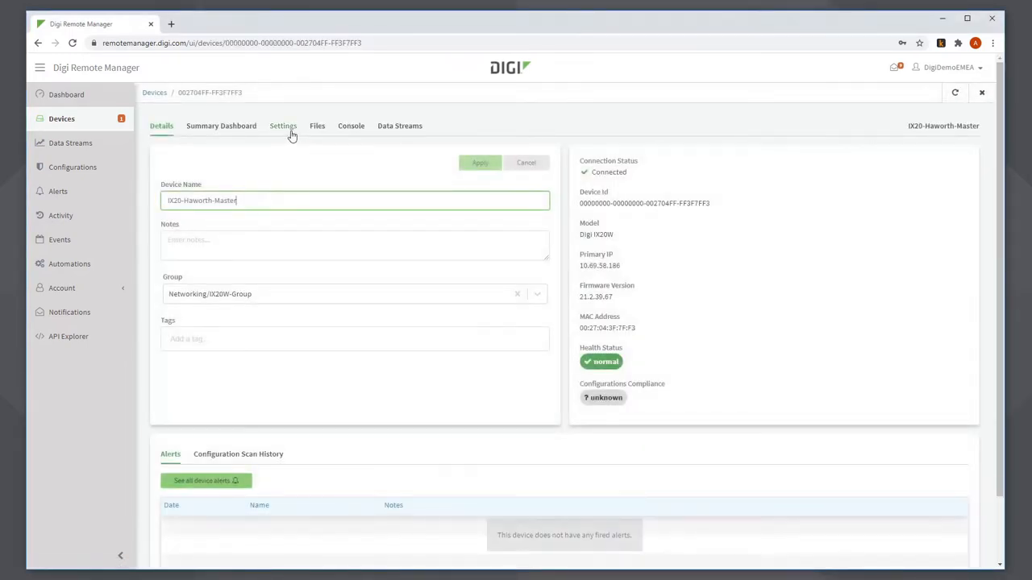
From the device Console, enter the Admin CLI and run 'show ipsec' and 'show config'
click(352, 125)
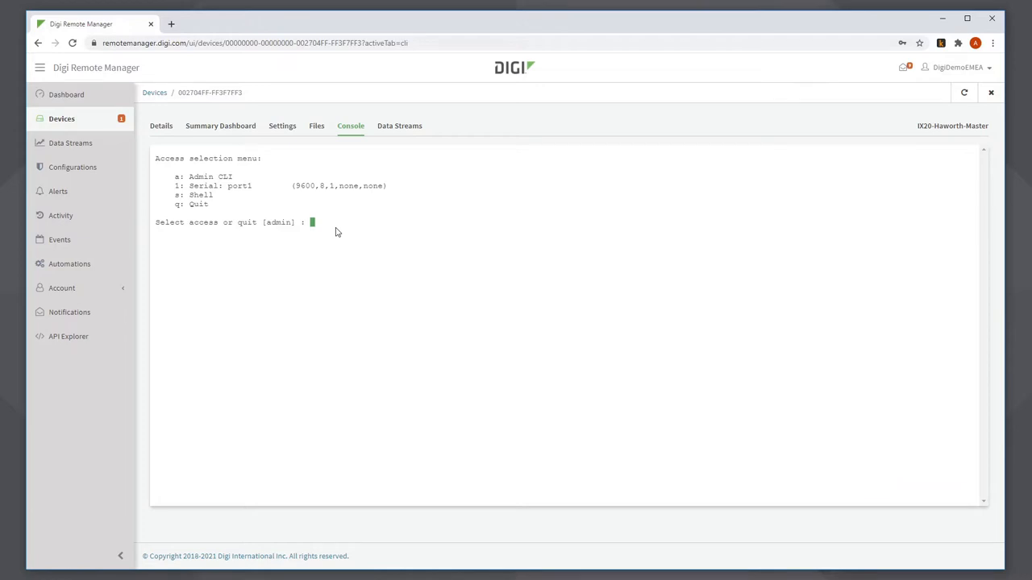
text(a)
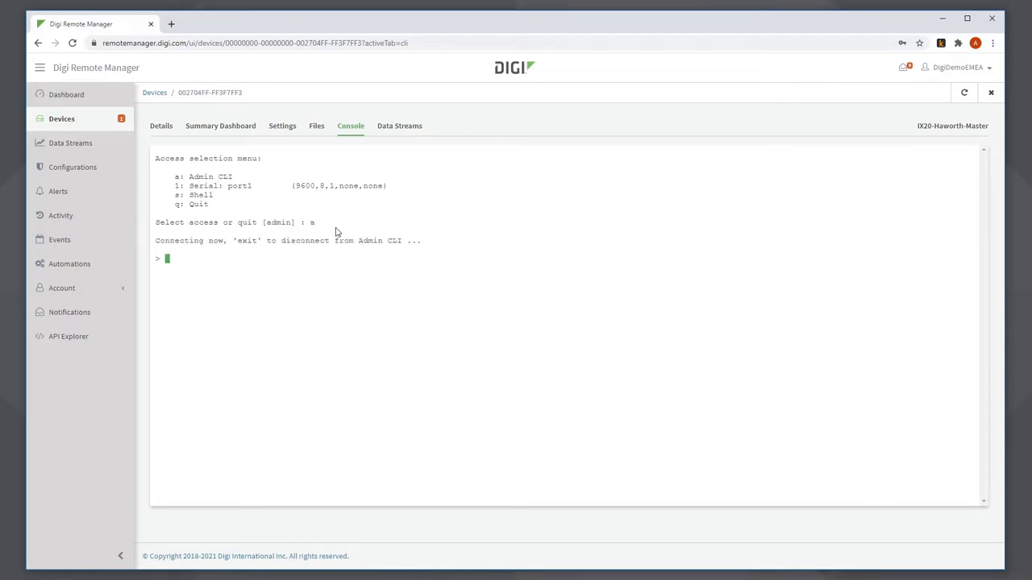
text(show ipsec)
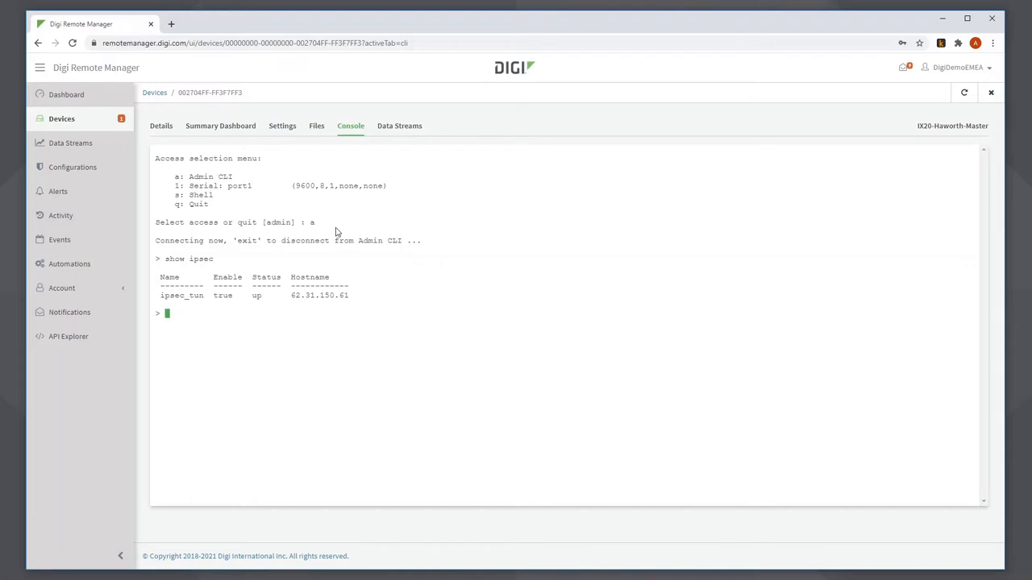
text(show)
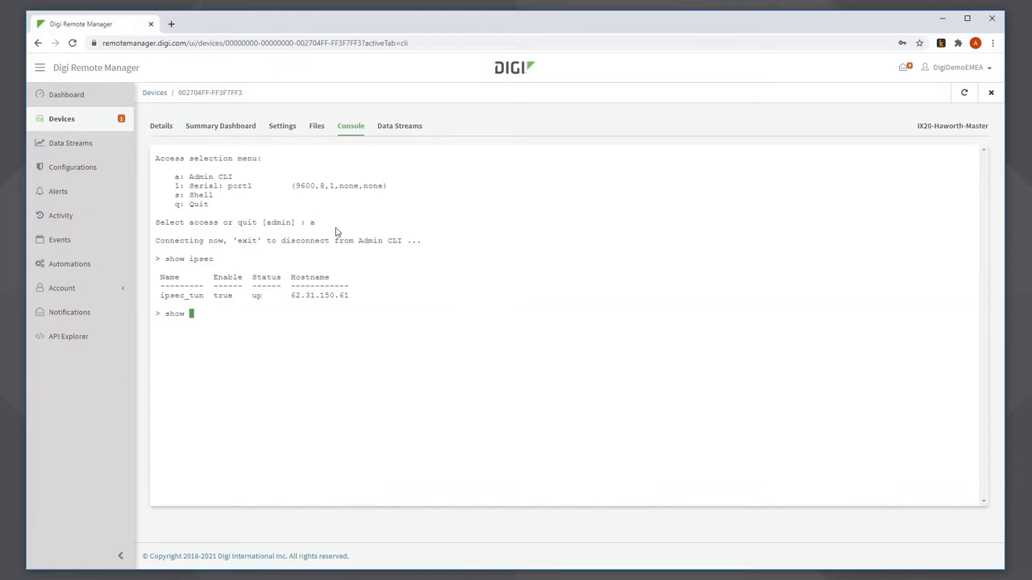
text(show config)
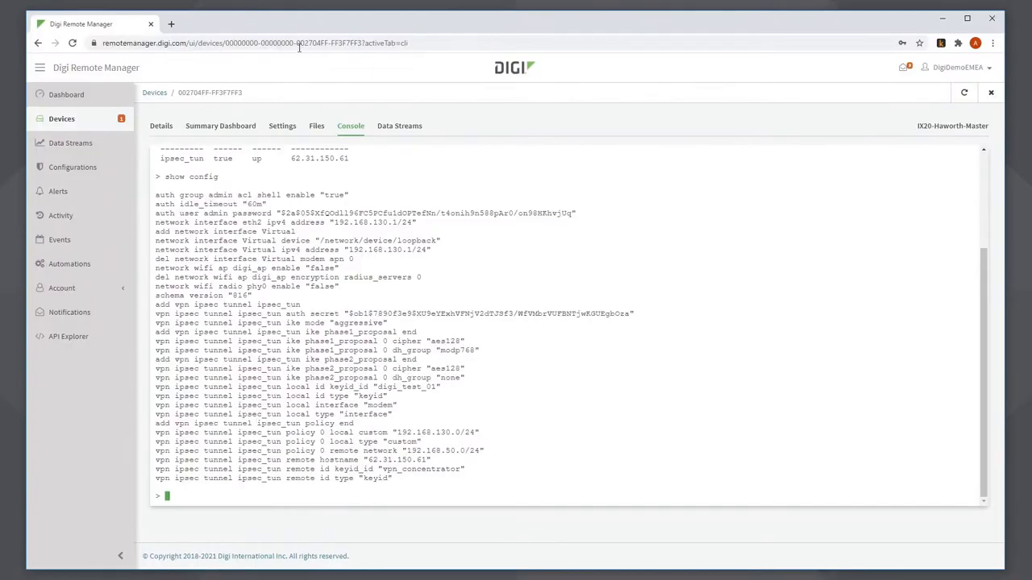
Browse to 192.168.130.1 in a new tab and proceed past the unsafe certificate warning
click(300, 25)
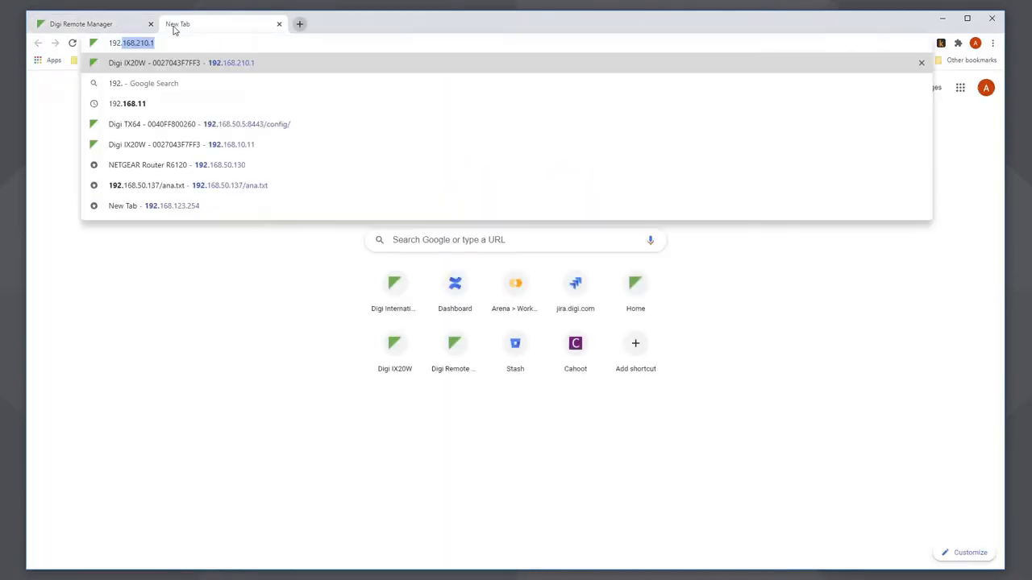
text(192.168.130.1)
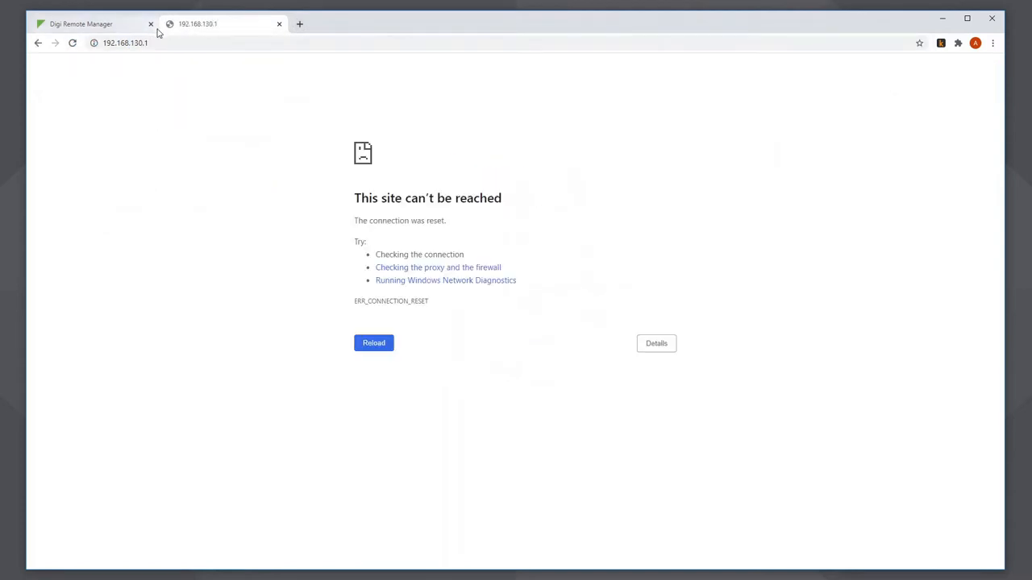
click(374, 342)
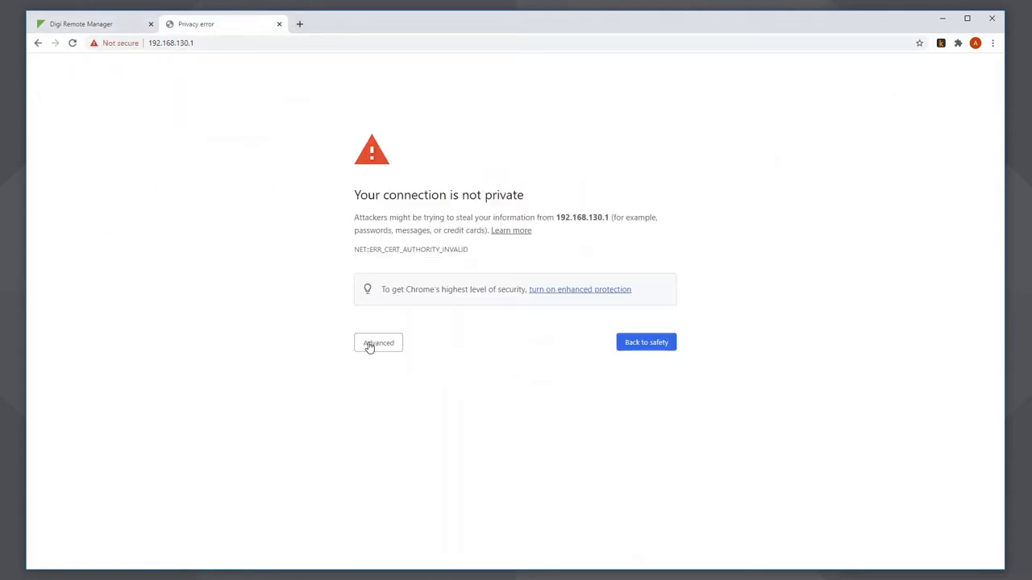
click(377, 342)
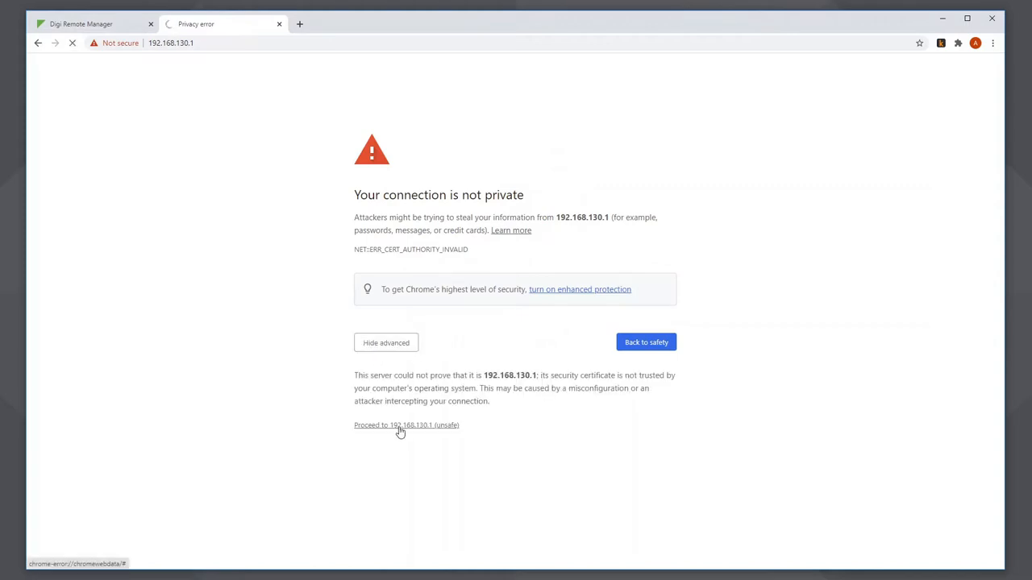
click(407, 426)
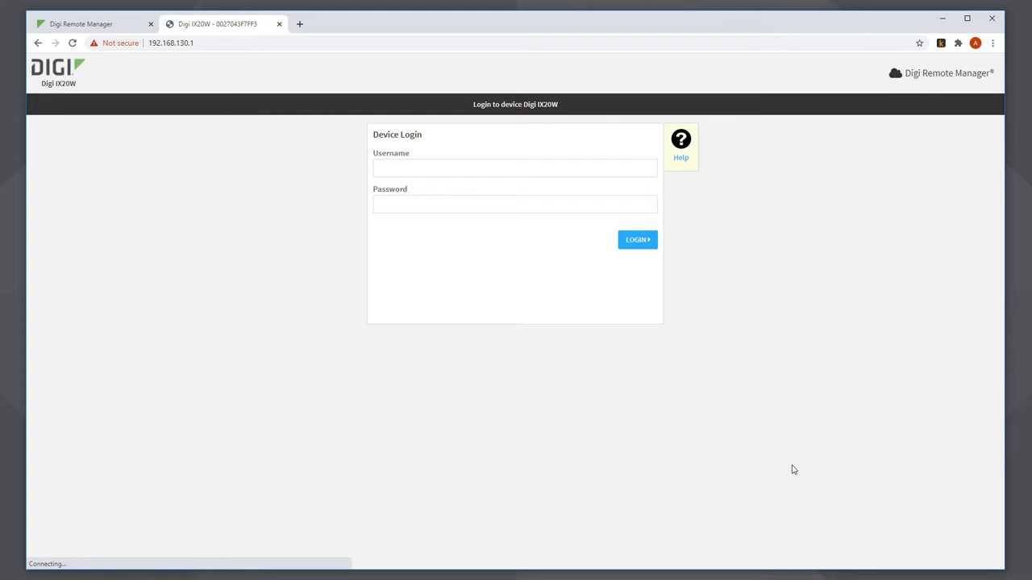
click(80, 24)
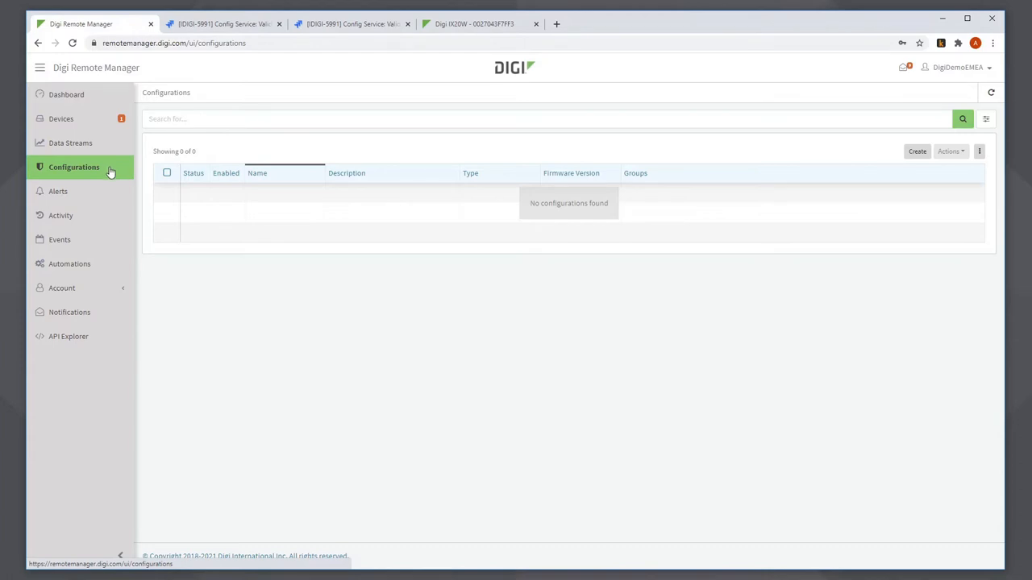
mouse_move(768, 160)
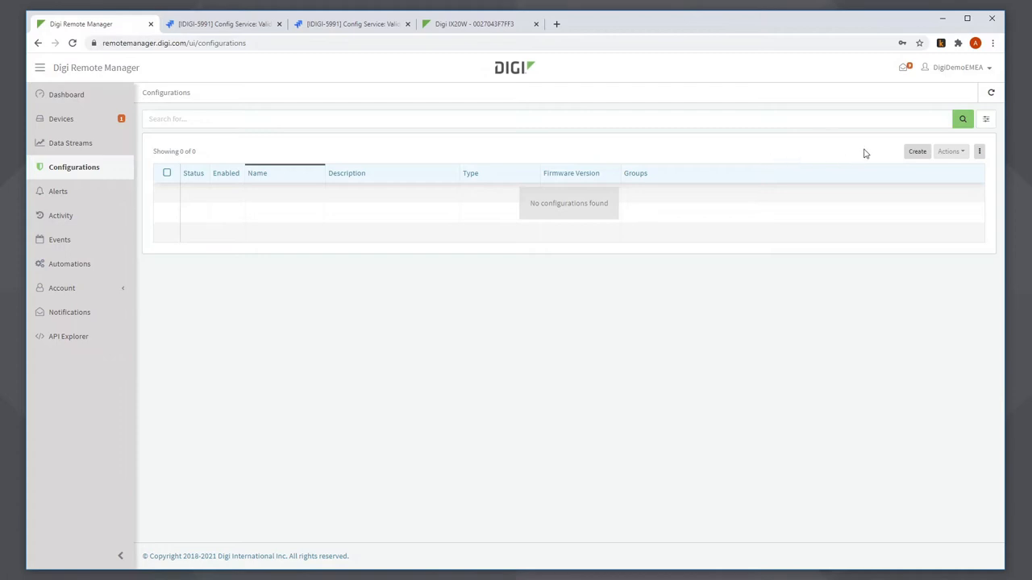
Create 'IX20 Configuration Profile' assigned to the Networking/IX20W-Group device group
click(916, 152)
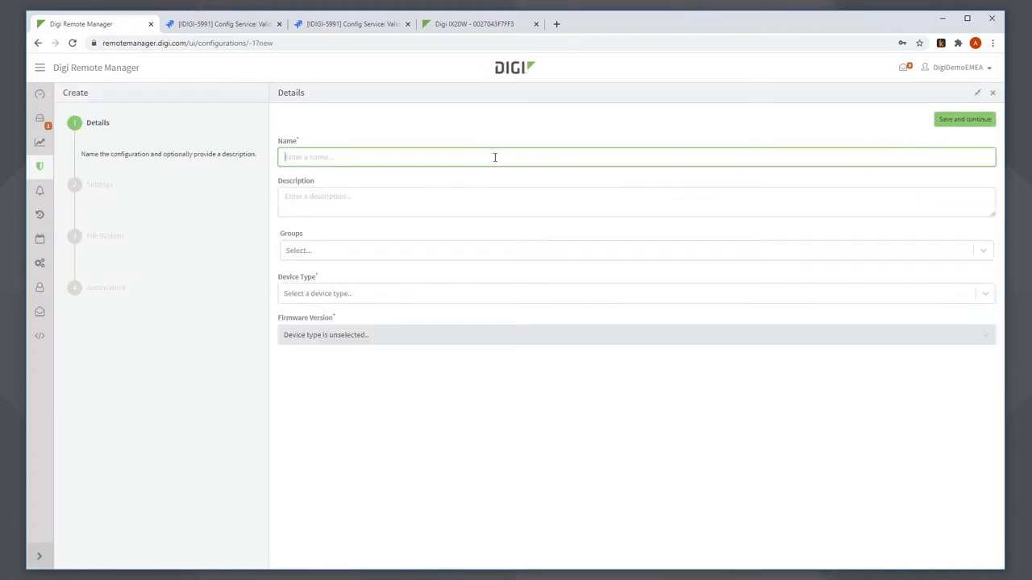
text(IX20 Configuration Profile)
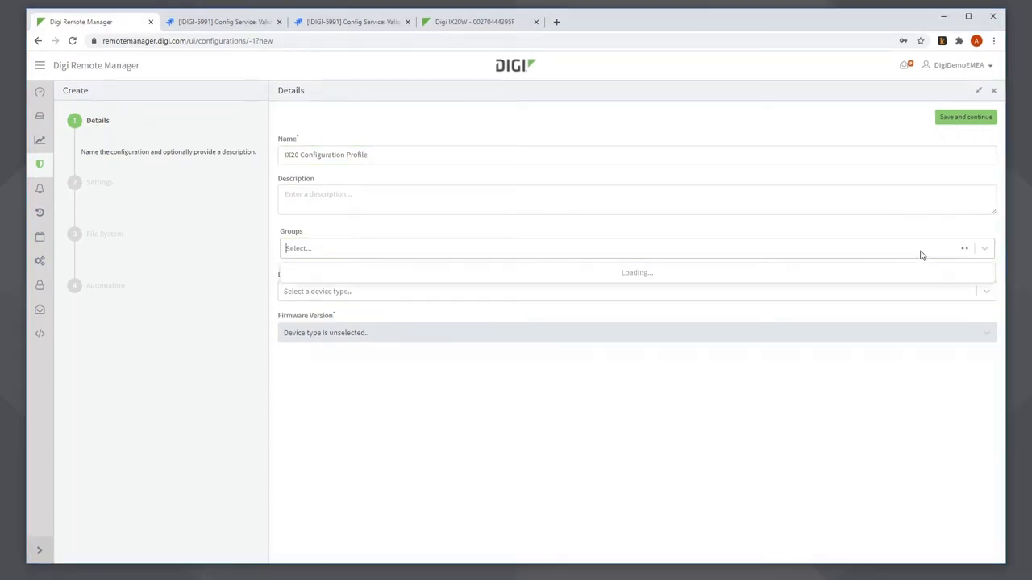
click(629, 248)
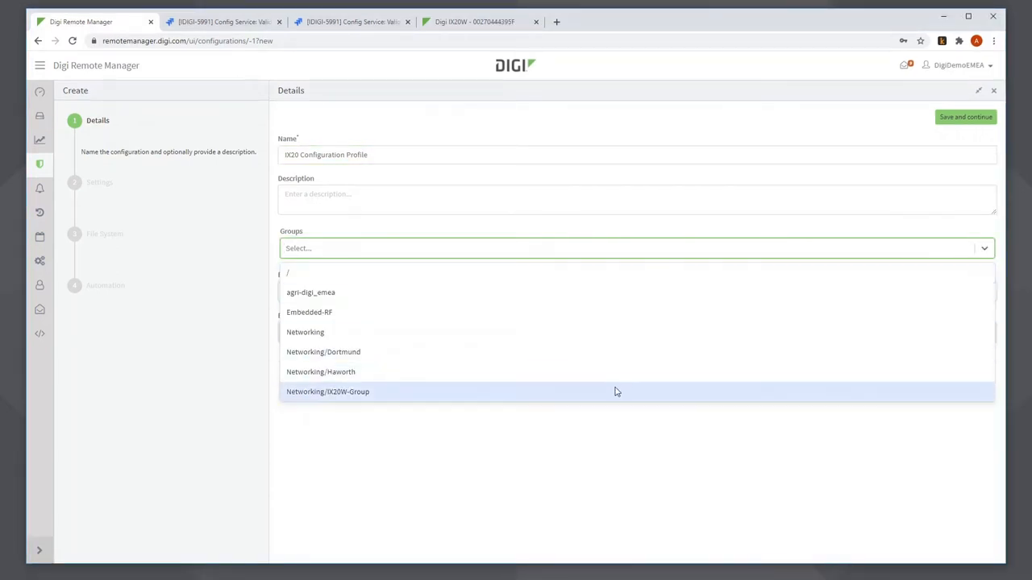
click(328, 392)
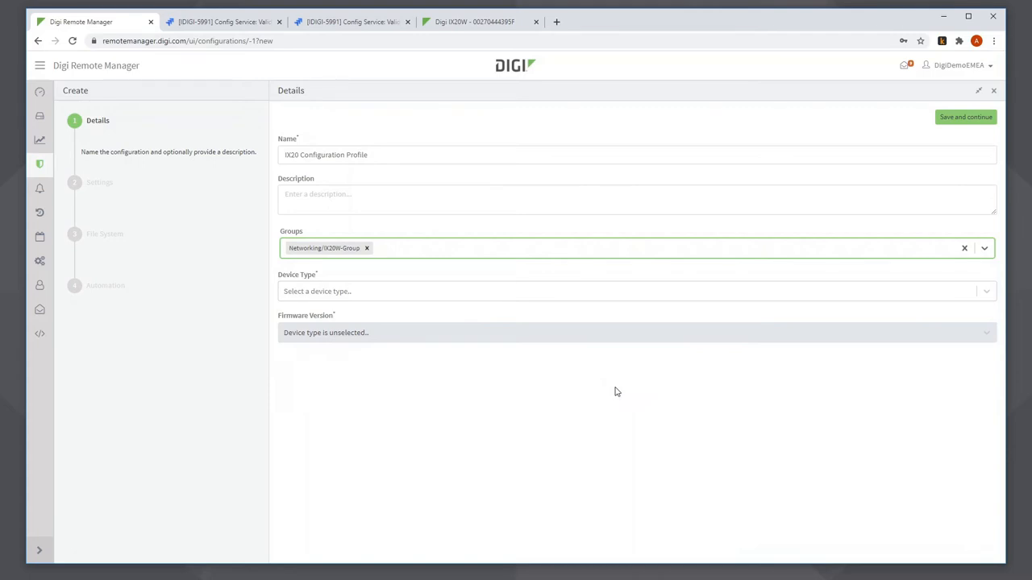
mouse_move(622, 324)
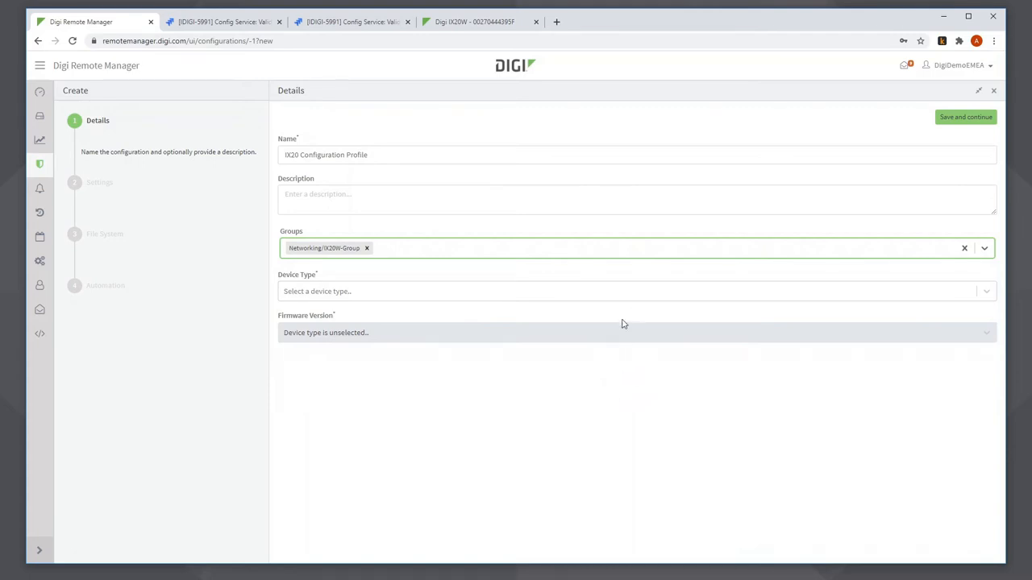
Target Digi IX20W devices and their firmware version, then save and continue to Settings
click(636, 290)
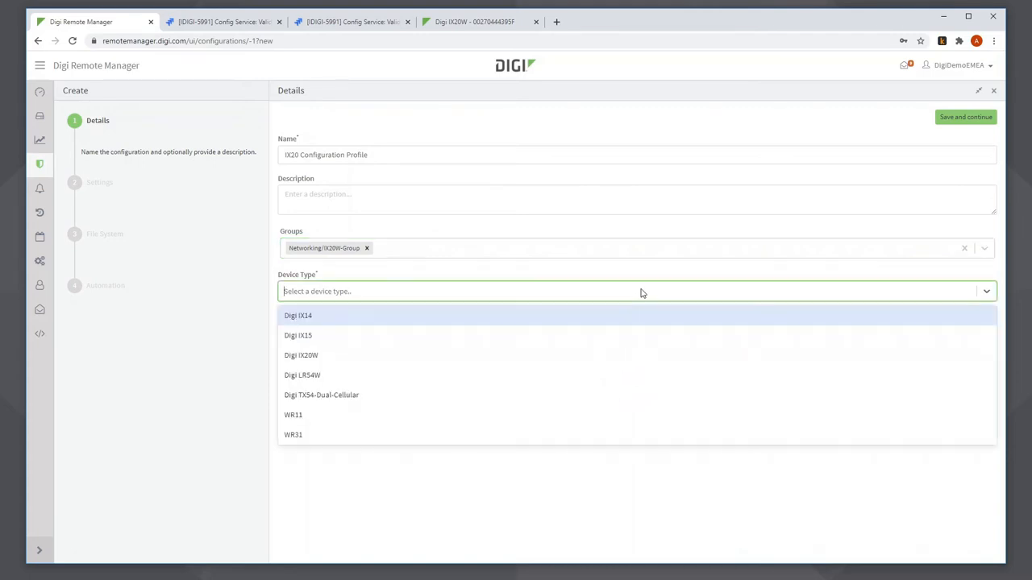
click(299, 355)
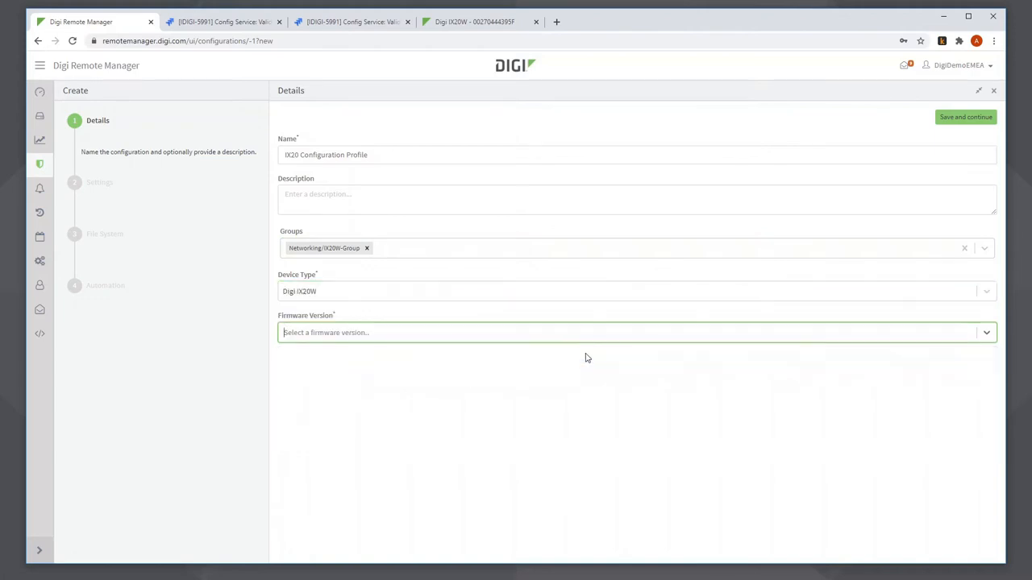
click(636, 332)
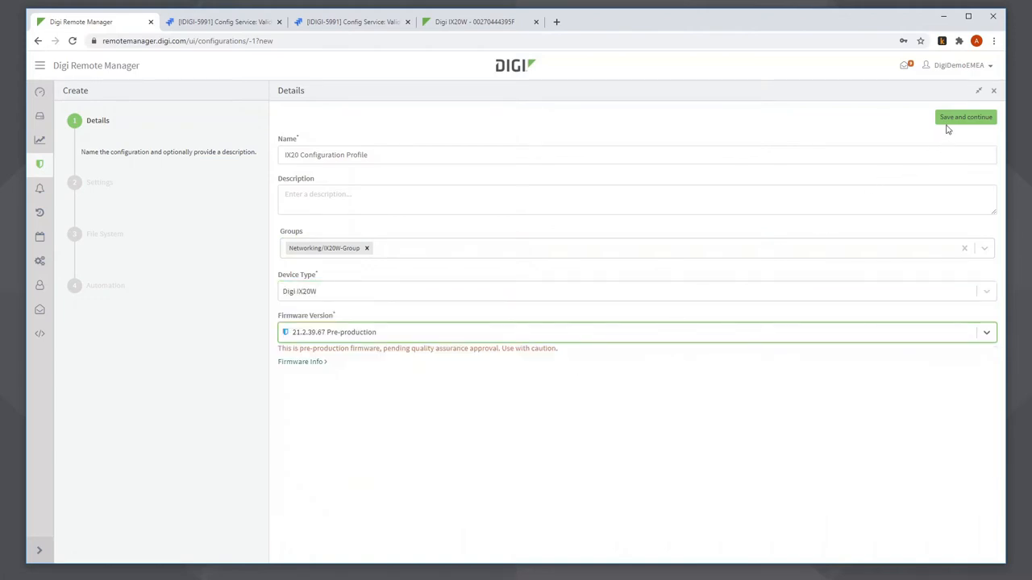
click(964, 116)
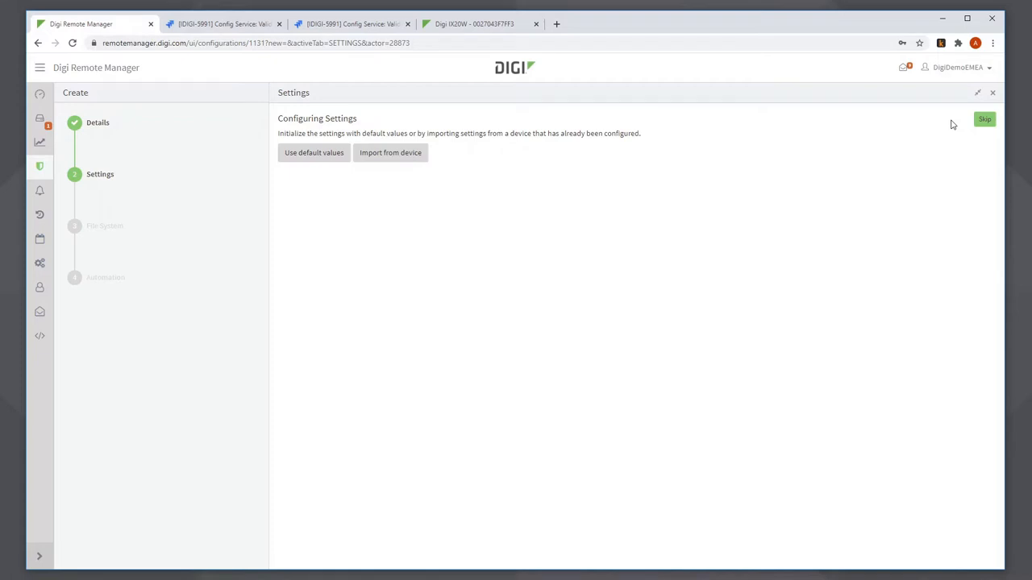
mouse_move(668, 133)
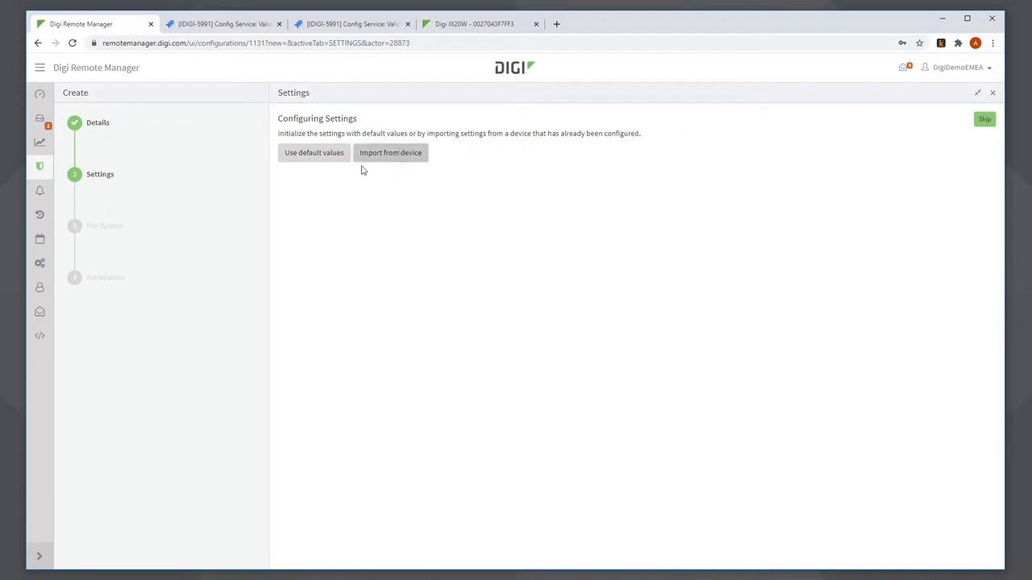
mouse_move(313, 152)
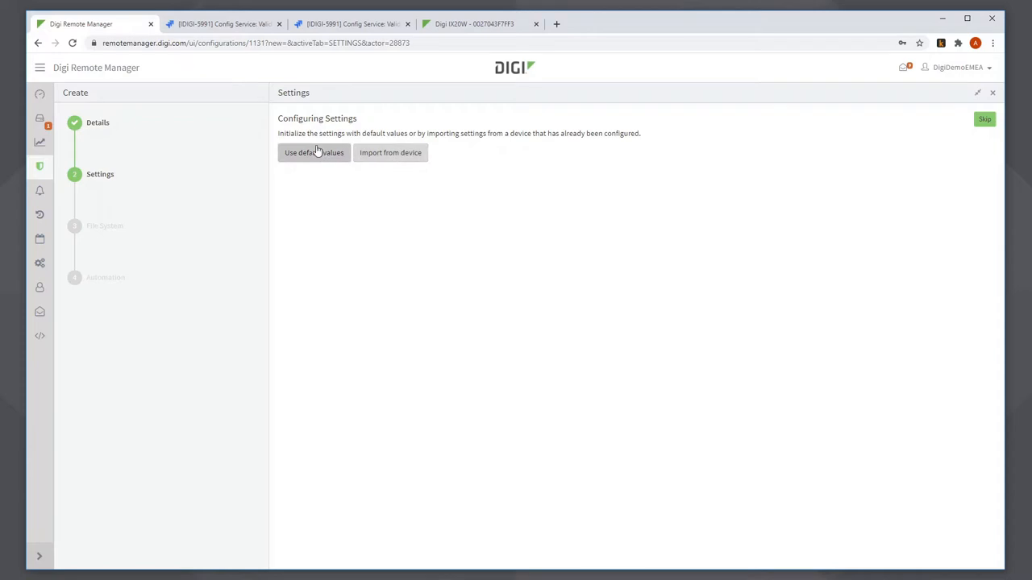
mouse_move(312, 151)
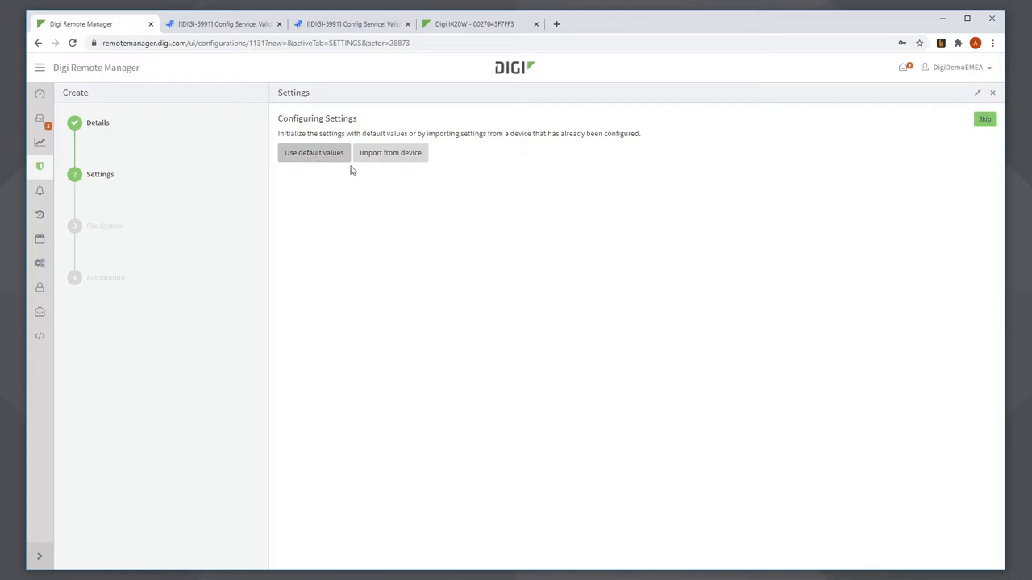
Import settings from the IX20-Haworth-Master device with all settings initially managed
click(391, 152)
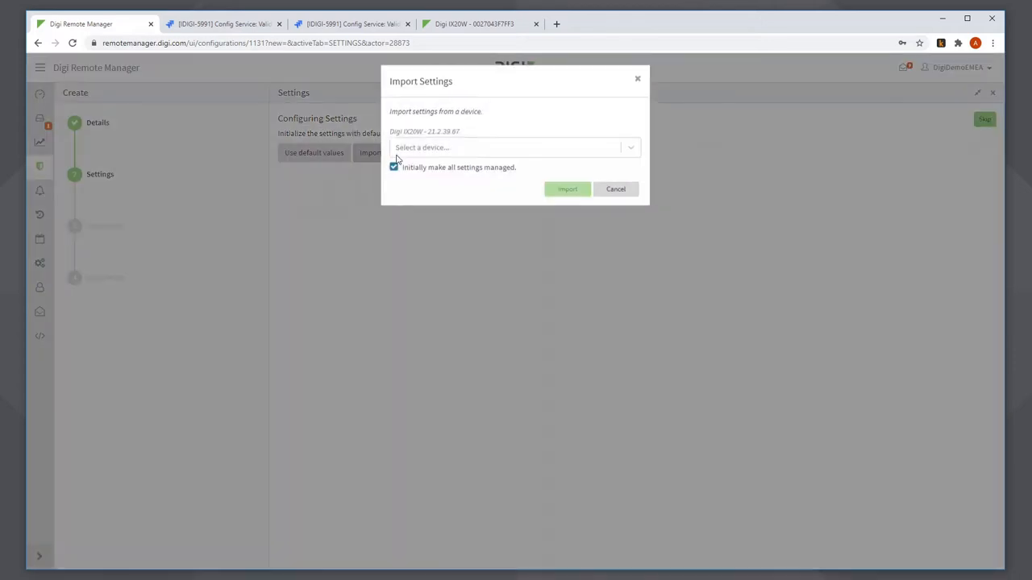
click(512, 148)
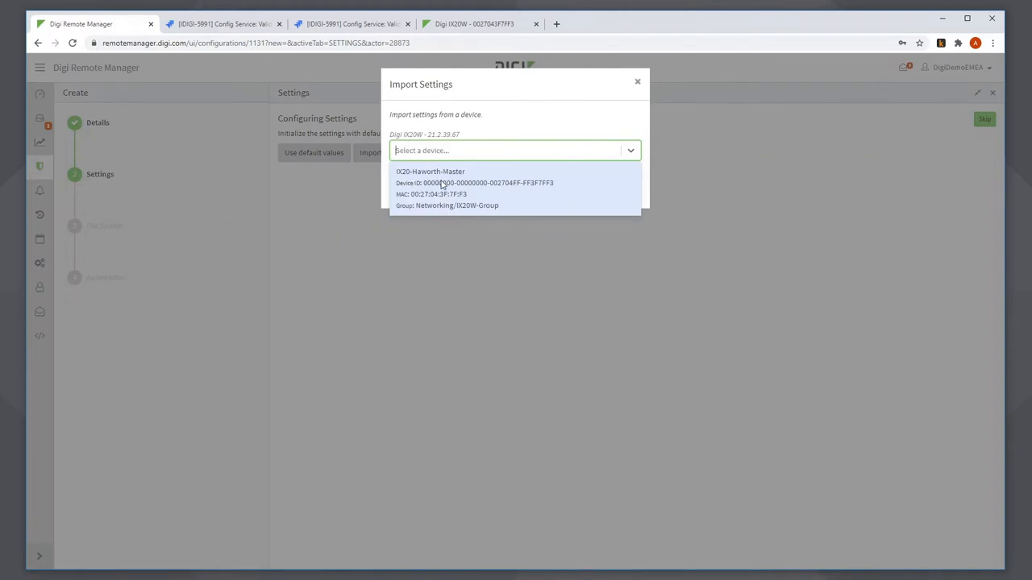
click(429, 175)
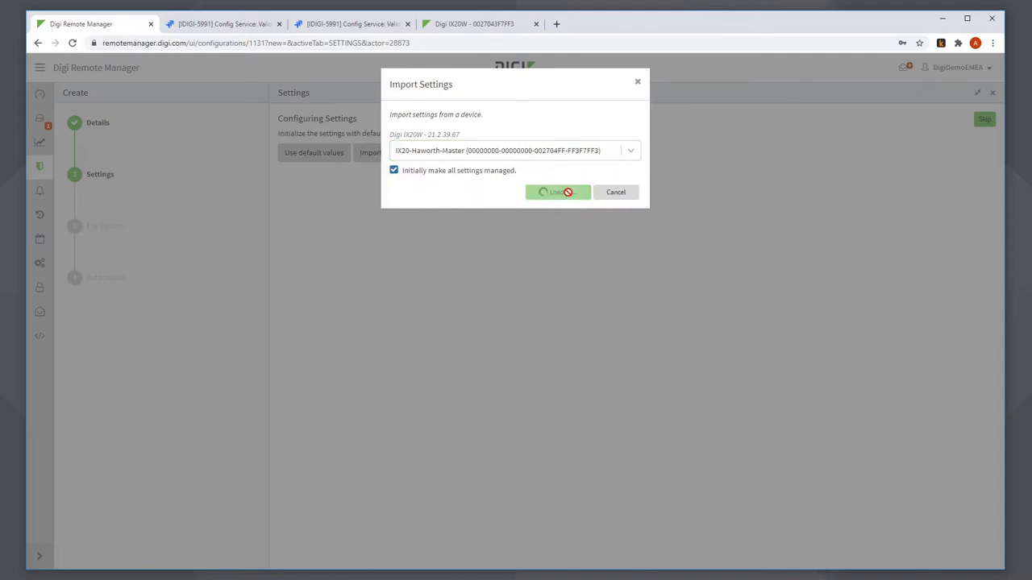
click(557, 191)
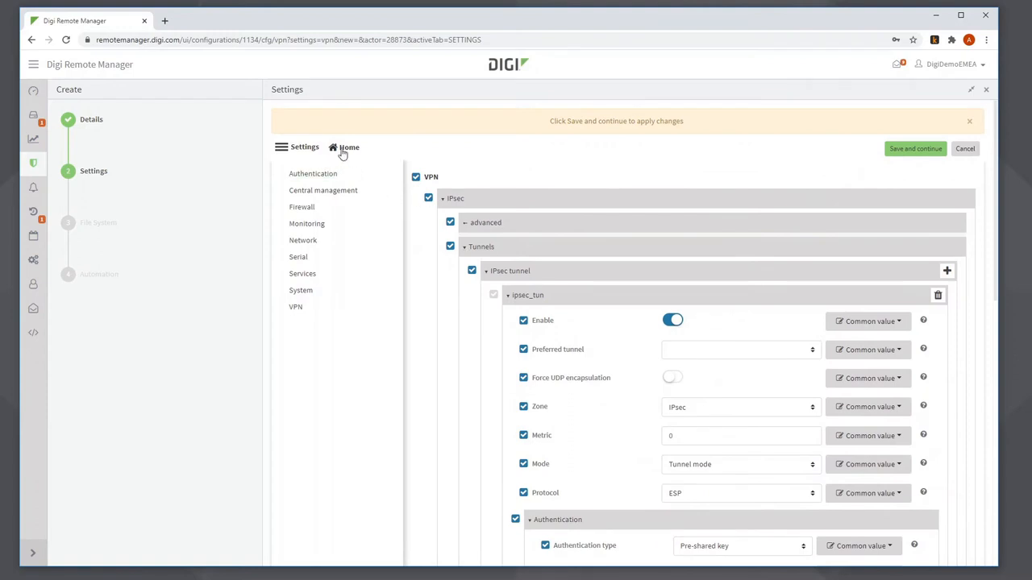
Return to the Settings home and filter to the four settings needing device overrides
click(348, 148)
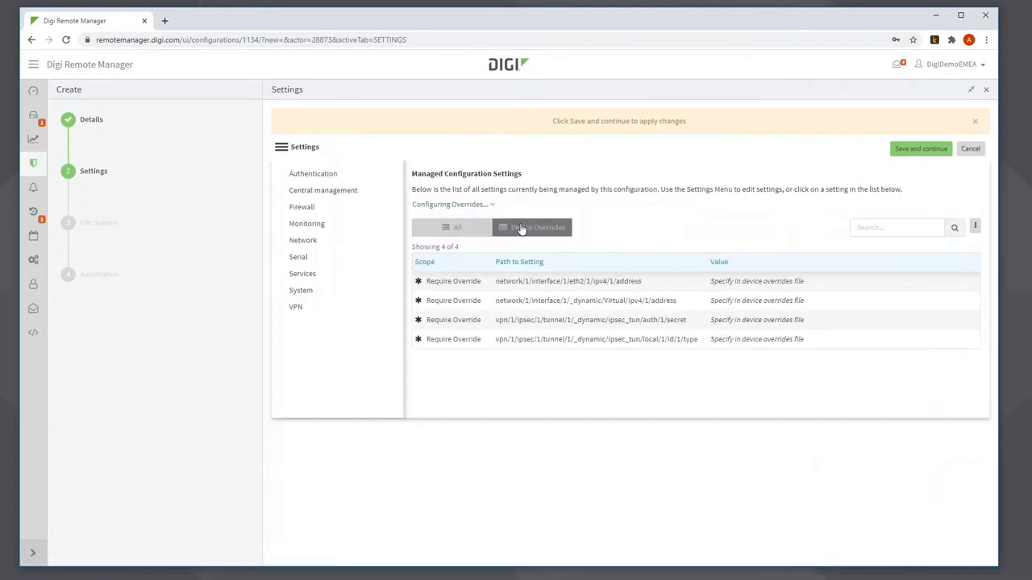
click(532, 227)
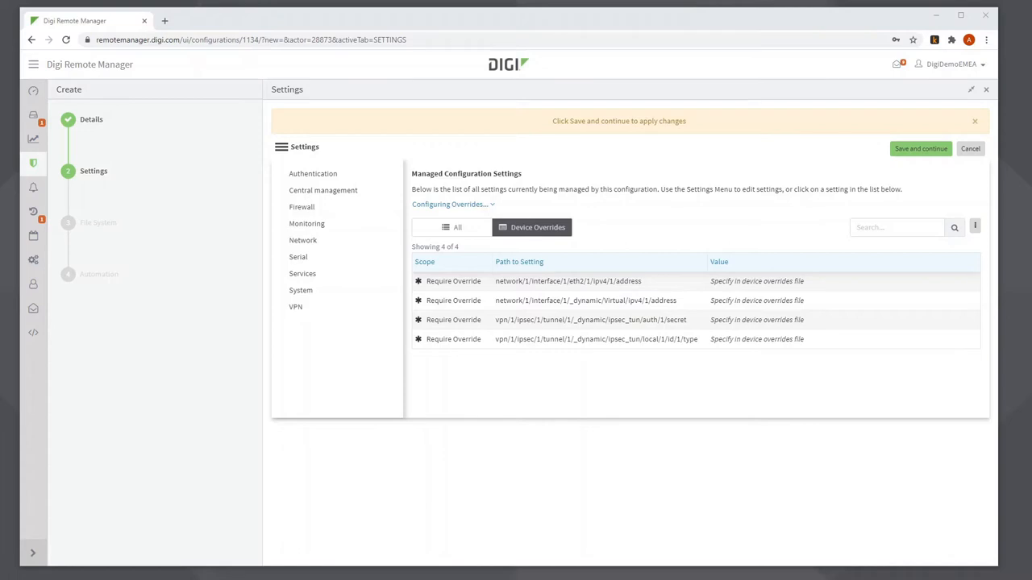
mouse_move(974, 226)
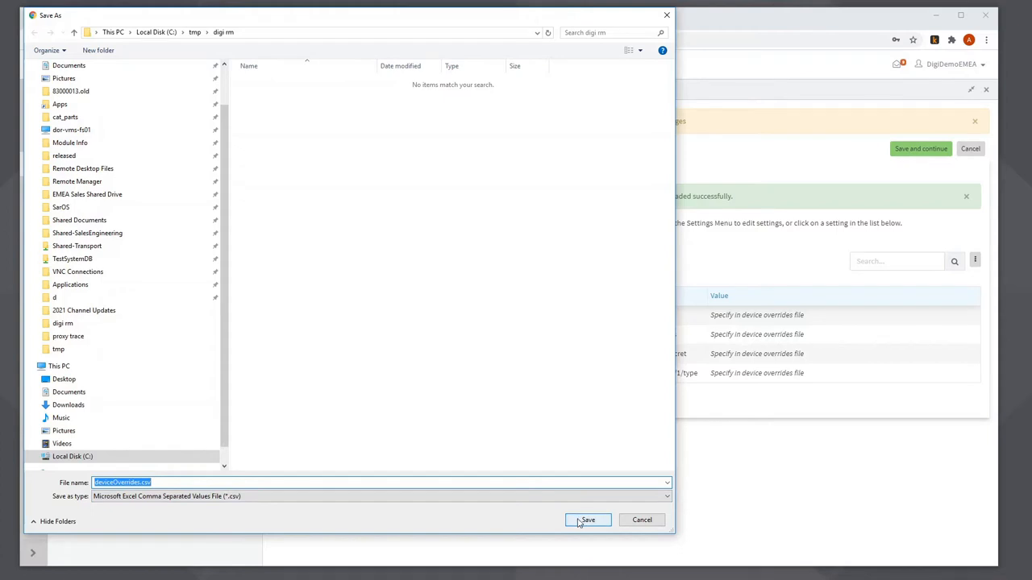
Save deviceOverrides.csv into the digi-rm folder
click(587, 519)
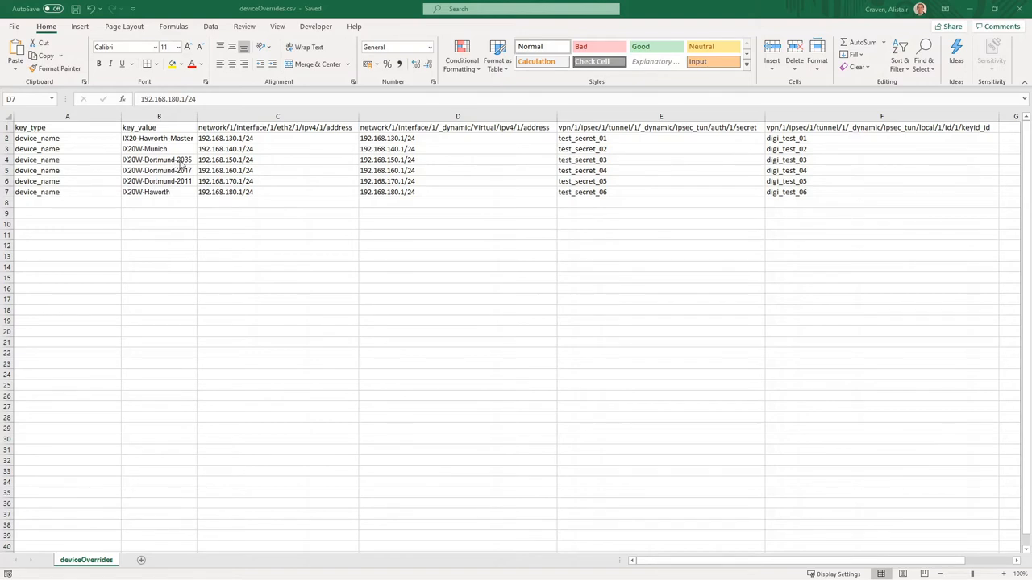
mouse_move(690, 194)
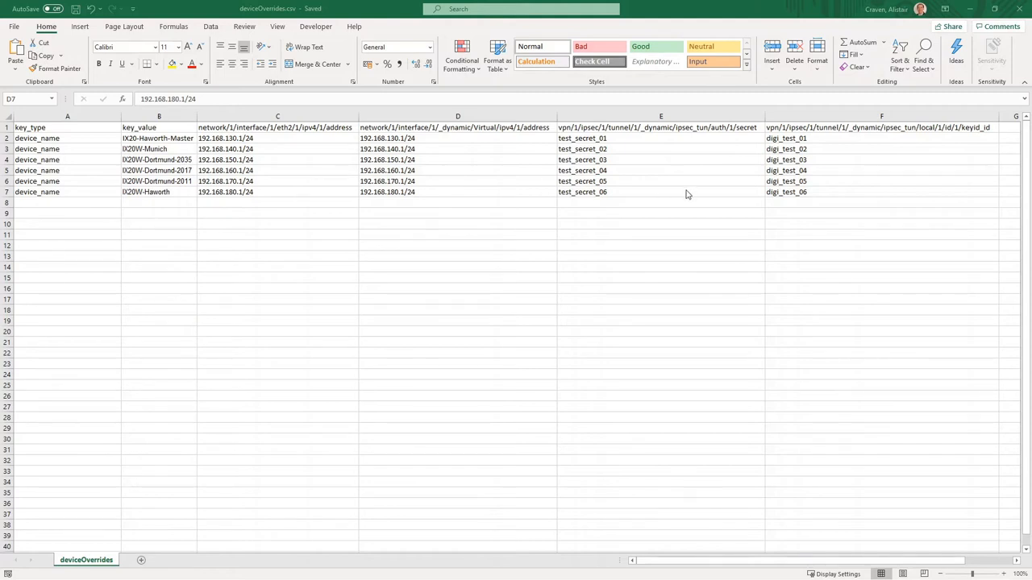
mouse_move(685, 193)
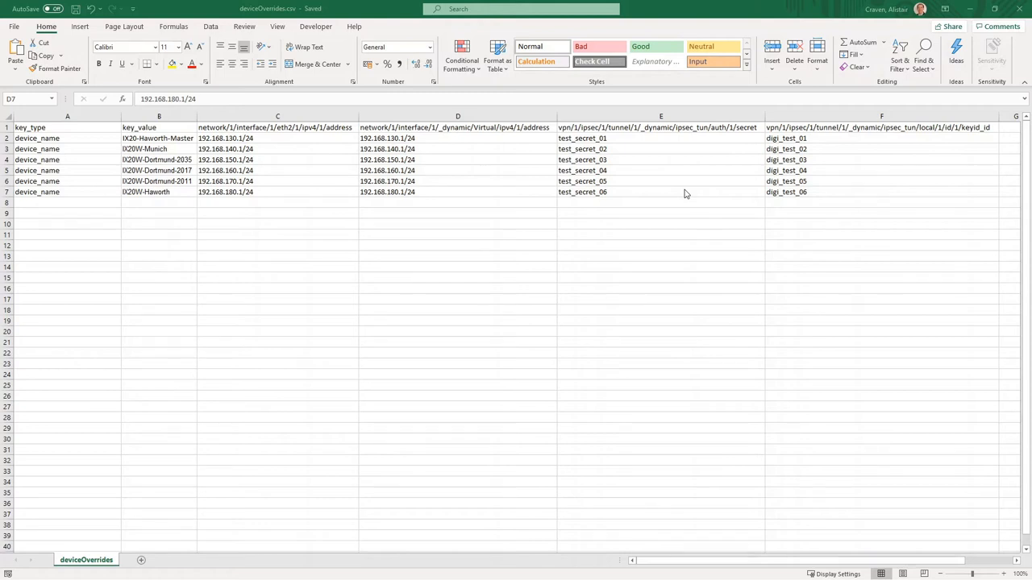
mouse_move(687, 193)
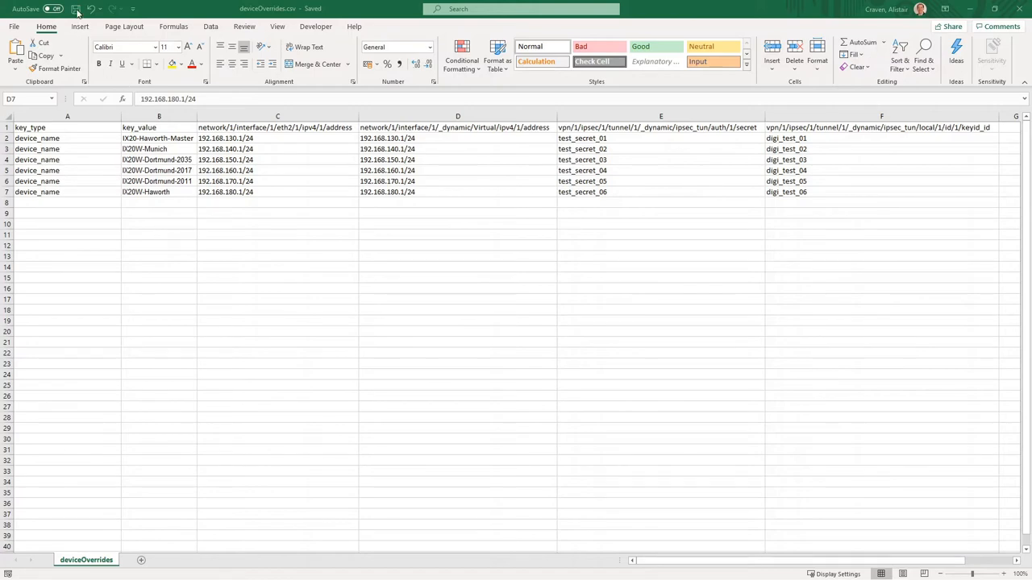
Save the filled-in device overrides spreadsheet for the six routers
click(458, 192)
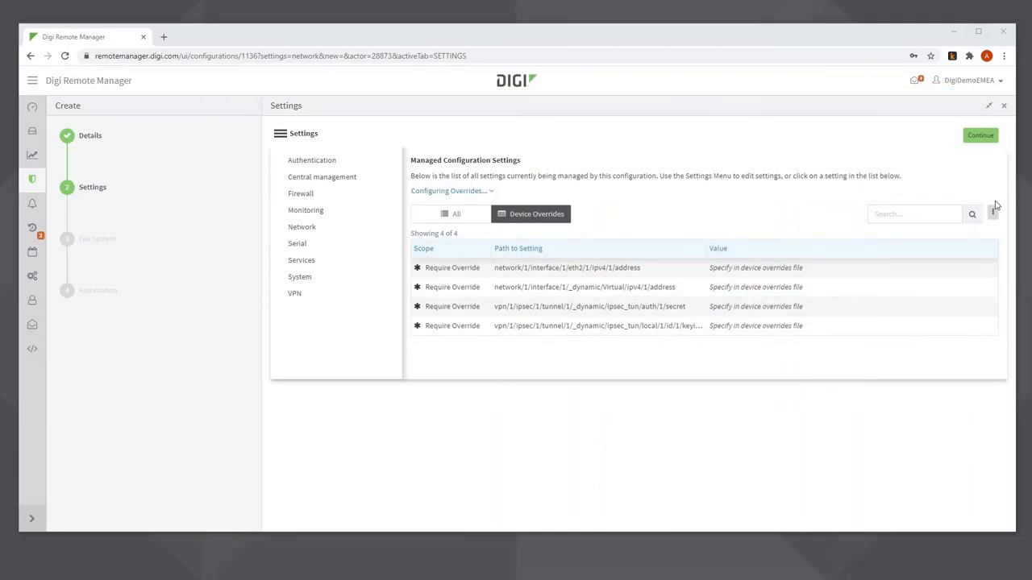
Upload the filled-in device overrides CSV from the override file menu
click(993, 213)
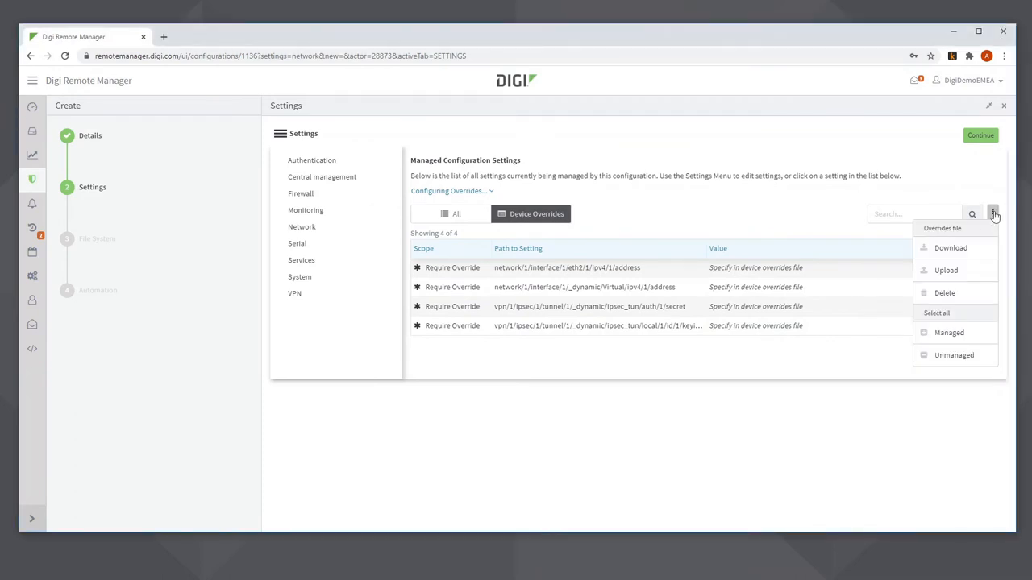
mouse_move(945, 271)
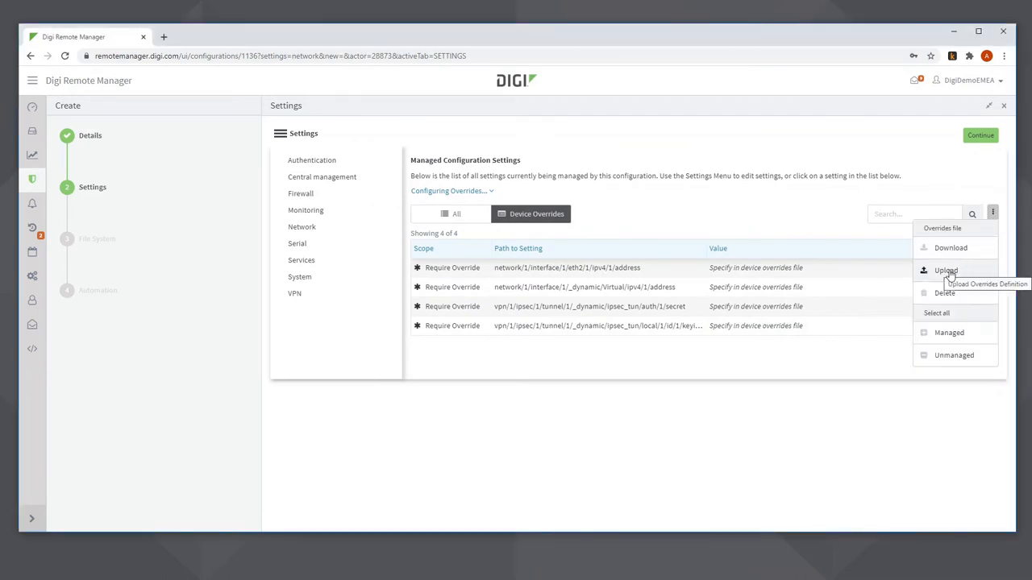
click(945, 271)
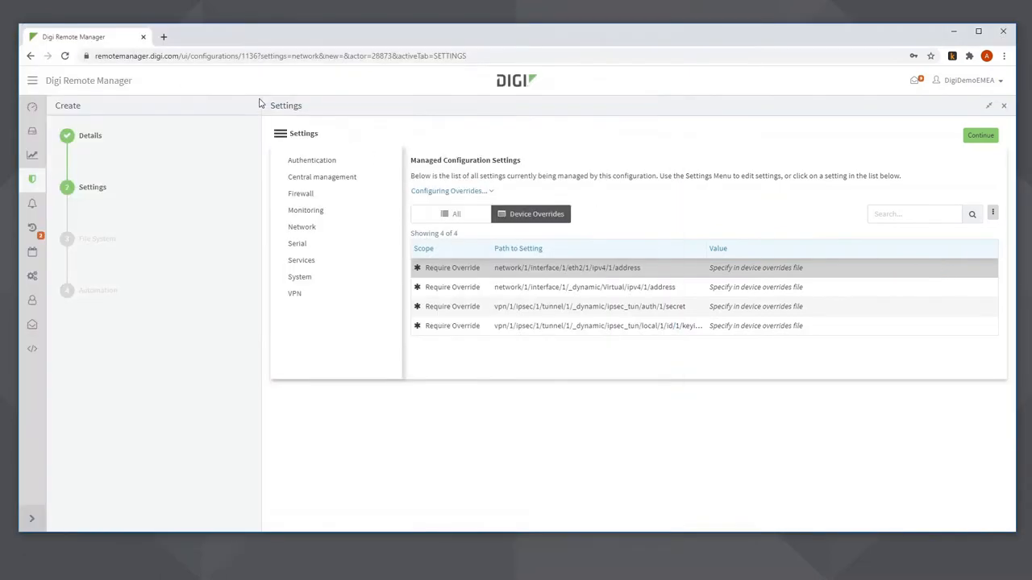
mouse_move(700, 264)
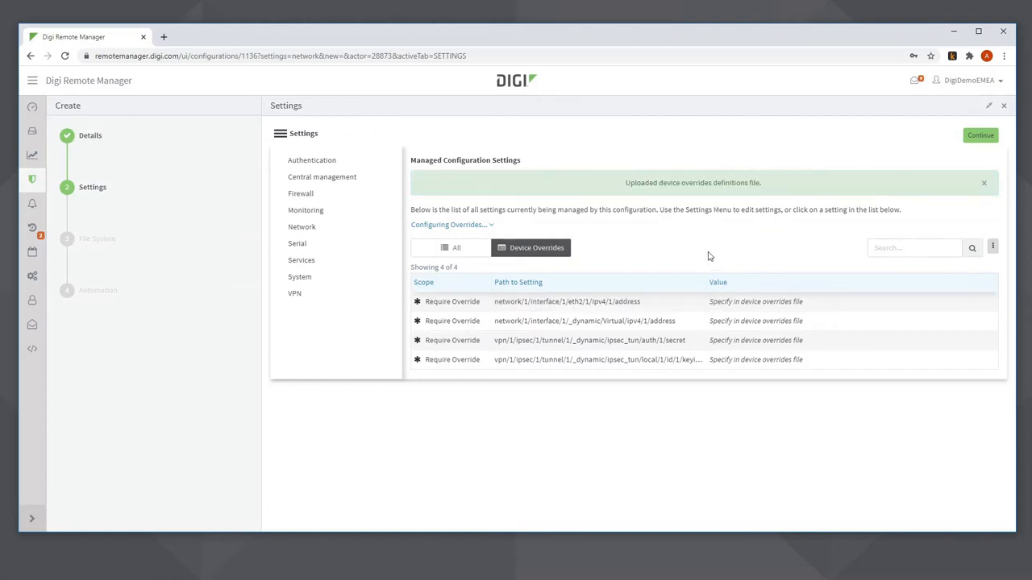
mouse_move(927, 176)
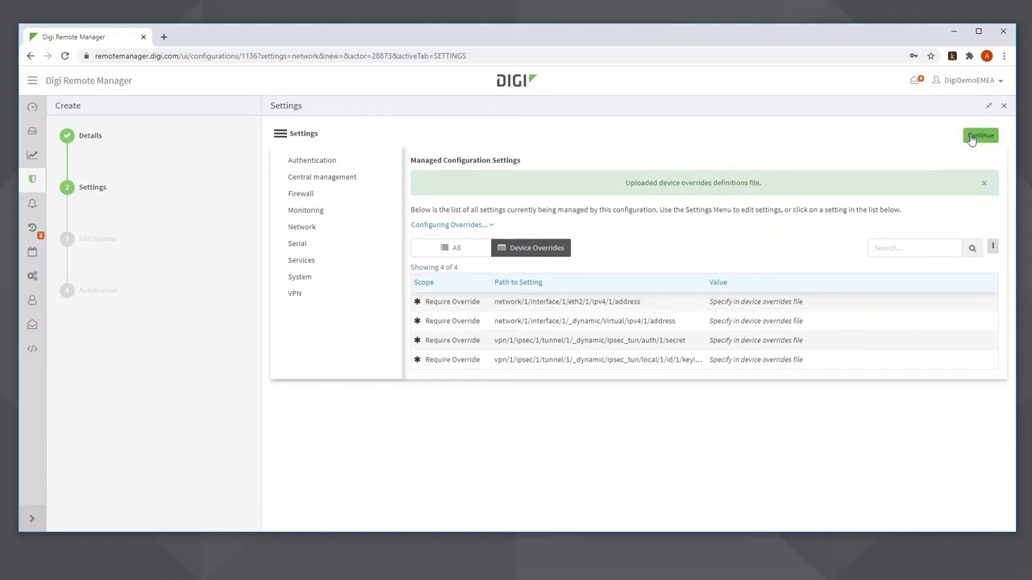
Continue from Settings to the File System step
click(980, 135)
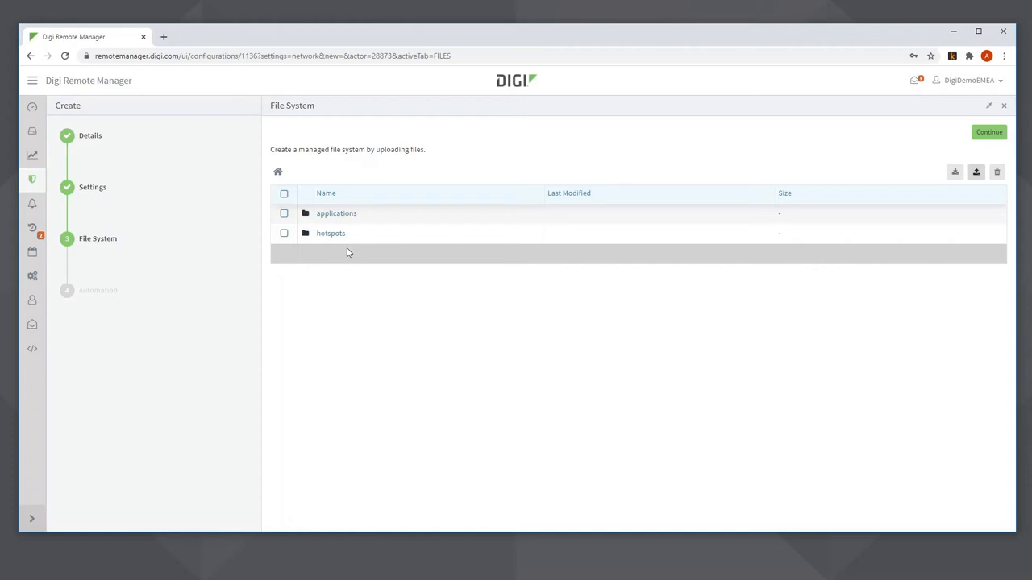
mouse_move(664, 213)
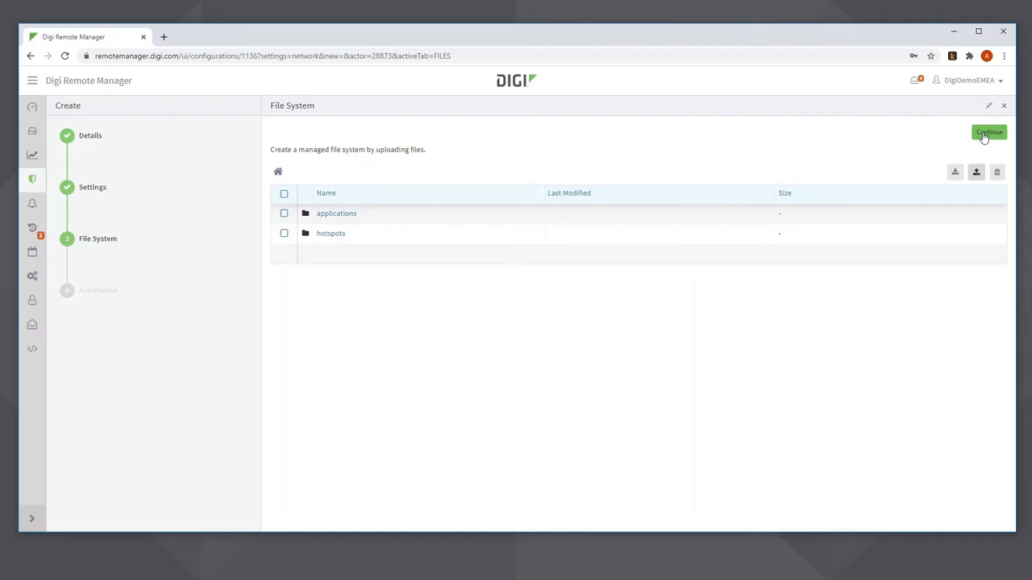
In Automation, enable Remediate and Enable Scanning, then save the profile
click(988, 133)
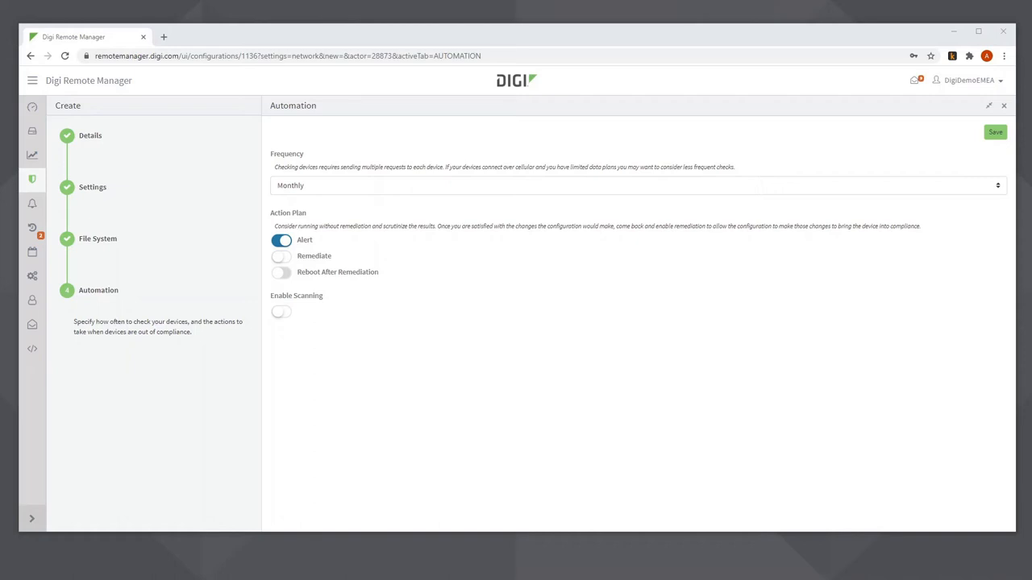
mouse_move(287, 260)
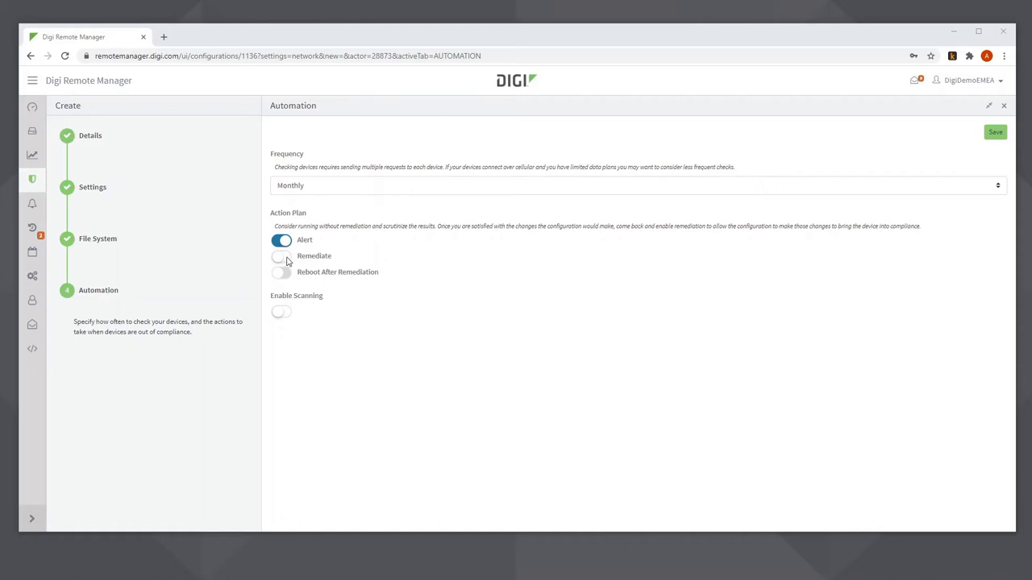
click(280, 255)
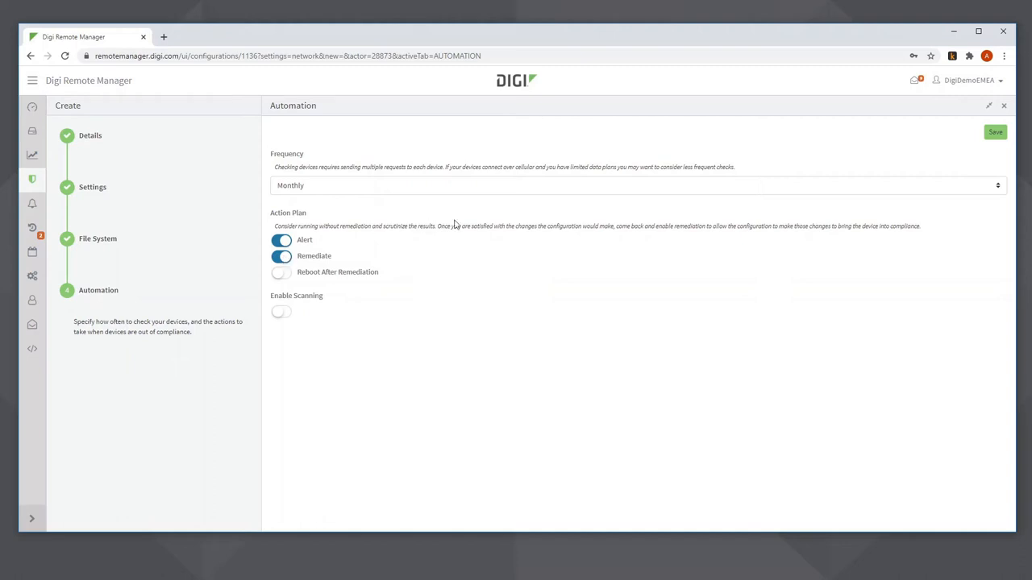
mouse_move(292, 315)
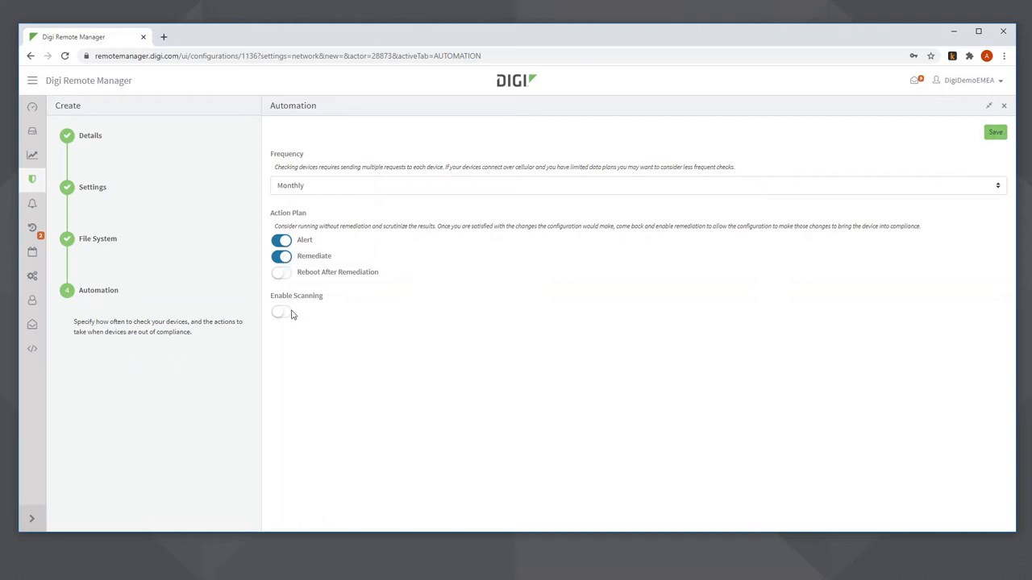
click(280, 313)
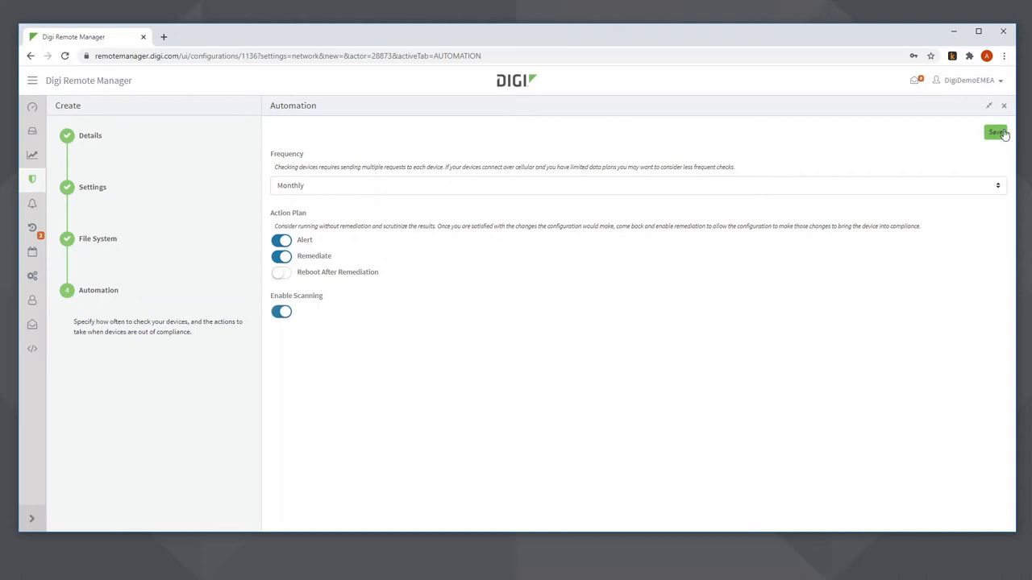
click(996, 132)
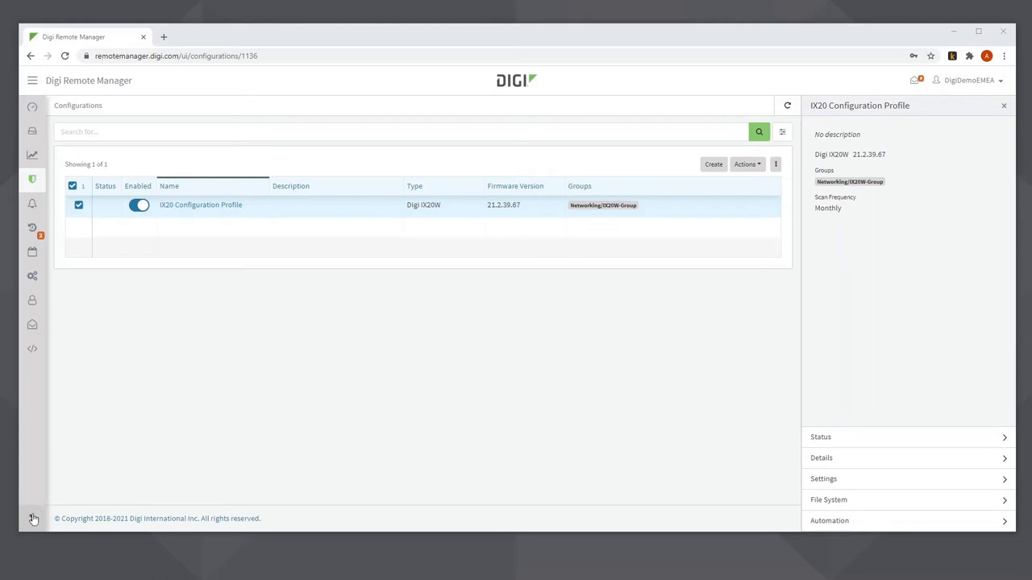
Expand the left navigation sidebar to show section names
click(32, 519)
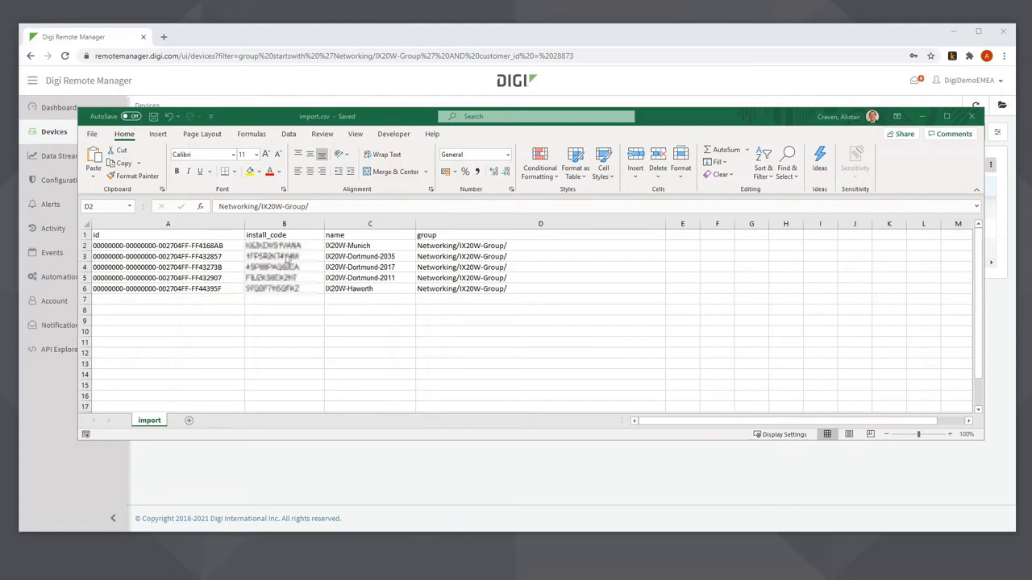
mouse_move(287, 258)
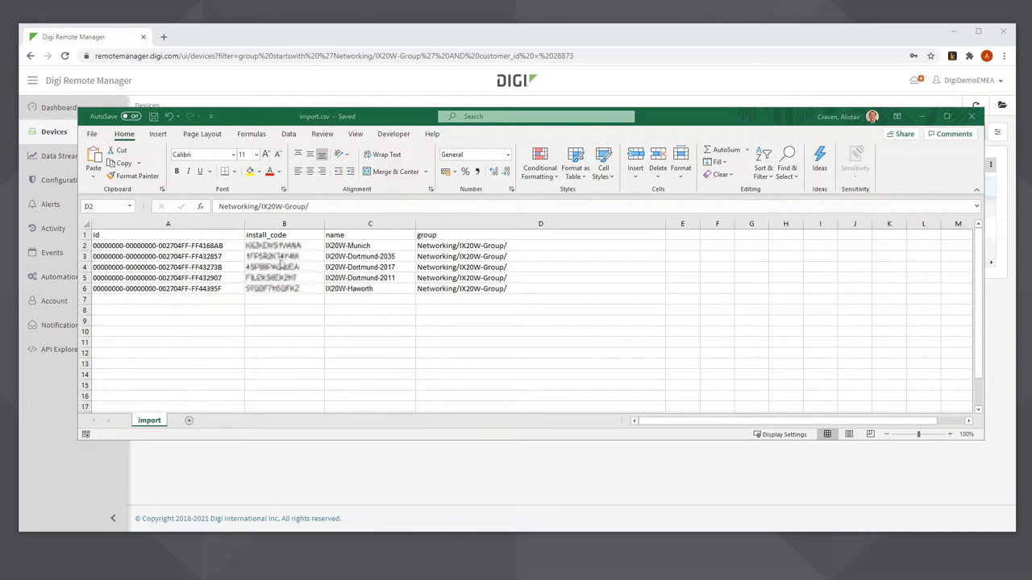
mouse_move(358, 262)
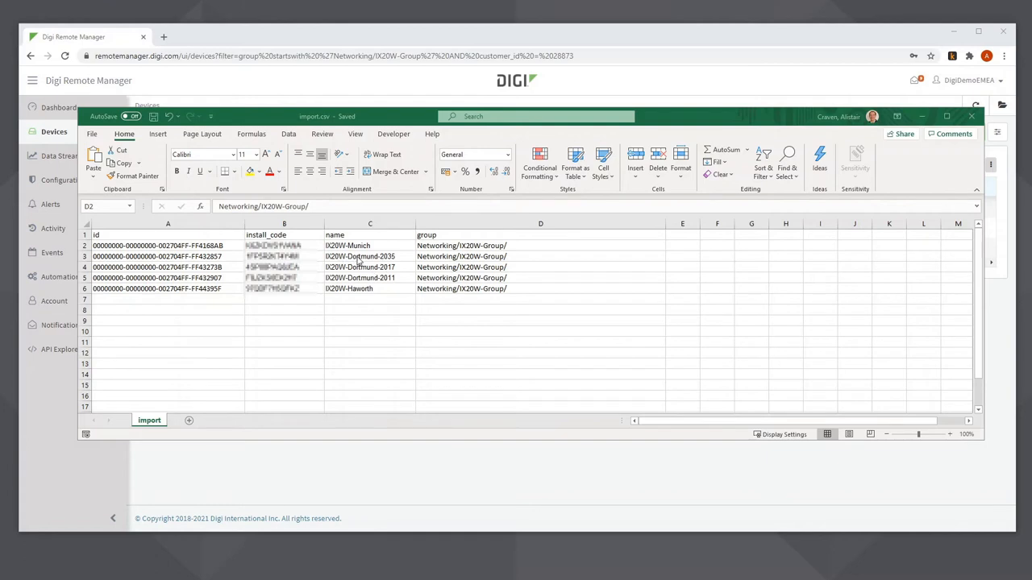
mouse_move(361, 259)
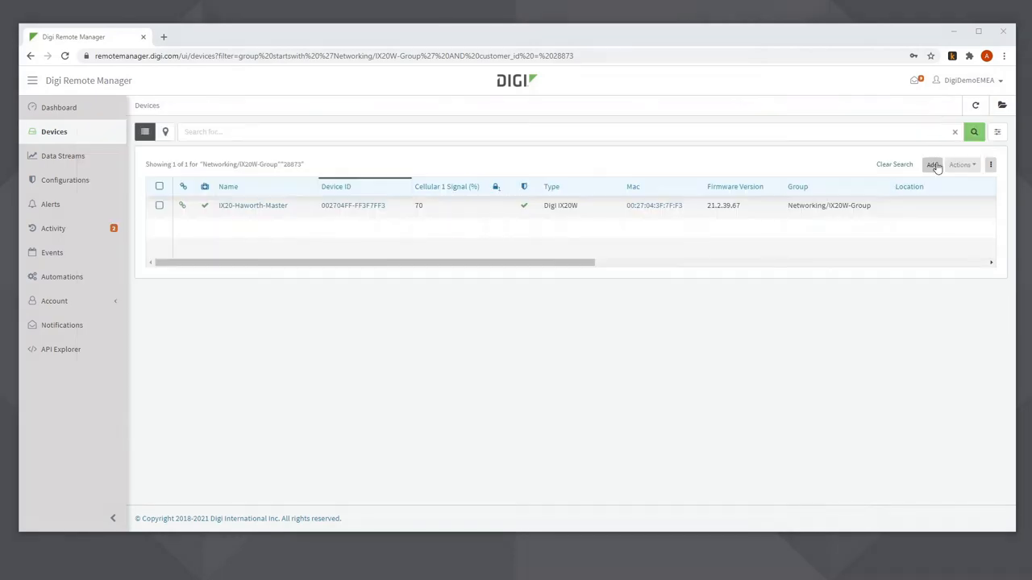
Add devices by uploading import.csv and acknowledge the 'Devices have been submitted' notice
click(932, 165)
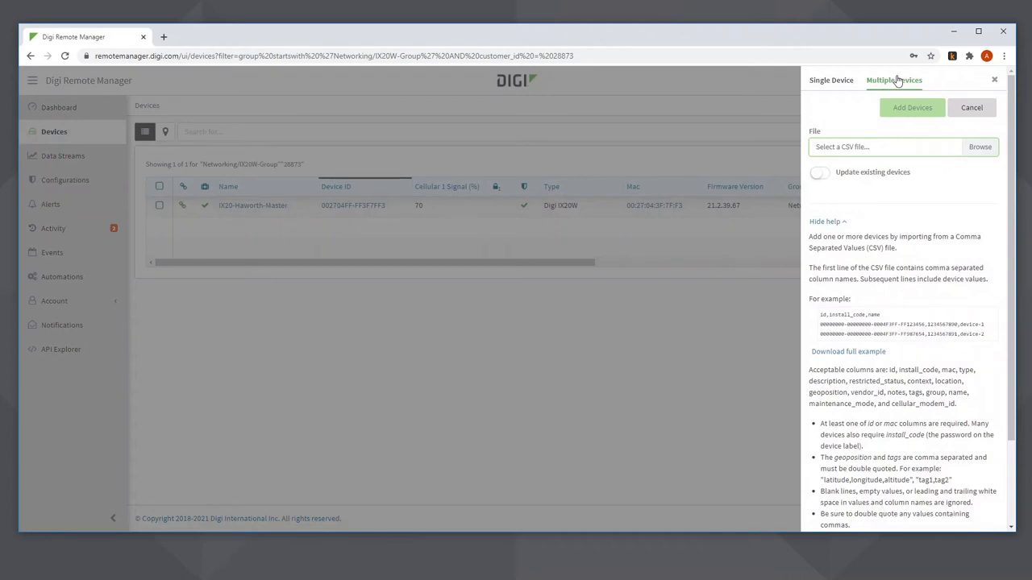
click(980, 147)
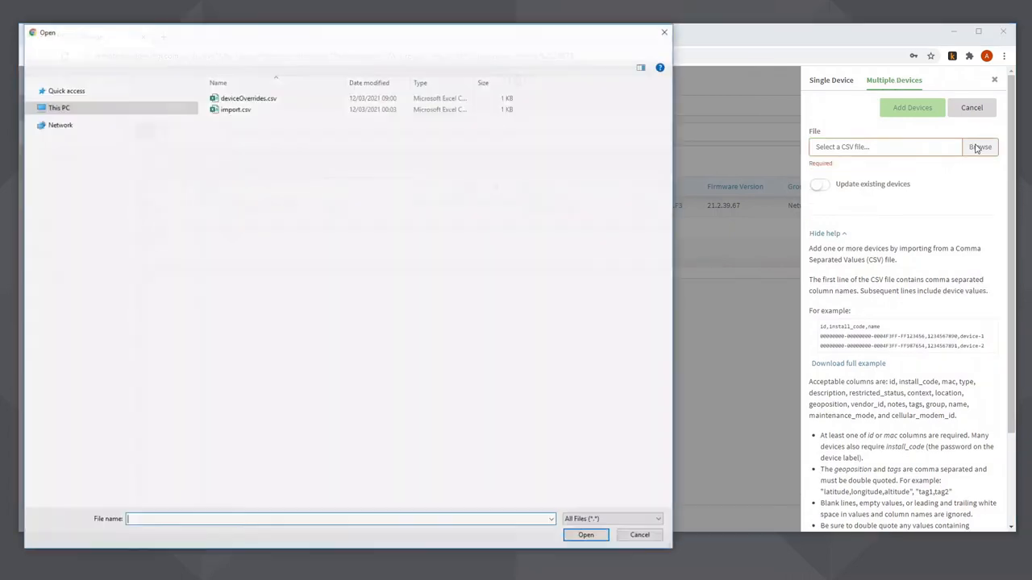
click(236, 110)
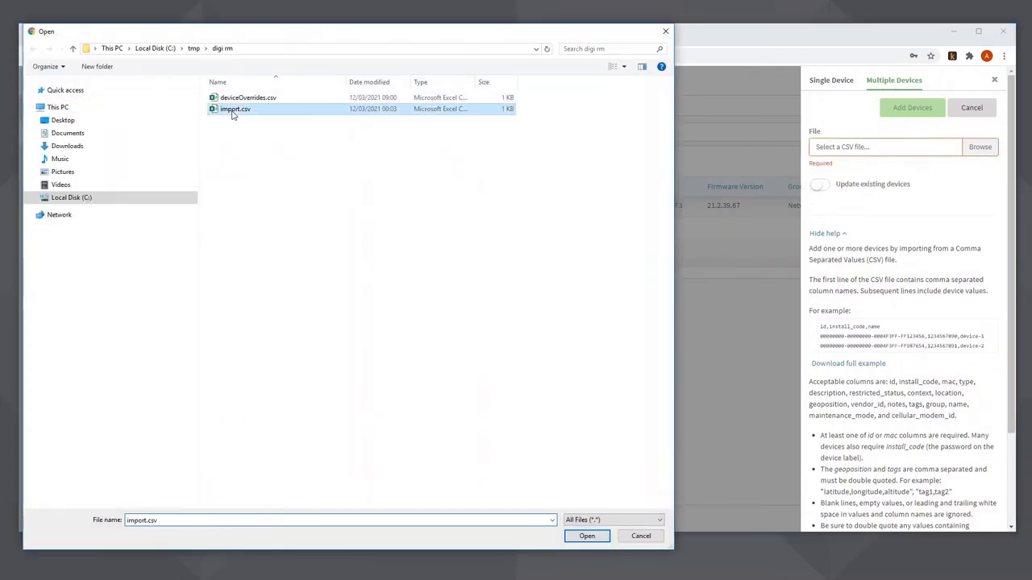
click(586, 535)
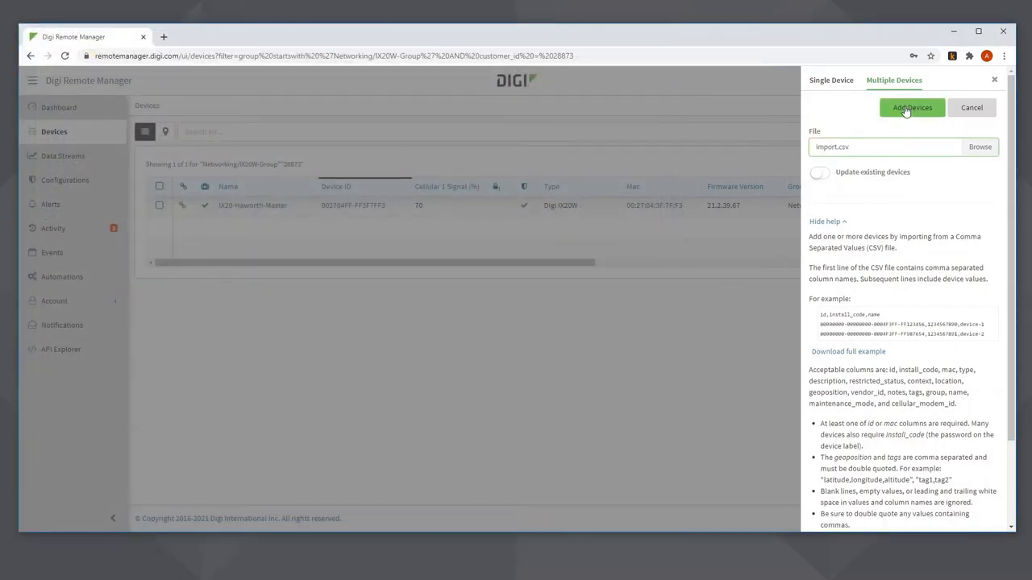
click(912, 106)
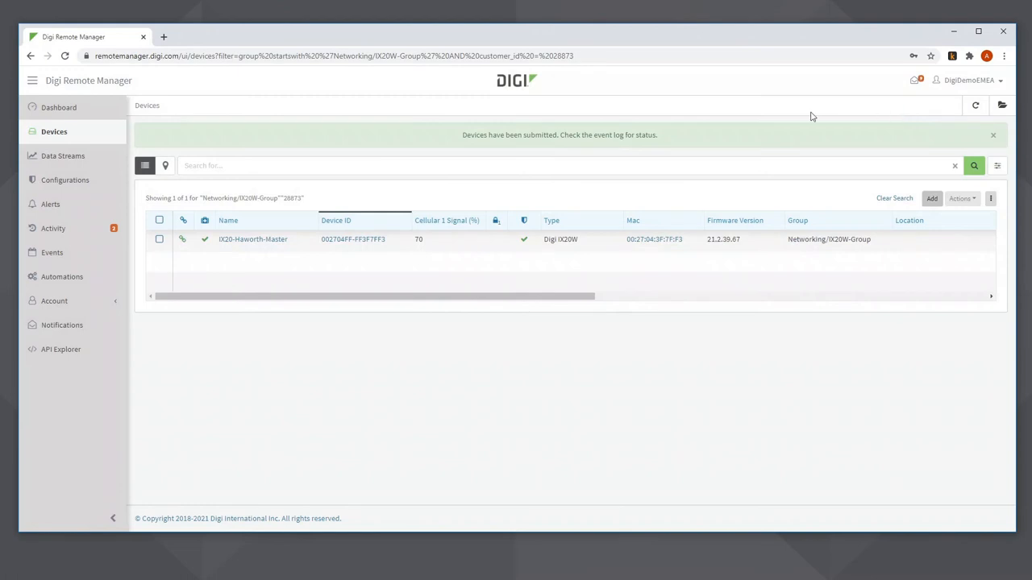
mouse_move(576, 136)
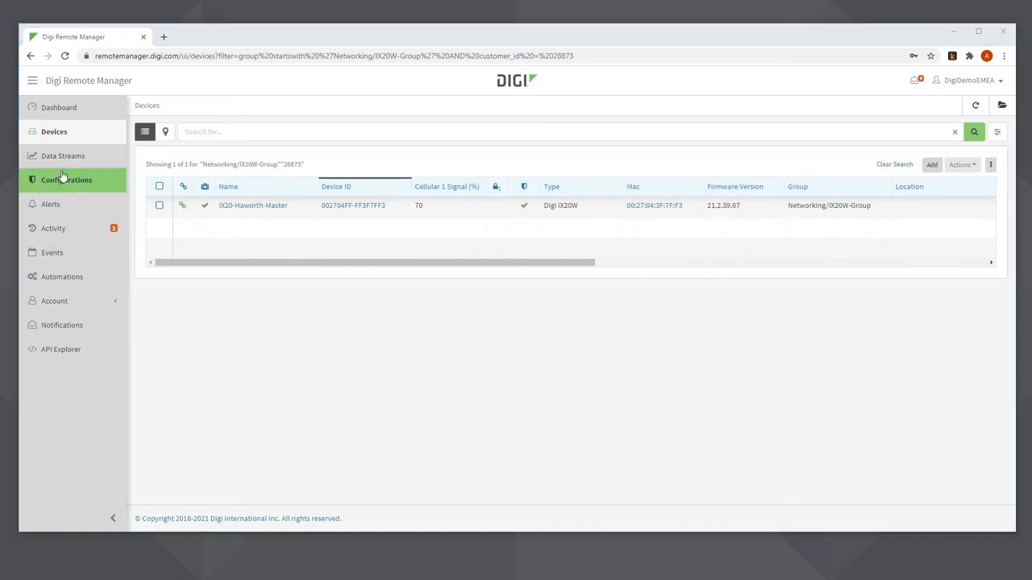
Reload the device list via Data Streams so six IX20W devices appear in Networking/IX20W-Group
click(63, 155)
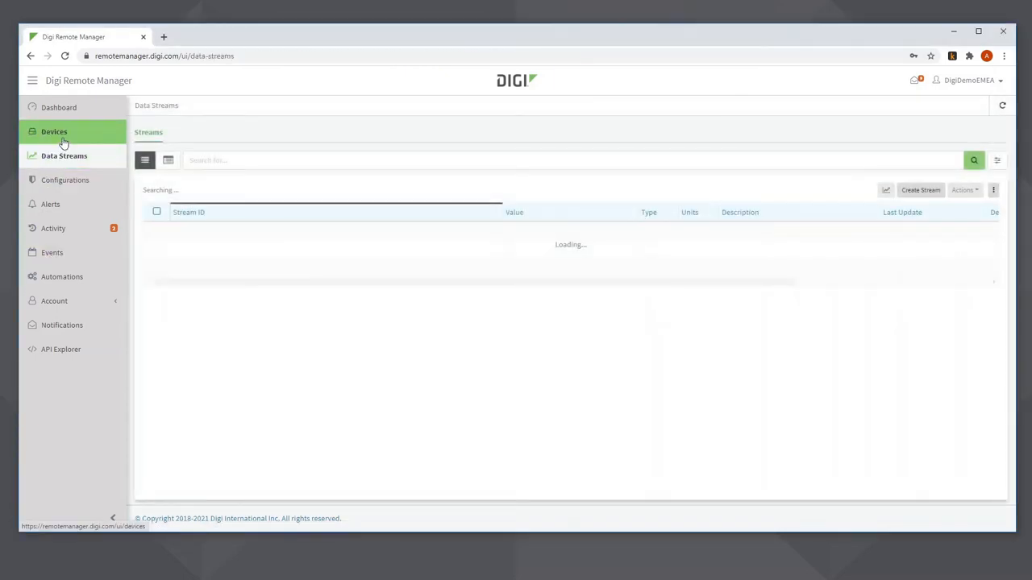
click(55, 133)
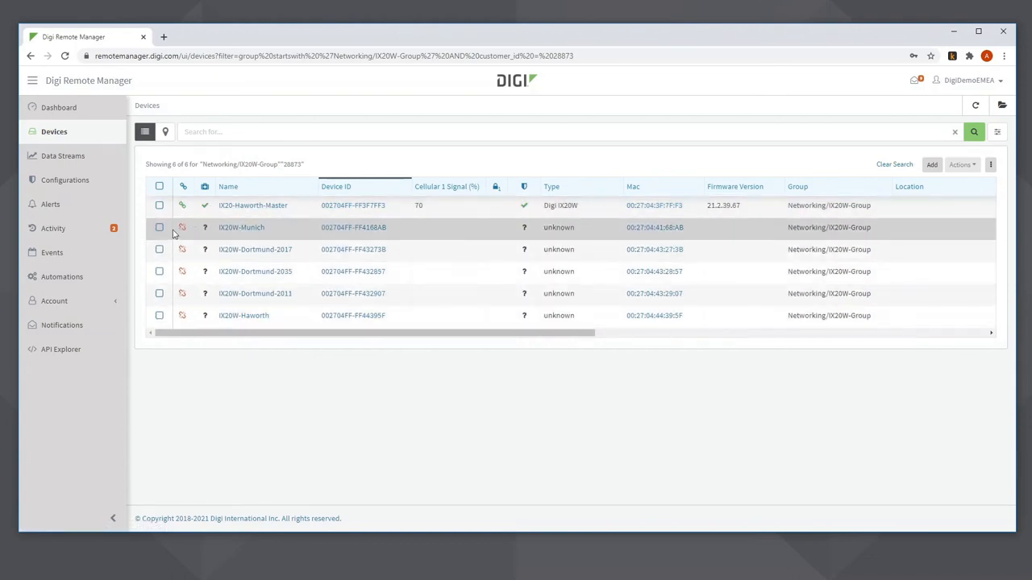
mouse_move(181, 249)
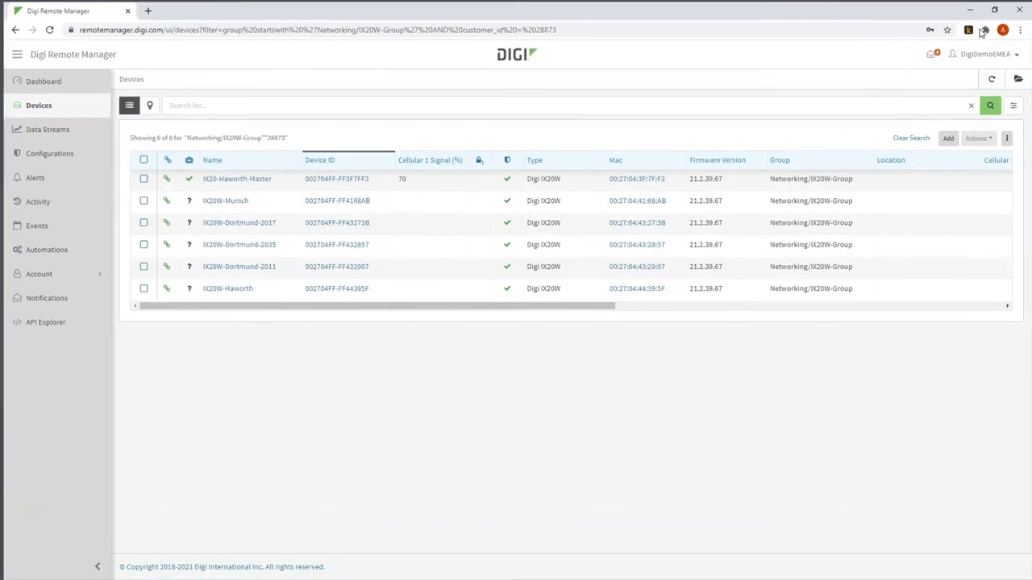
View IX20W-Haworth's Configuration Scan History showing remediated settings and compliant status
click(227, 288)
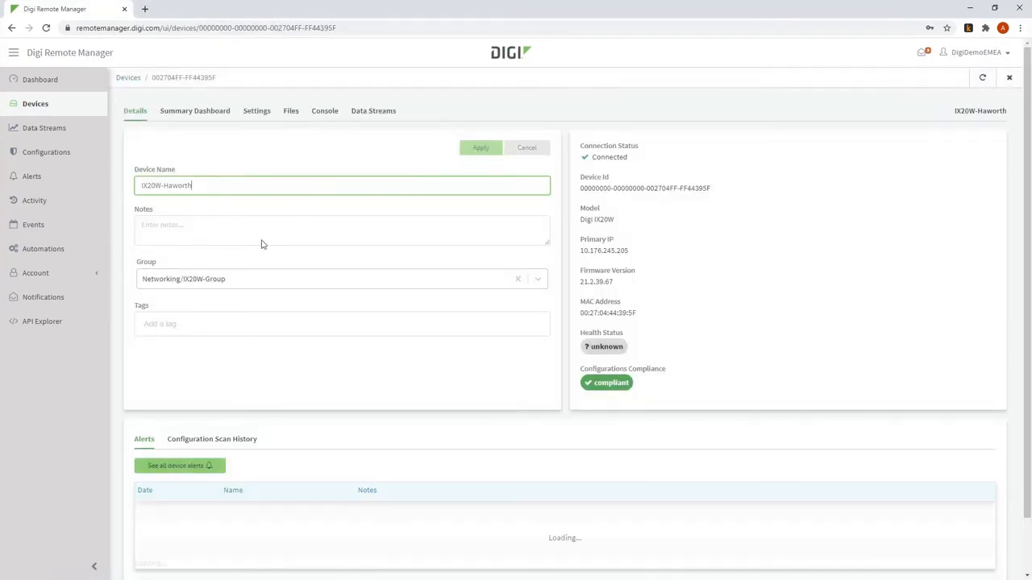
click(213, 438)
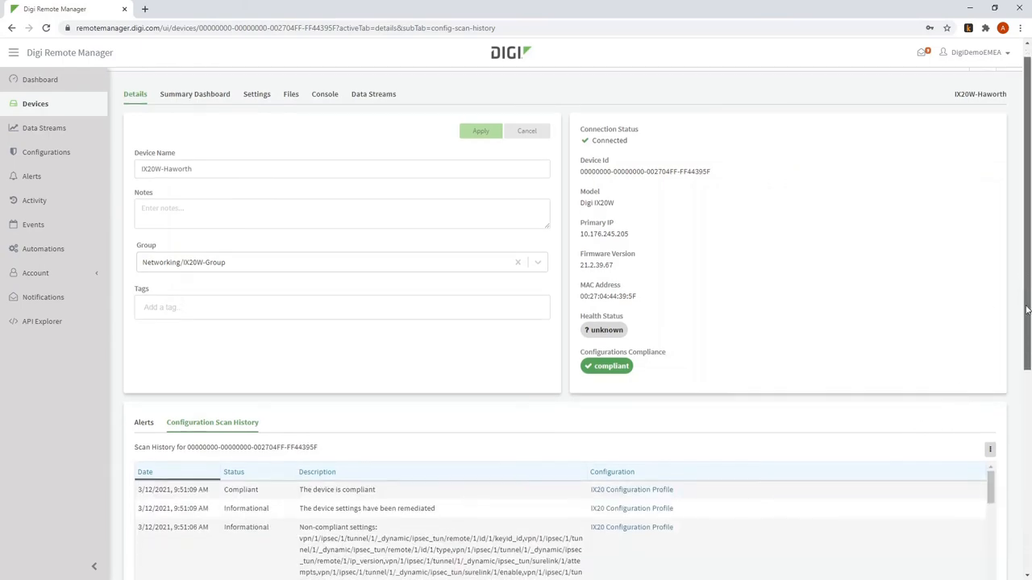
scroll(down, 3)
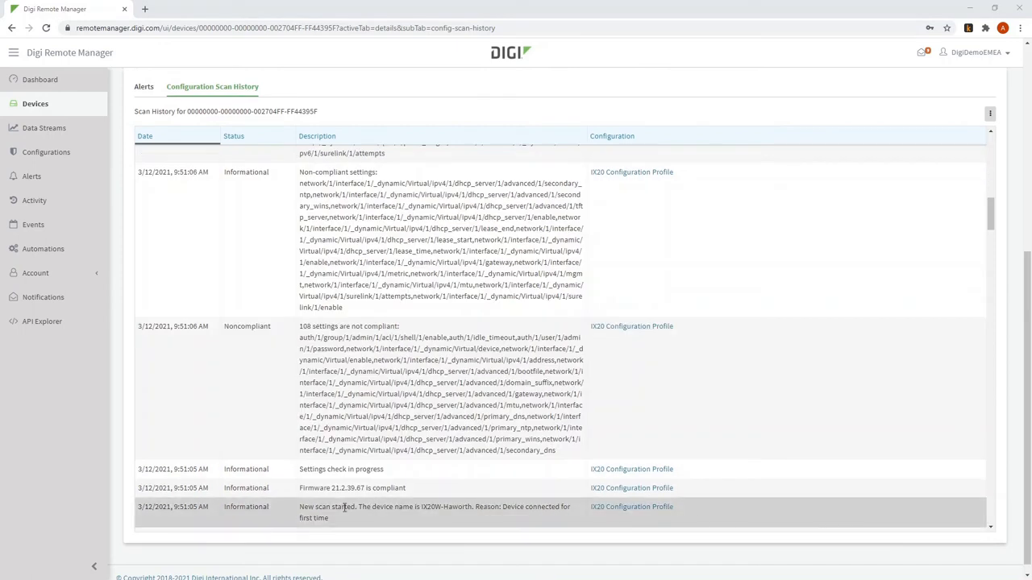
mouse_move(358, 511)
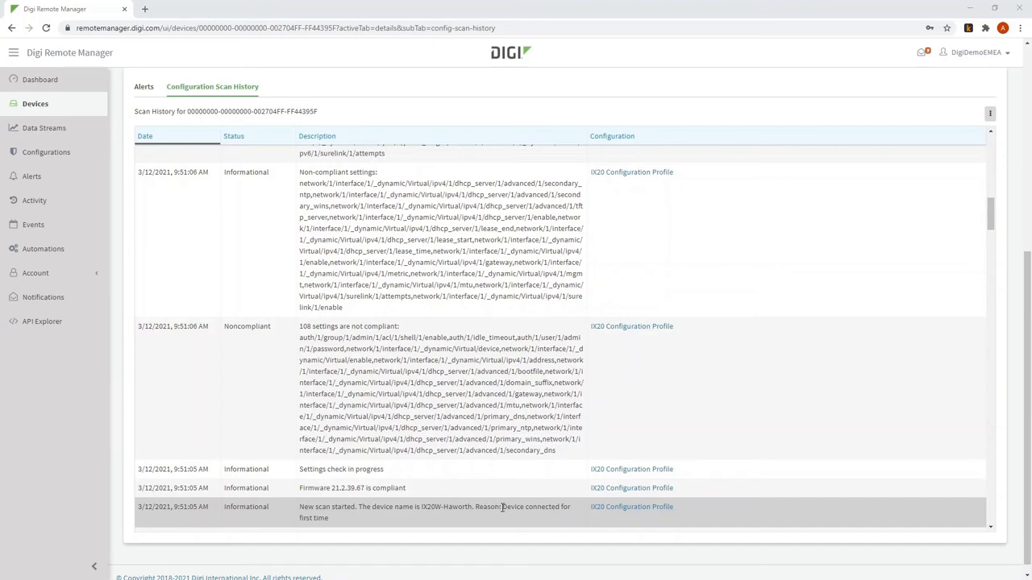
mouse_move(440, 528)
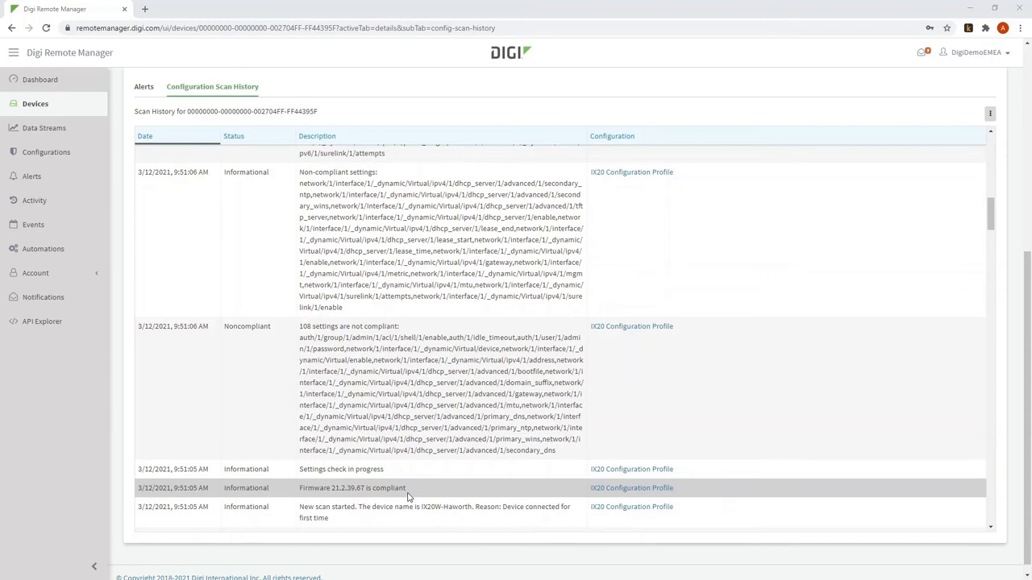
mouse_move(406, 490)
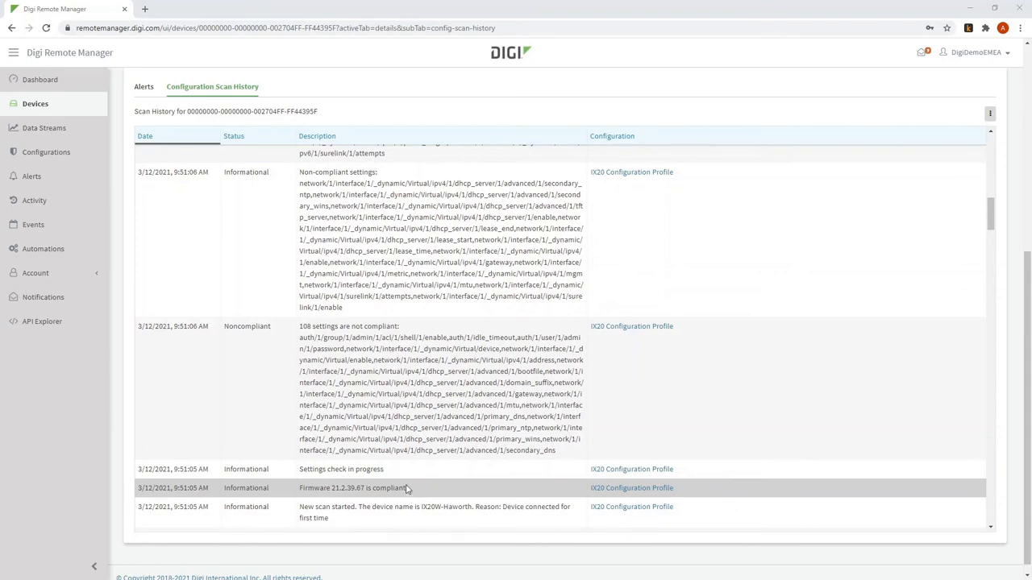
mouse_move(404, 469)
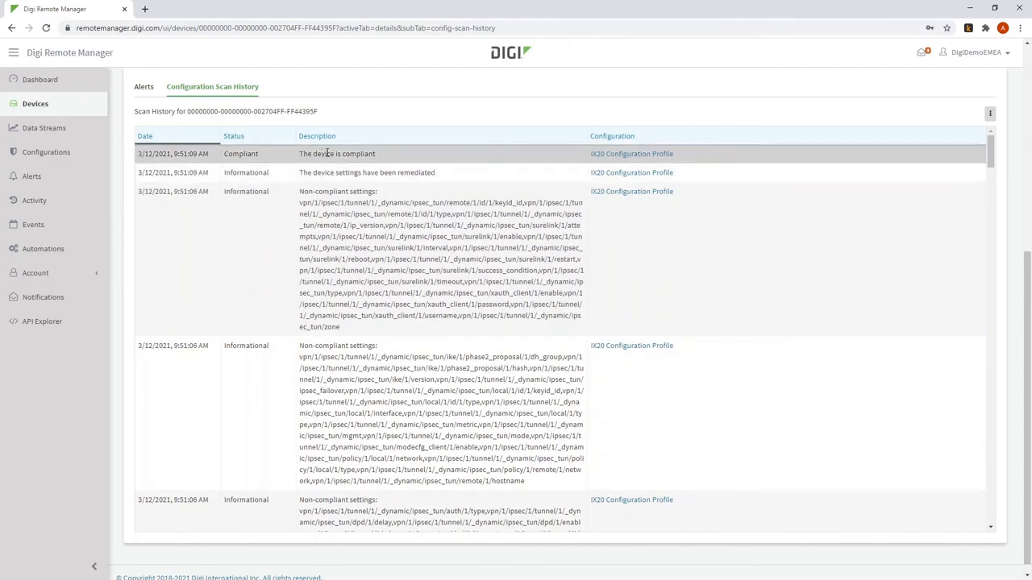
mouse_move(400, 171)
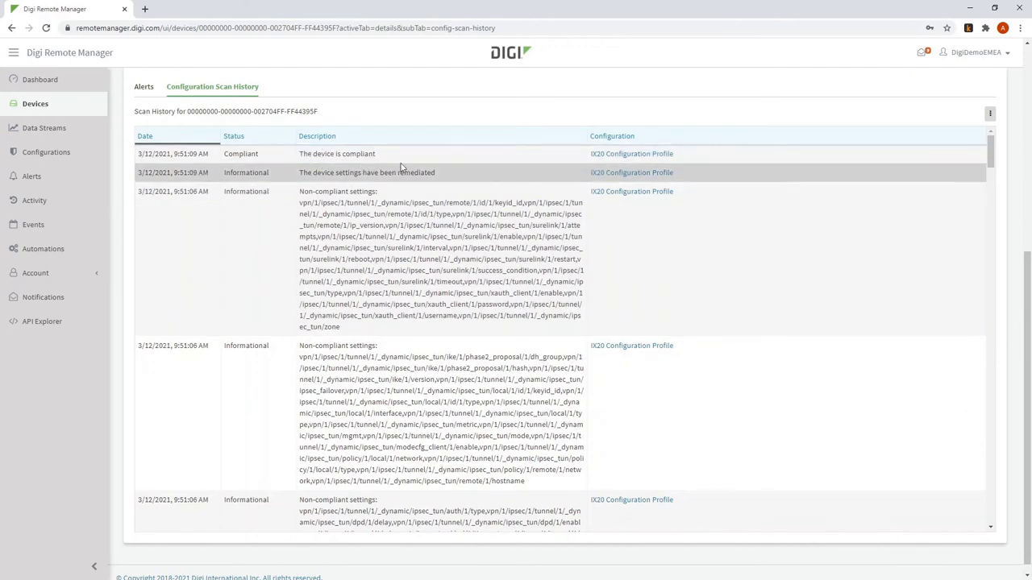
mouse_move(764, 173)
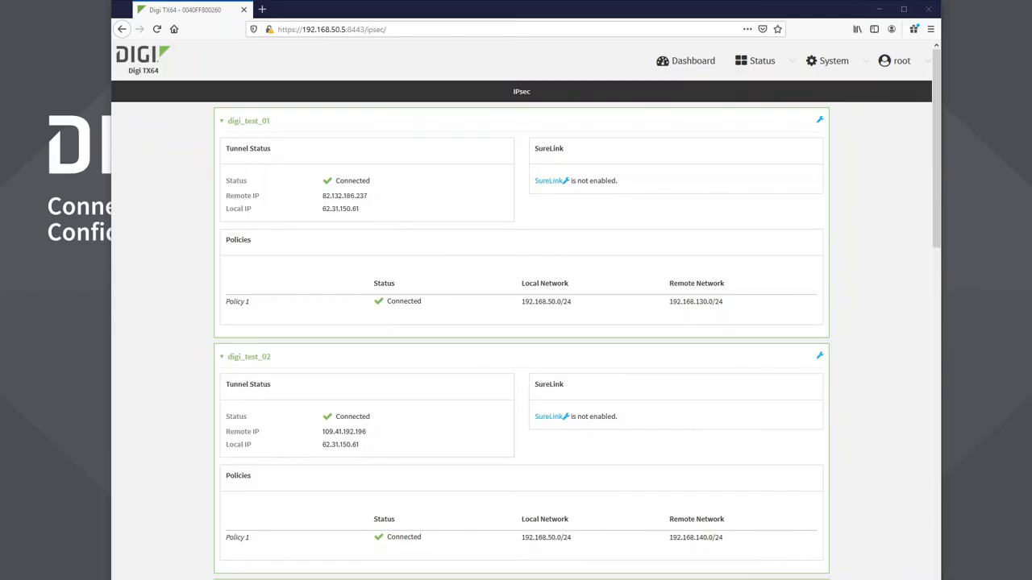
mouse_move(490, 100)
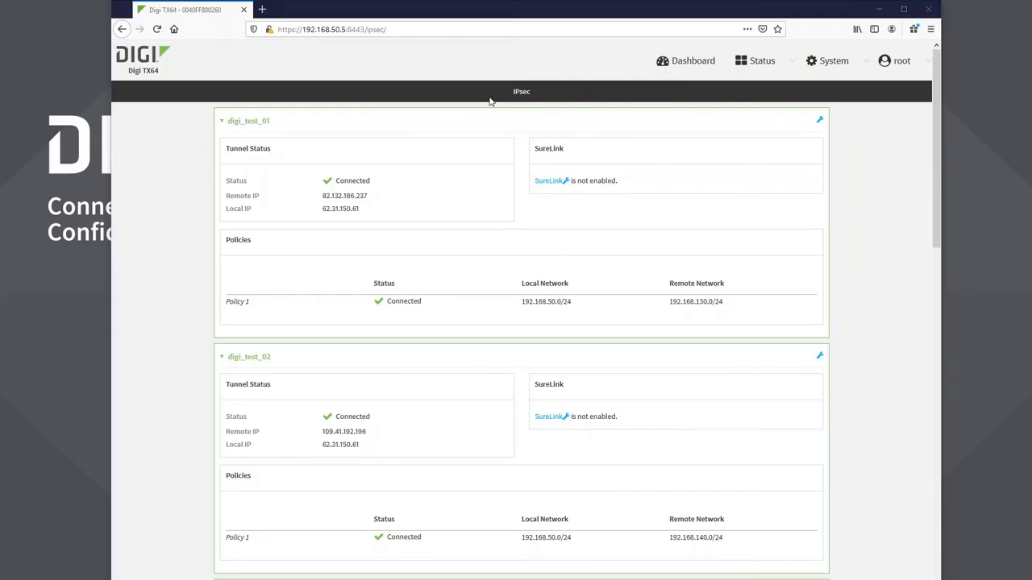
View the TX64 Status > IPsec page and review each digi_test tunnel as connected
click(833, 61)
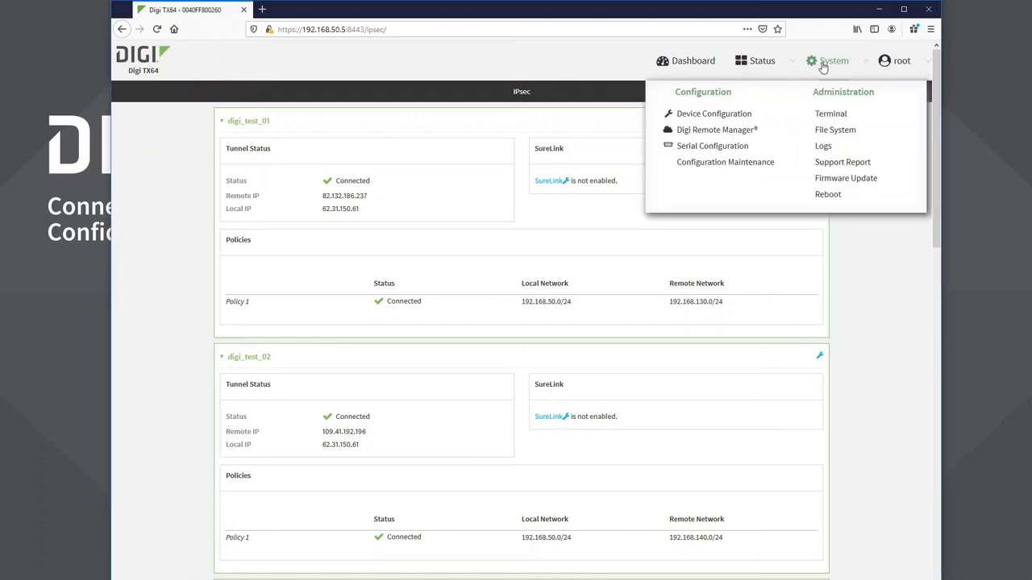
click(761, 61)
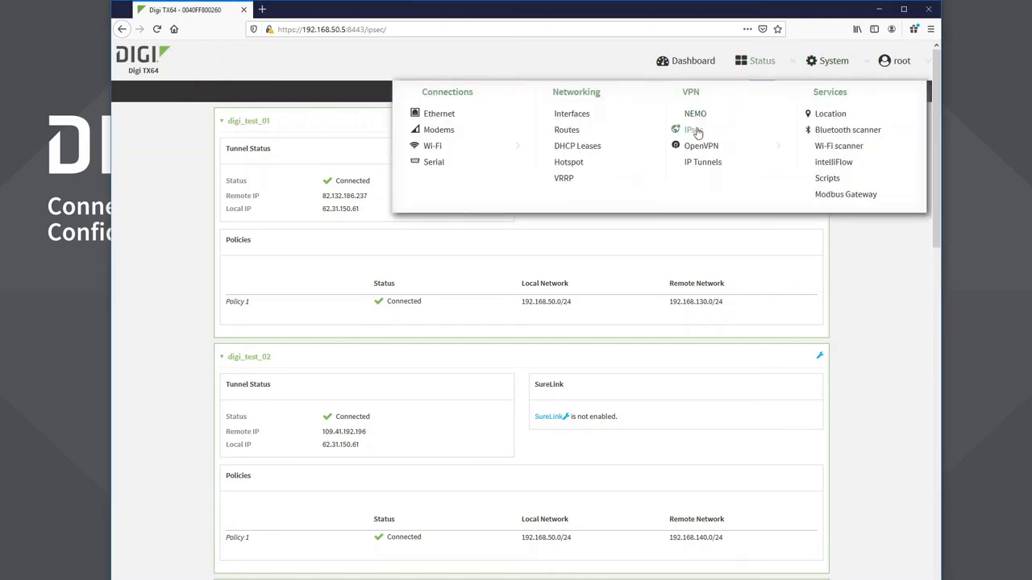
click(690, 129)
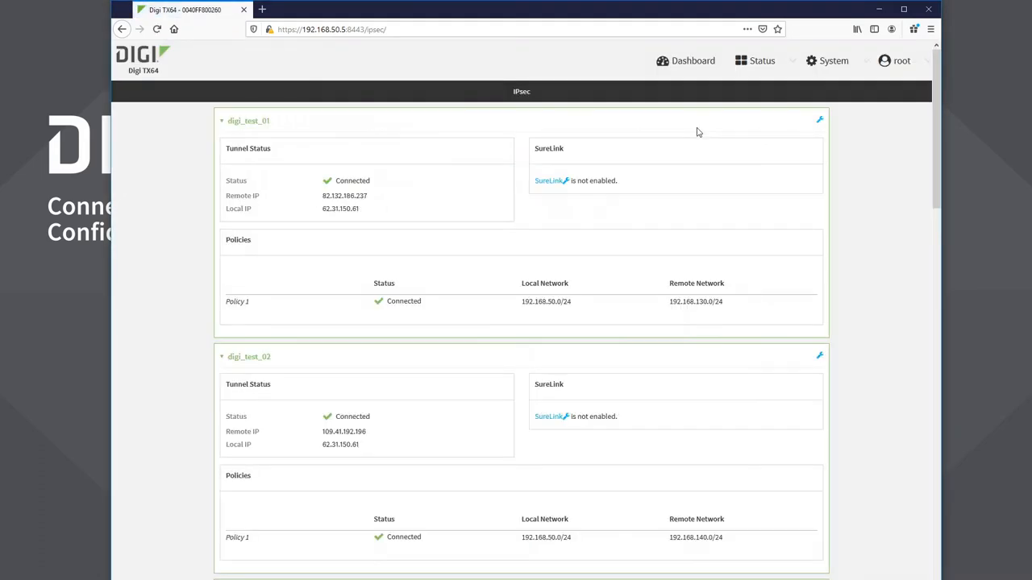
mouse_move(252, 126)
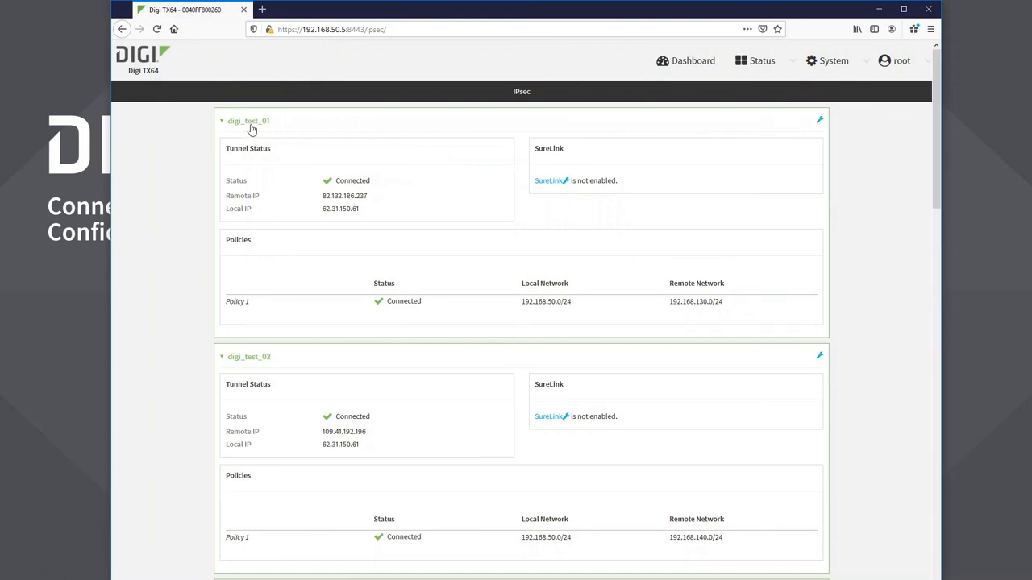
mouse_move(291, 191)
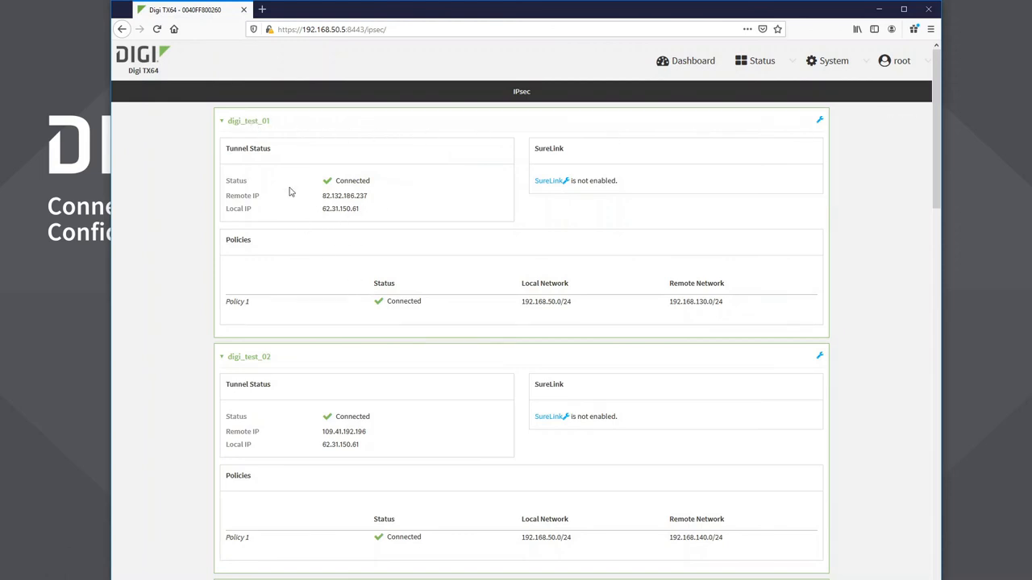
scroll(down, 3)
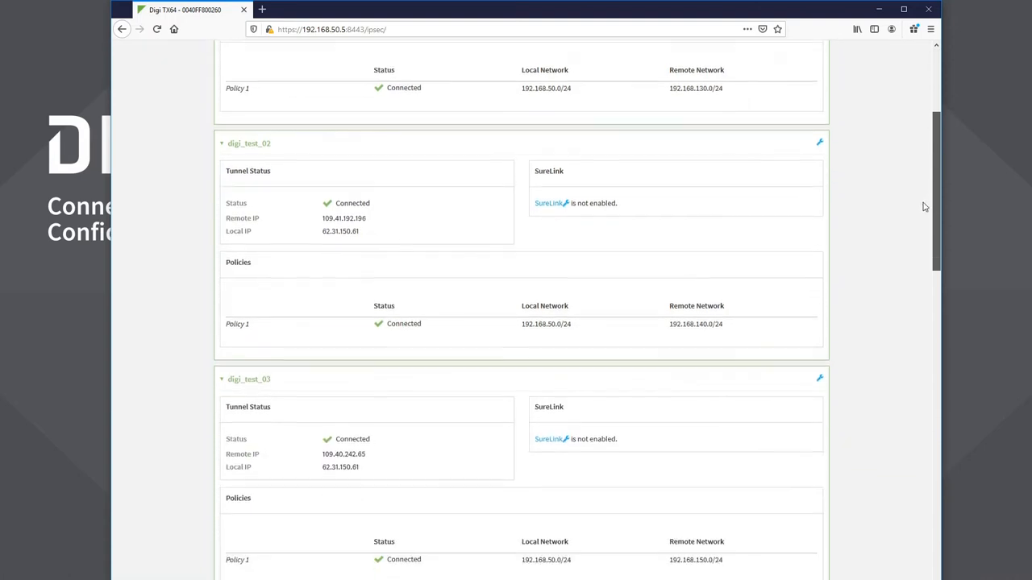
scroll(down, 3)
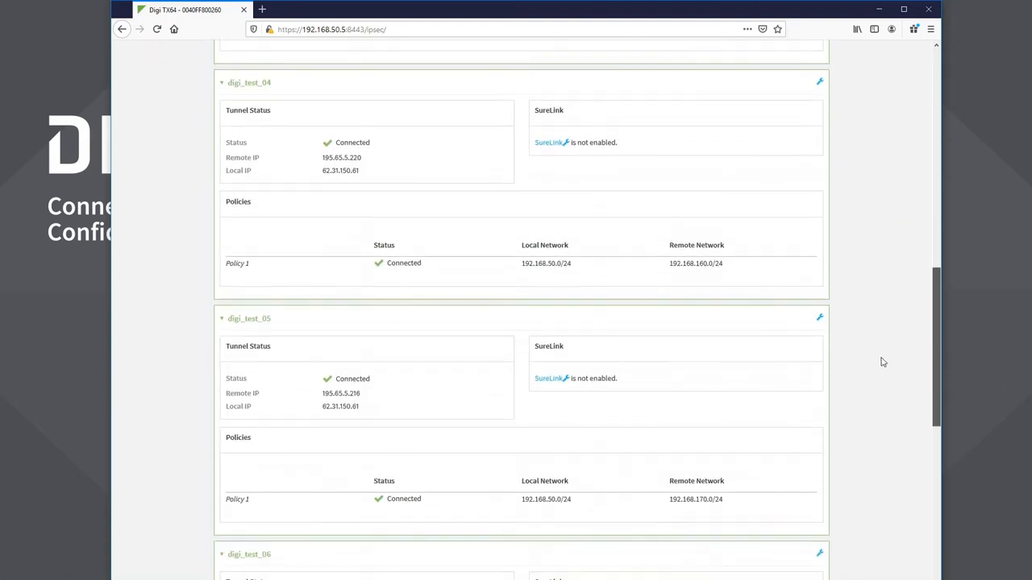
scroll(down, 3)
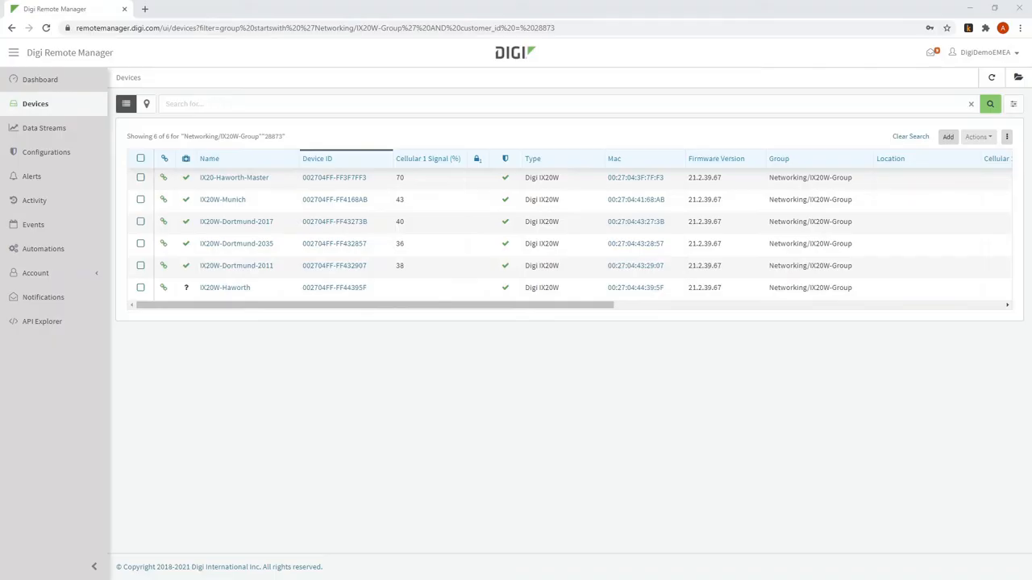
mouse_move(34, 225)
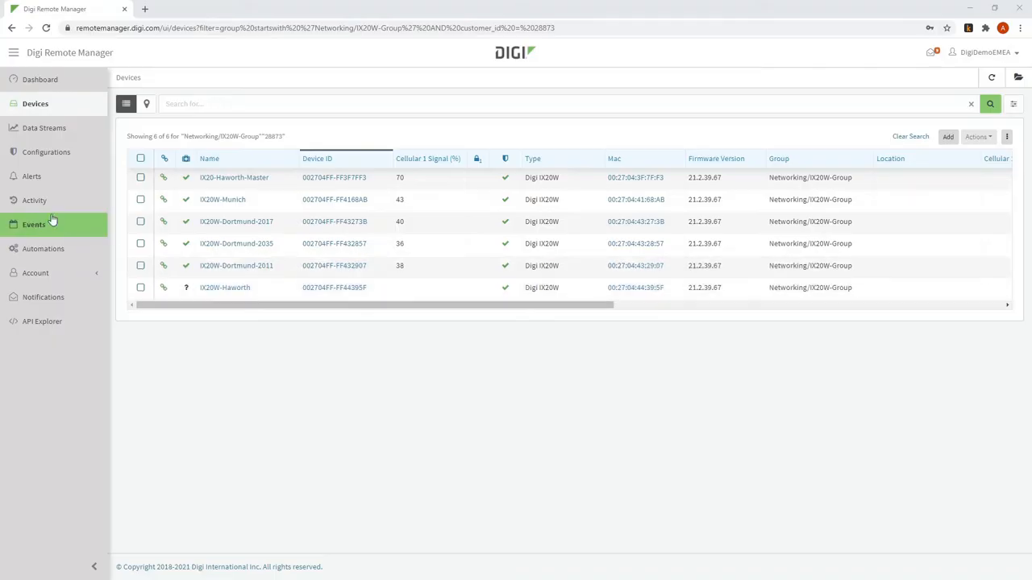
From Configurations, choose Actions > Edit on the IX20 Configuration Profile
click(45, 152)
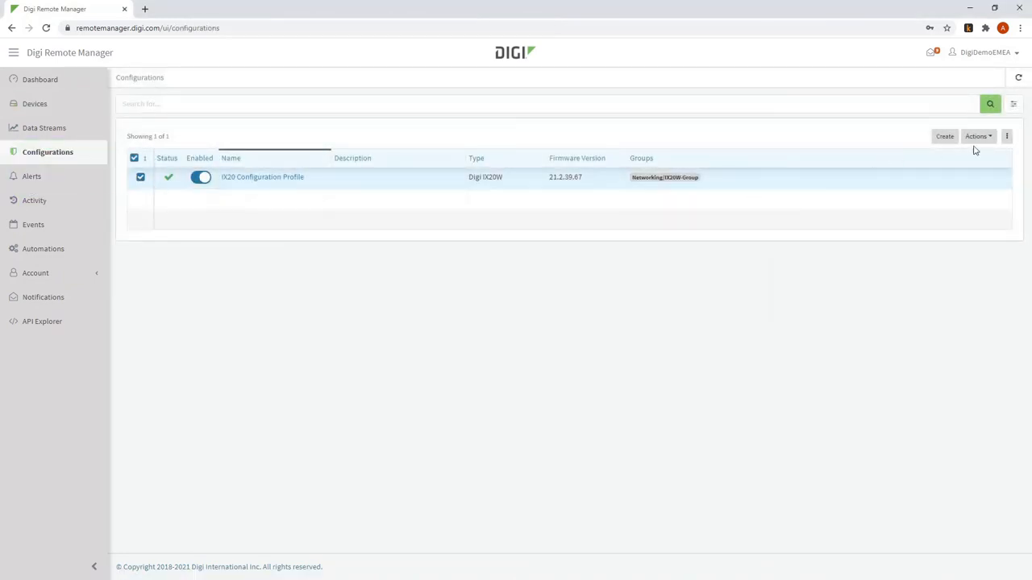
click(977, 135)
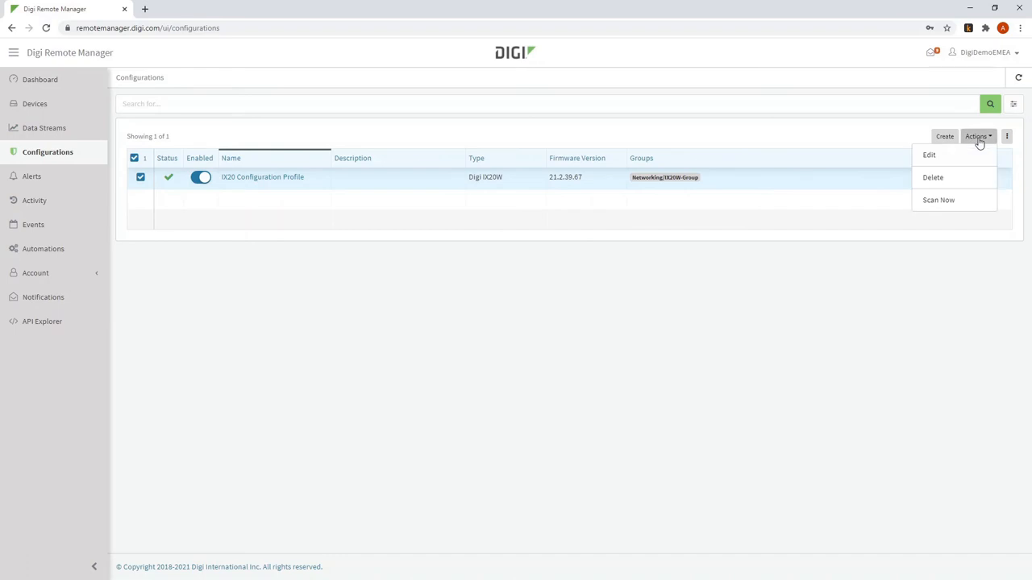
click(929, 155)
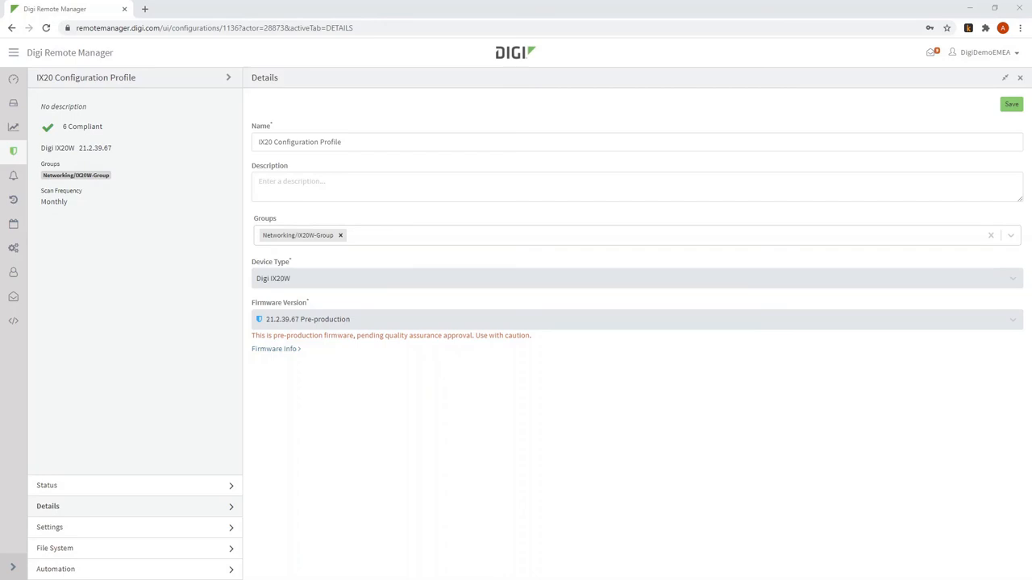
Under Settings > Services, switch iPerf Enable on and save the profile
click(50, 528)
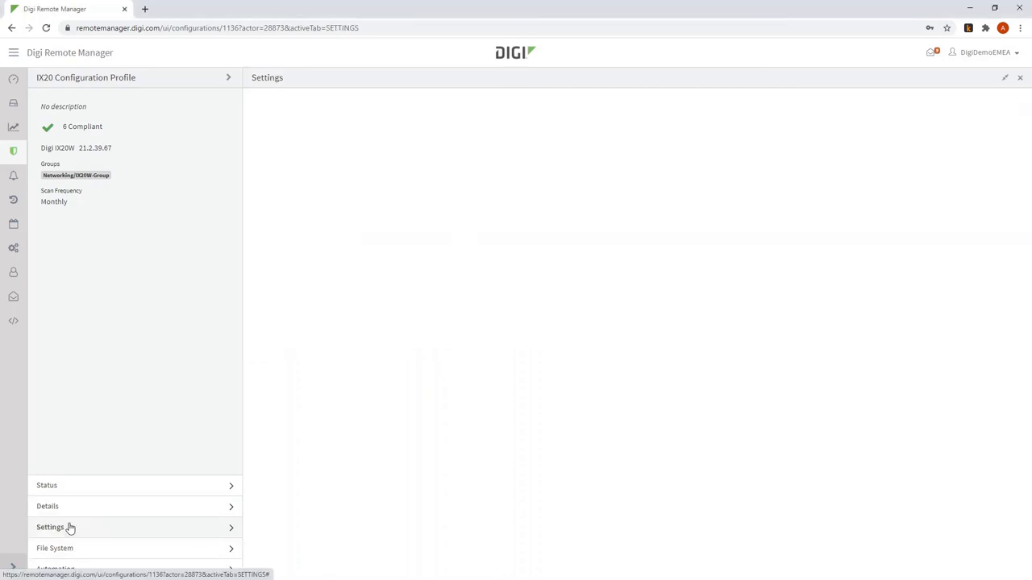
click(50, 527)
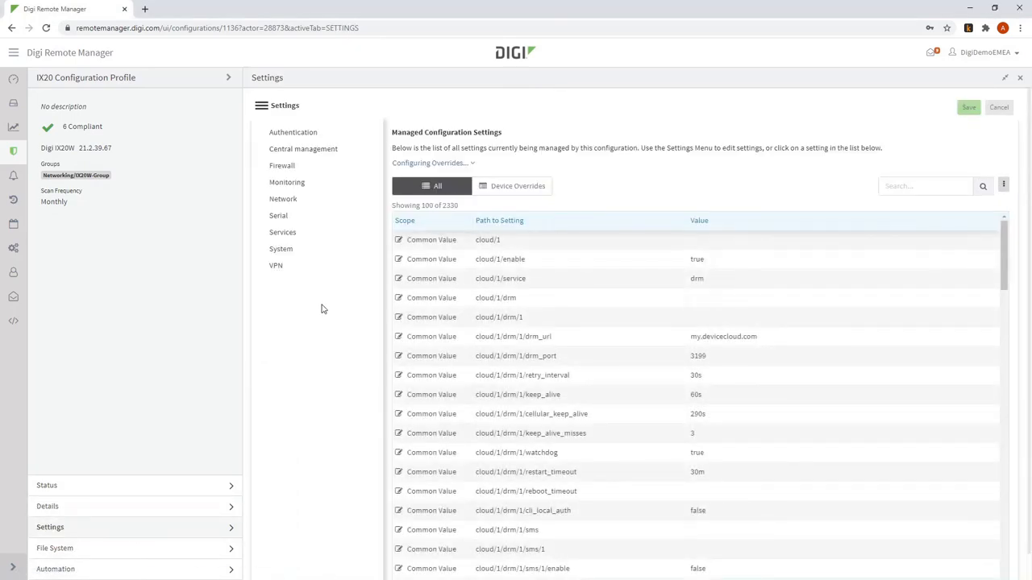
mouse_move(305, 283)
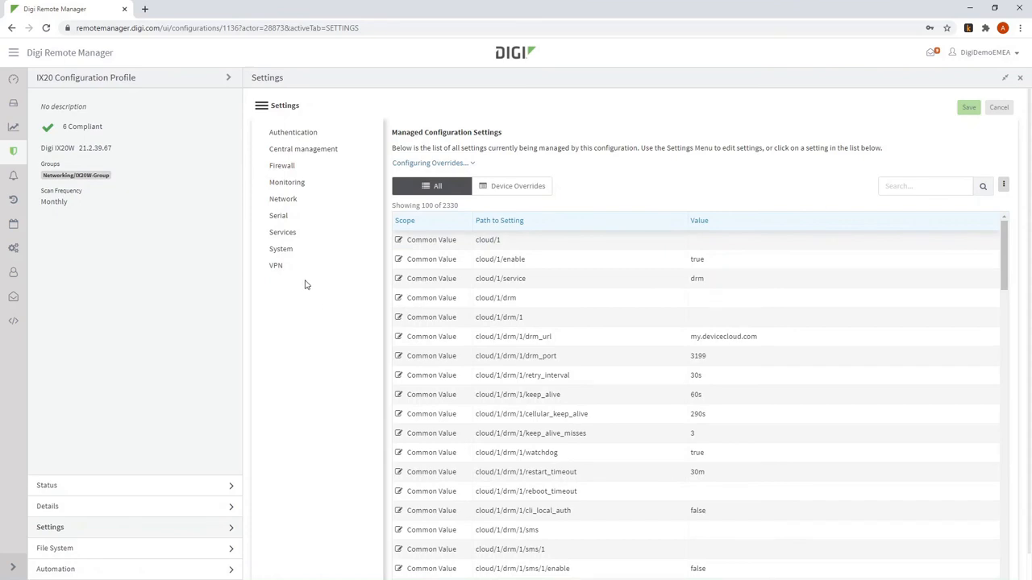
click(282, 232)
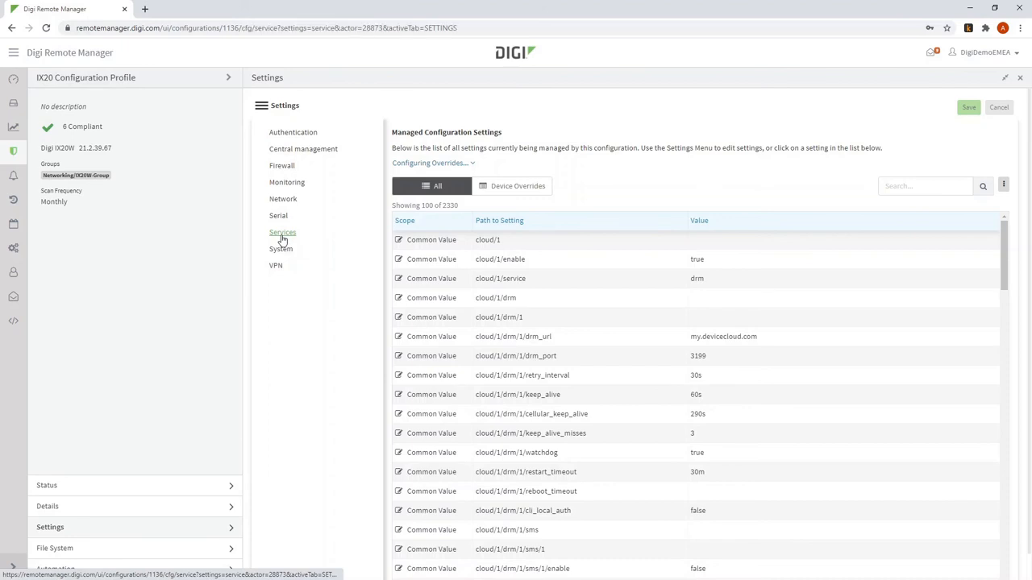
click(282, 232)
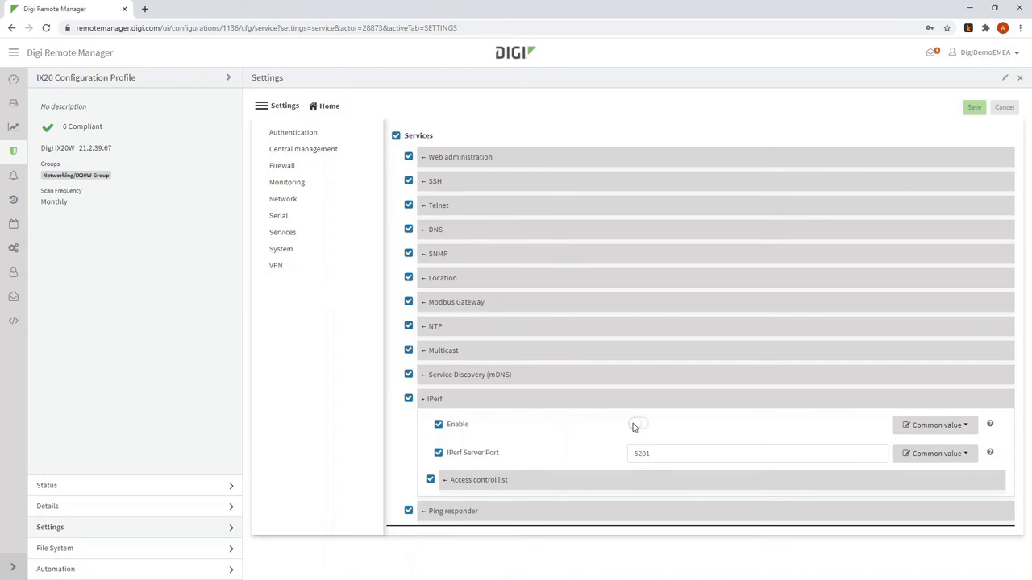
click(637, 424)
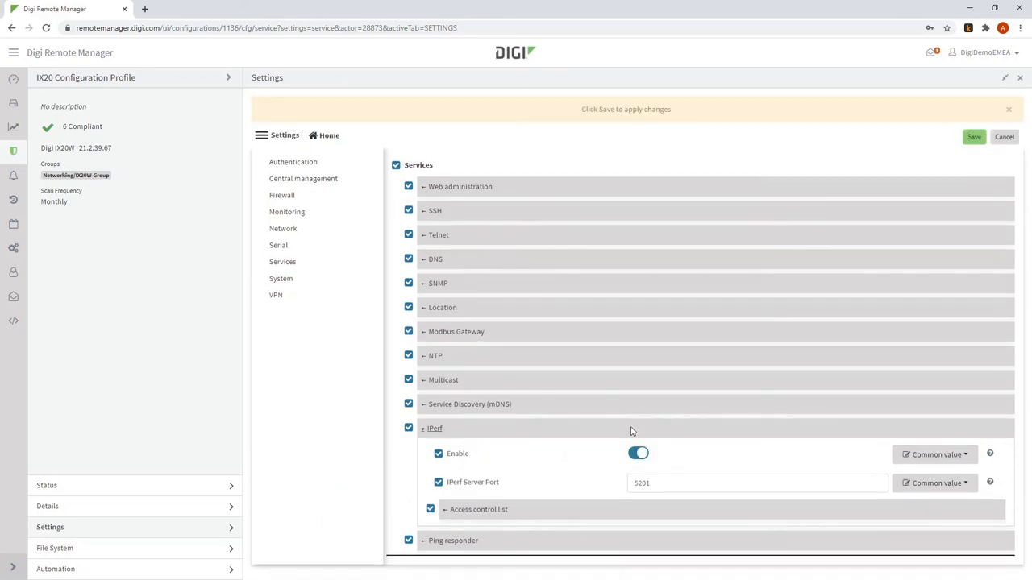
mouse_move(616, 448)
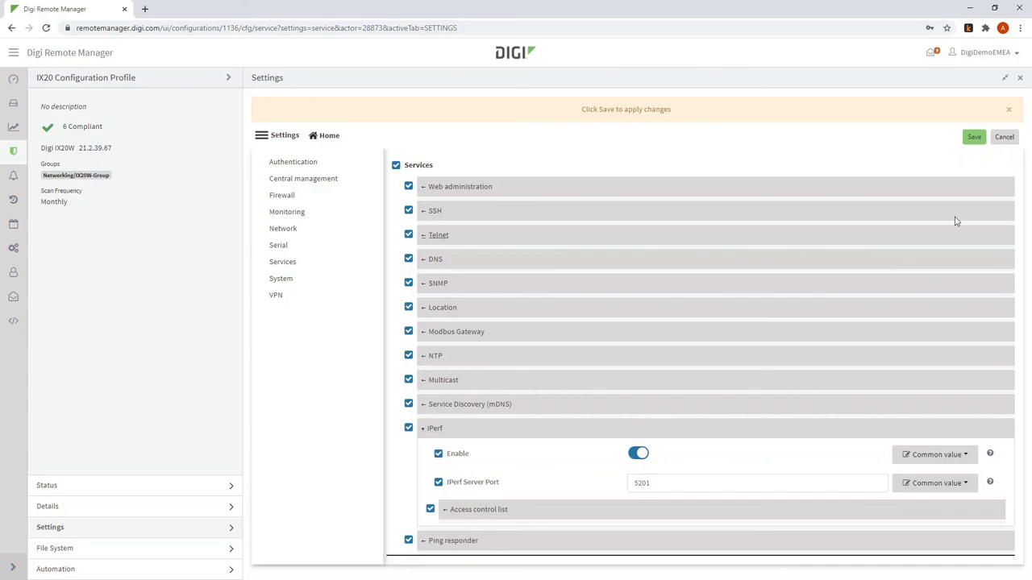
click(974, 135)
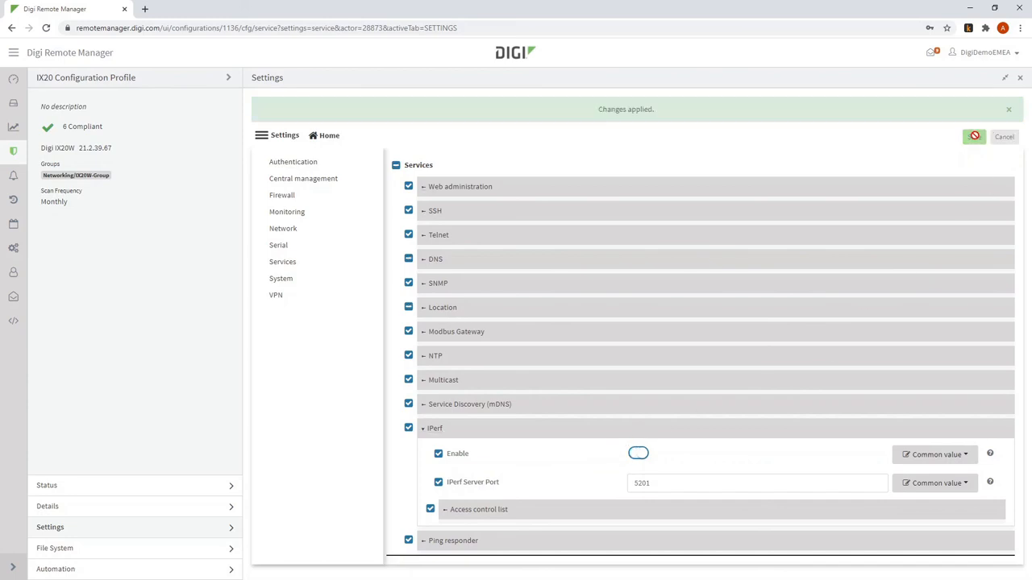
click(639, 451)
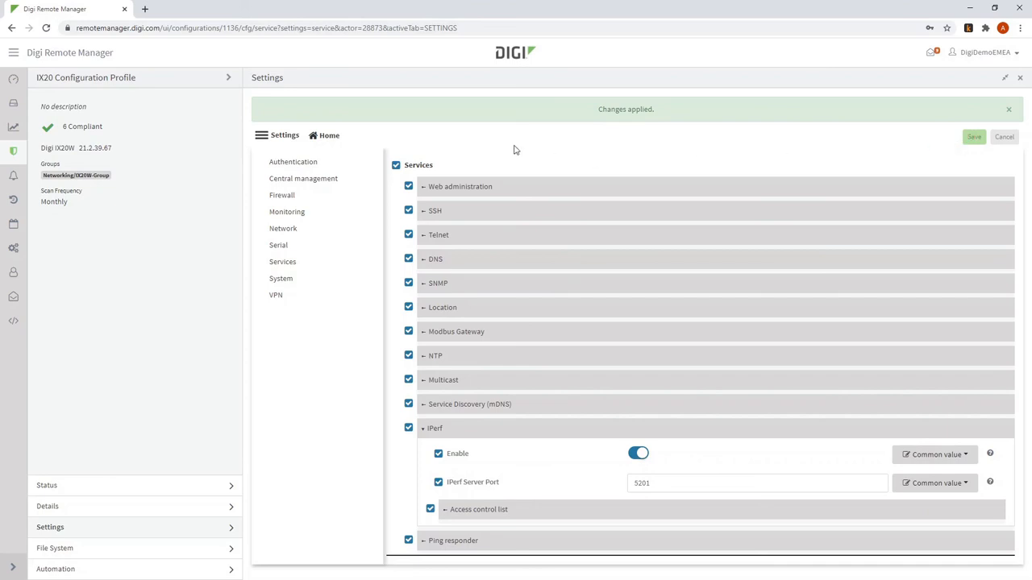
mouse_move(501, 258)
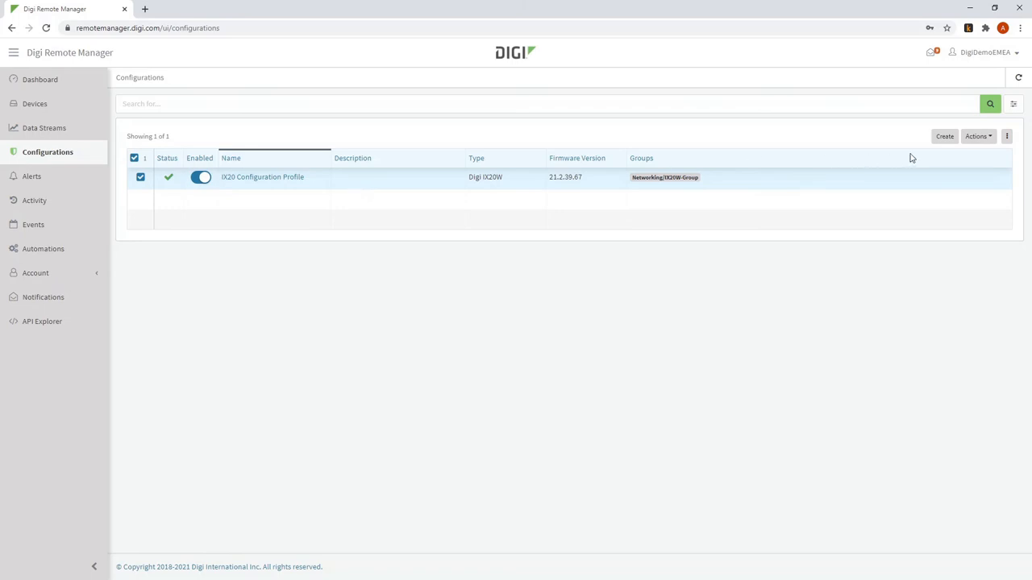
Run Actions > Scan Now on the profile, confirm it, and view the scan status page
click(977, 135)
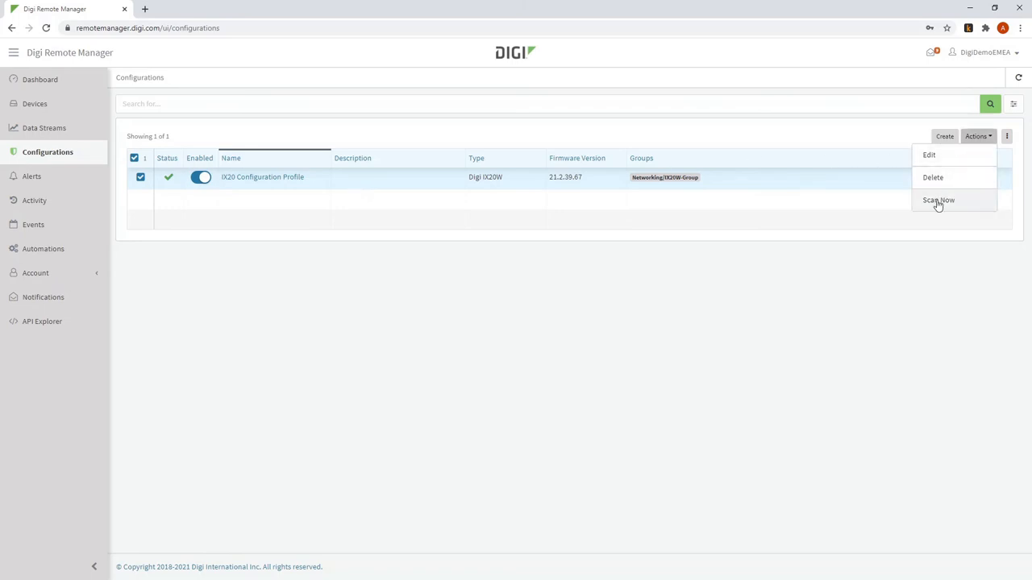
click(939, 200)
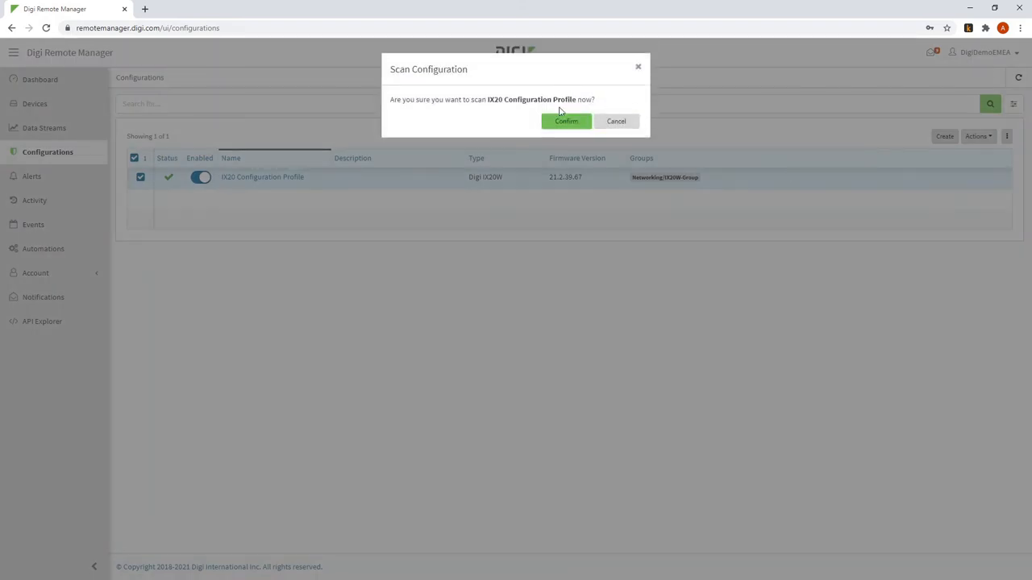
click(566, 121)
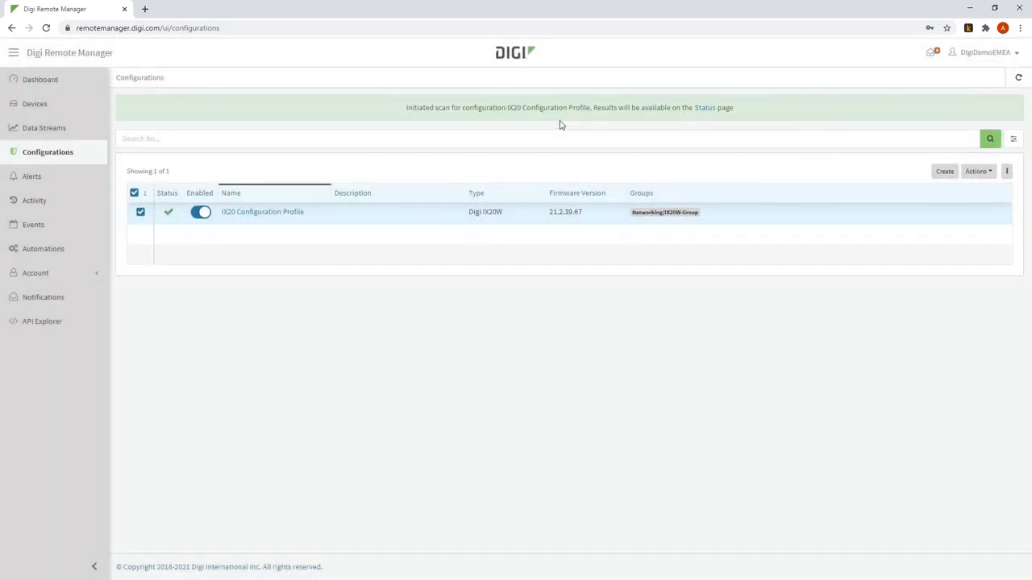
click(704, 106)
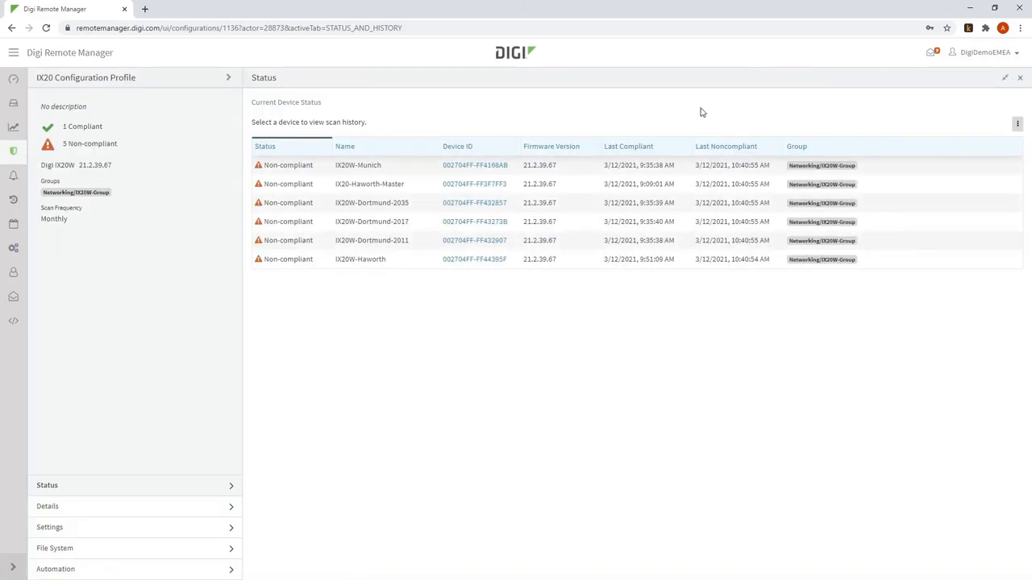
mouse_move(339, 203)
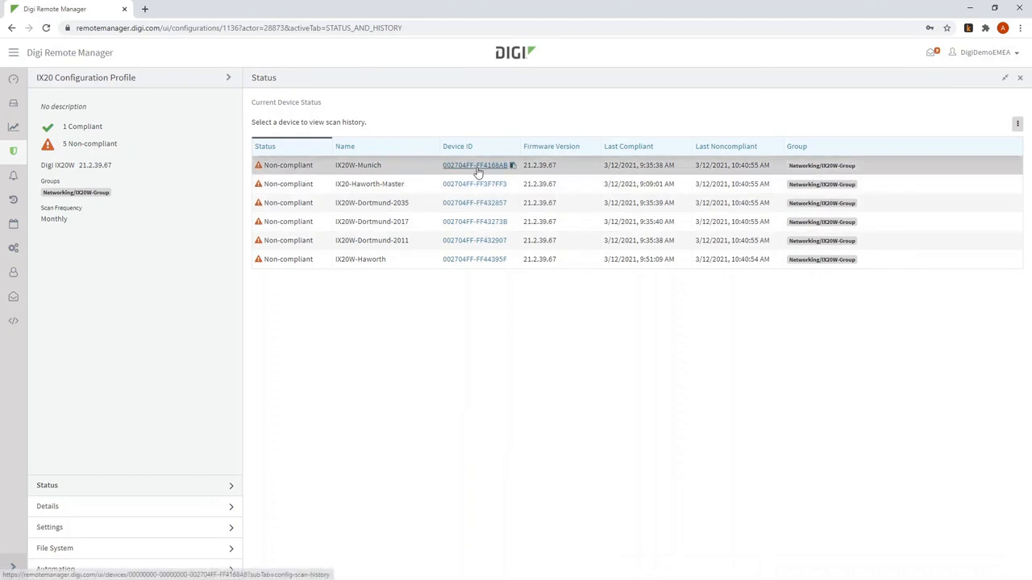
View IX20W-Munich's scan history showing iPerf remediated, then return to Configurations
click(474, 164)
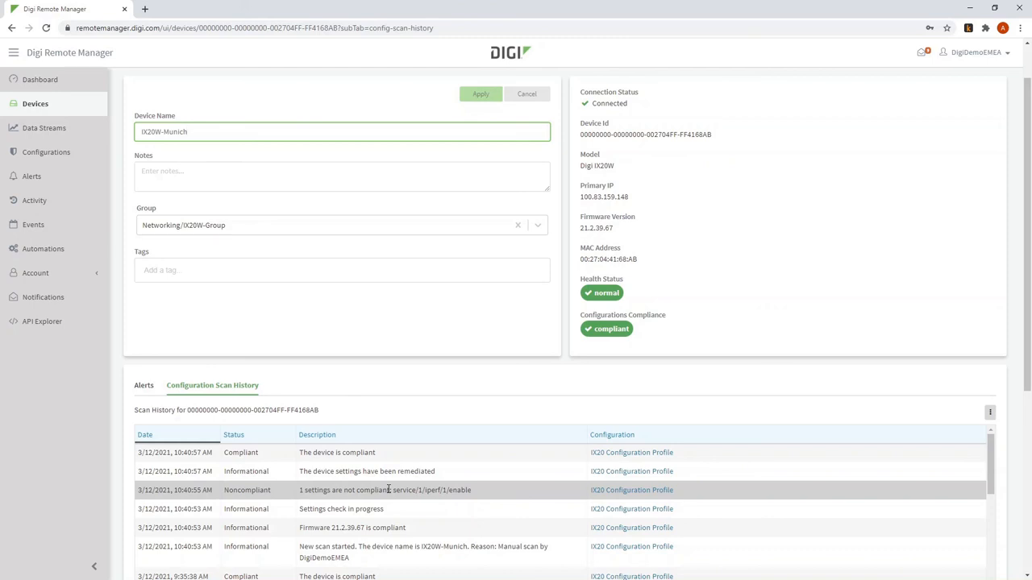
click(189, 132)
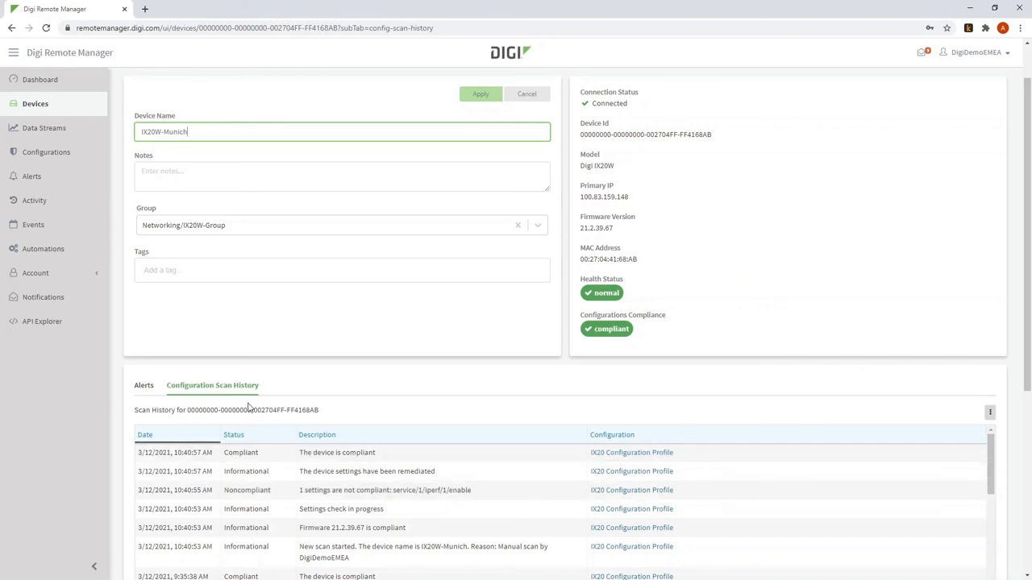
mouse_move(242, 398)
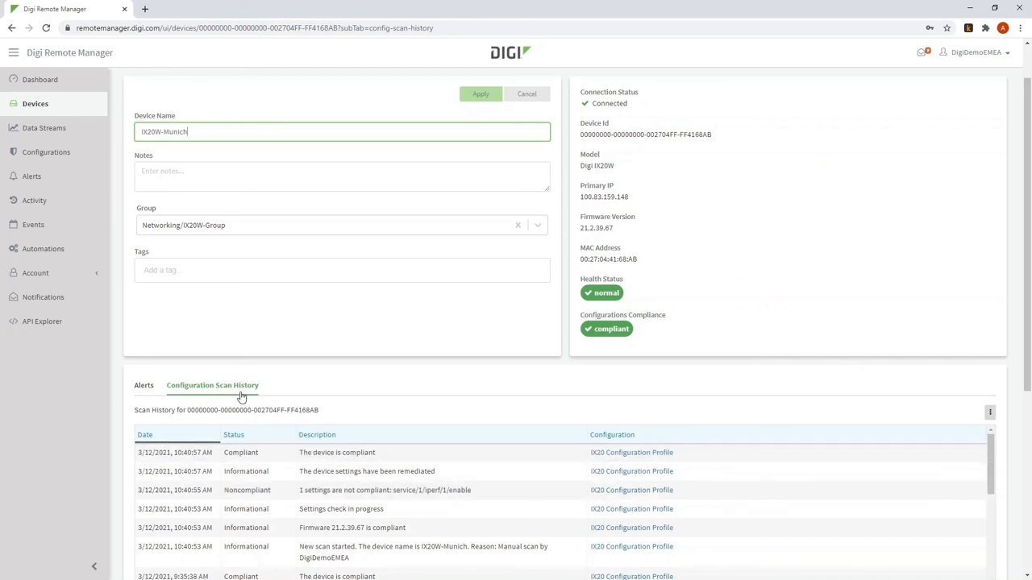
mouse_move(121, 282)
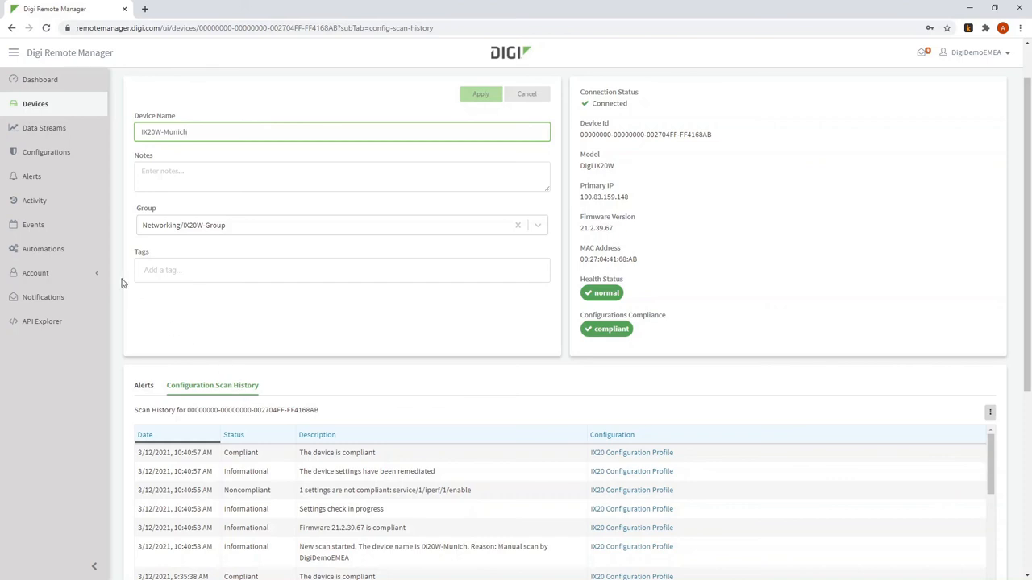
click(49, 151)
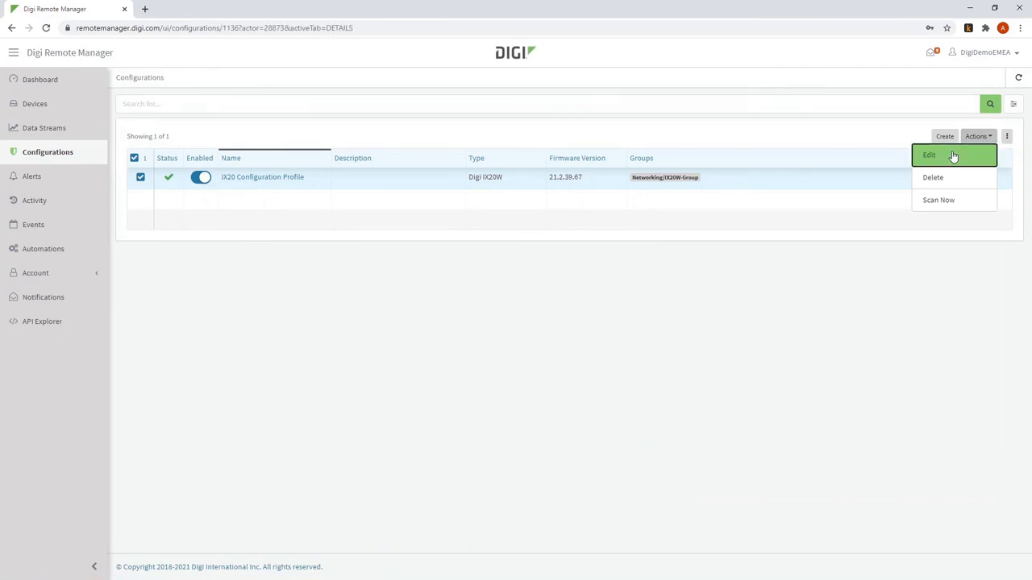
Edit the profile, filter Settings to Device Overrides, review the override file menu, and save
click(928, 154)
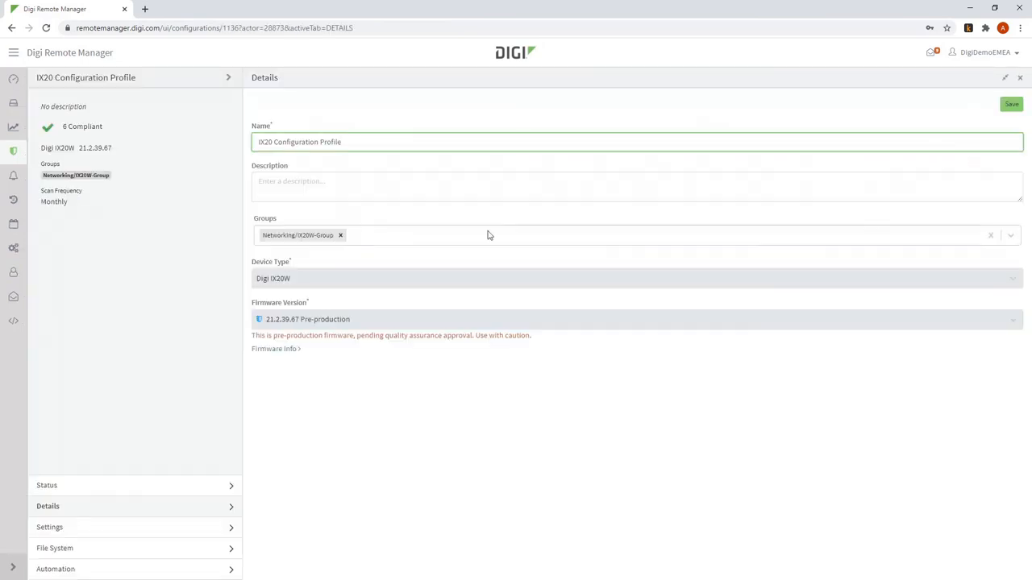
click(48, 526)
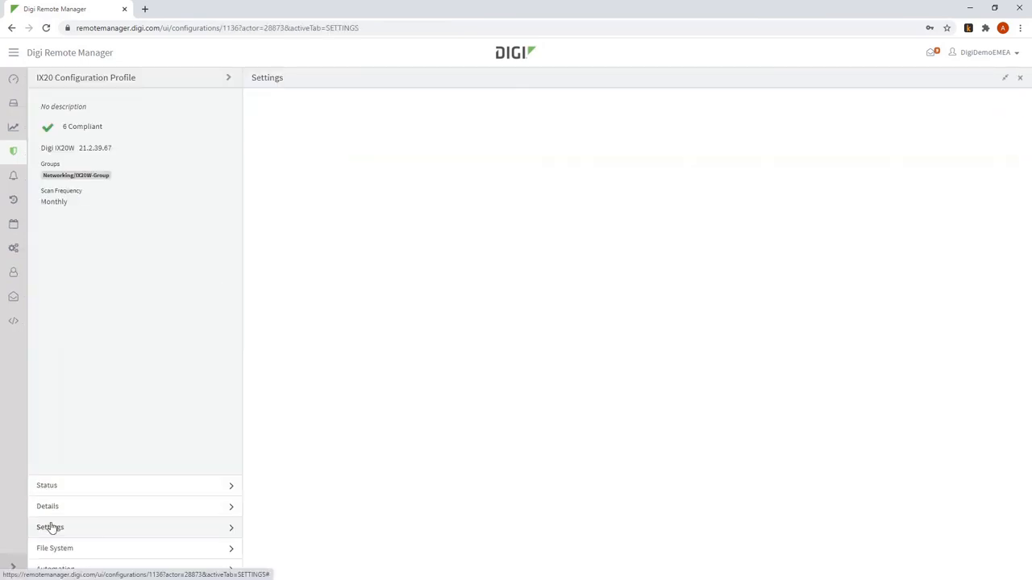
click(50, 527)
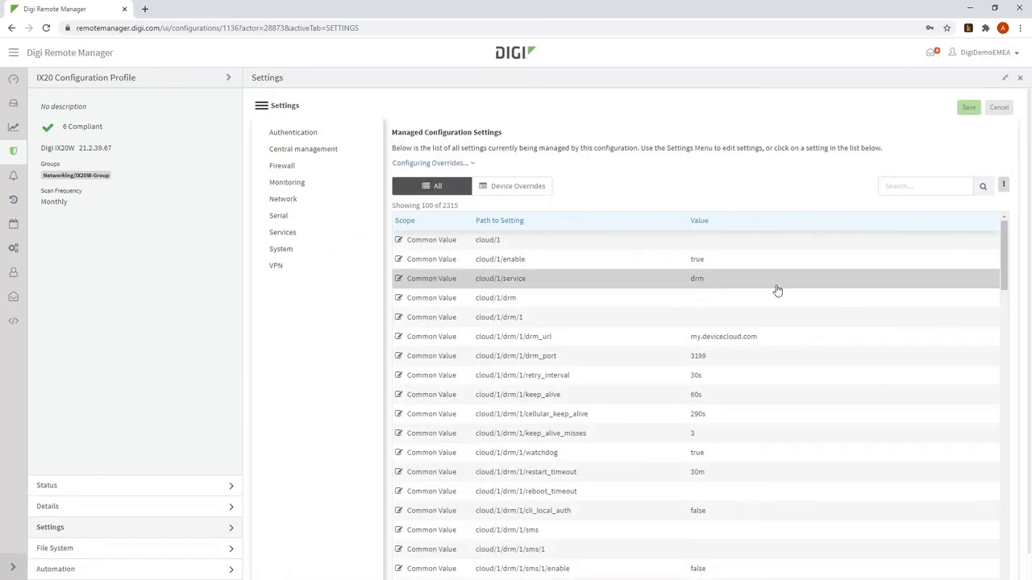
mouse_move(300, 193)
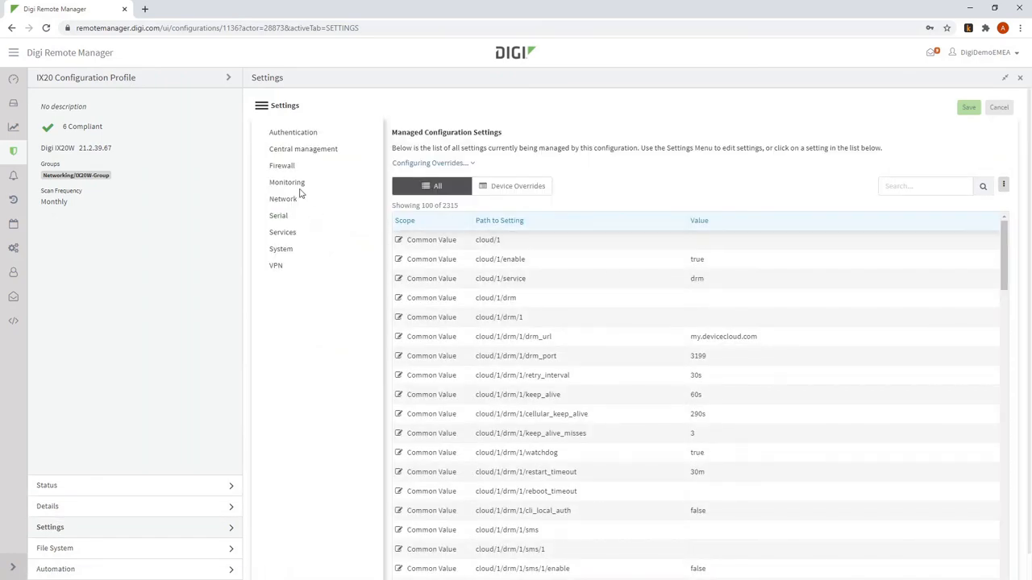
click(512, 186)
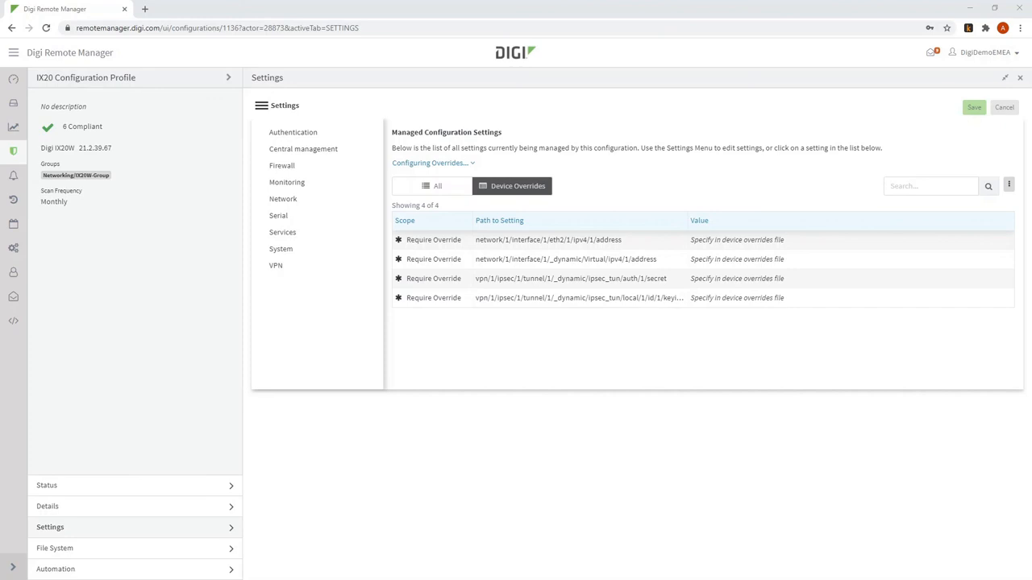
mouse_move(962, 258)
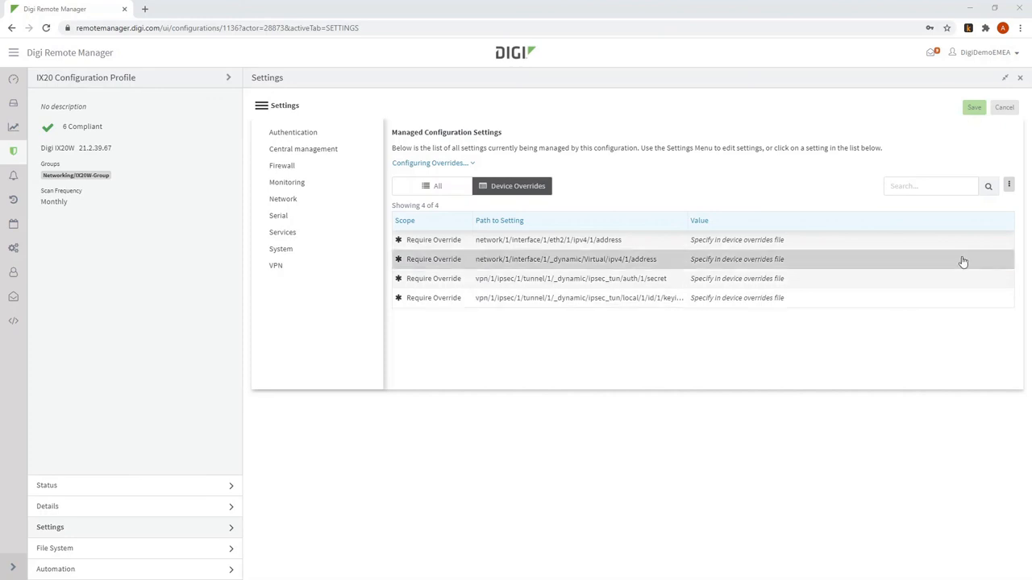
click(1009, 187)
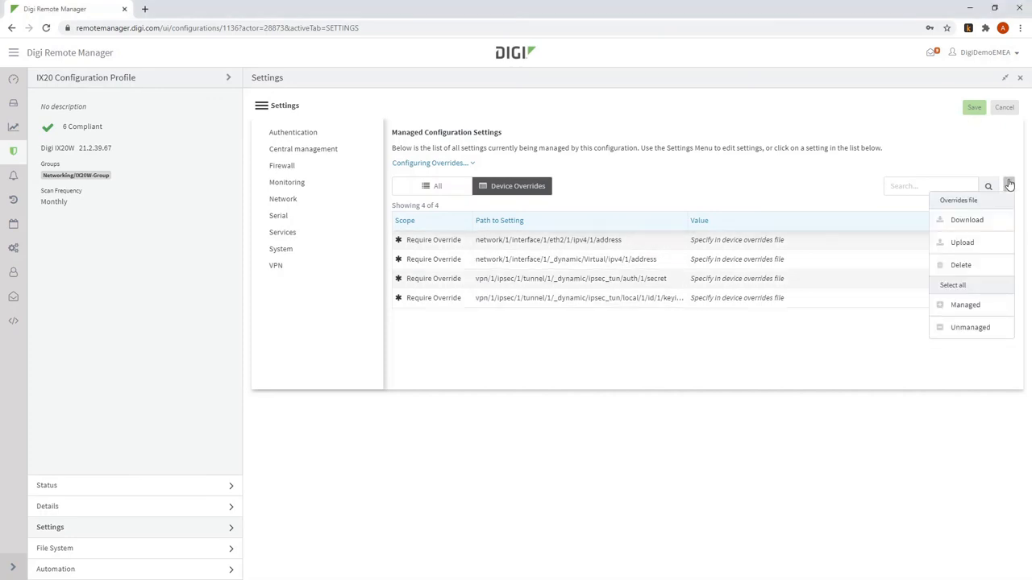
mouse_move(967, 219)
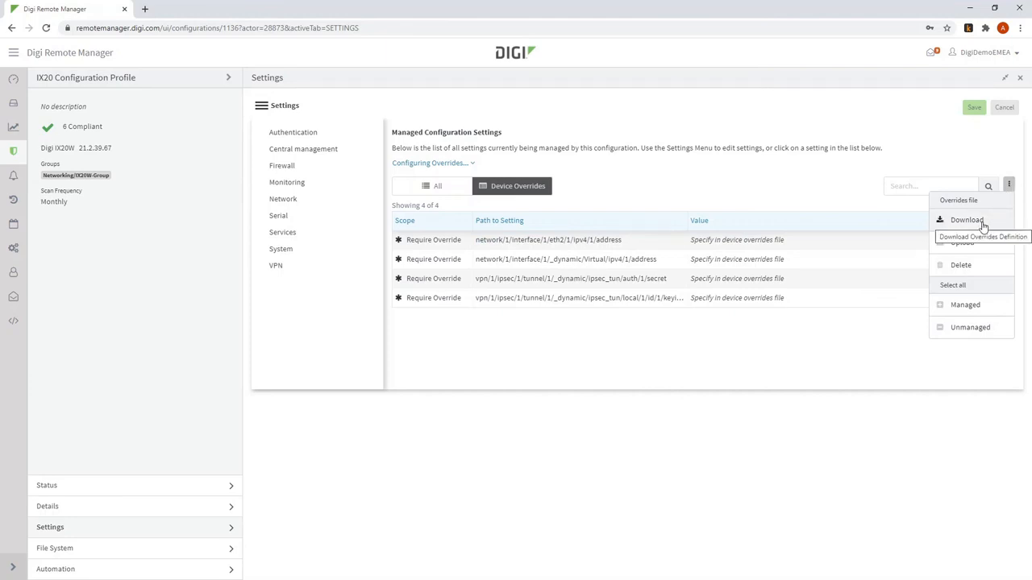
mouse_move(964, 241)
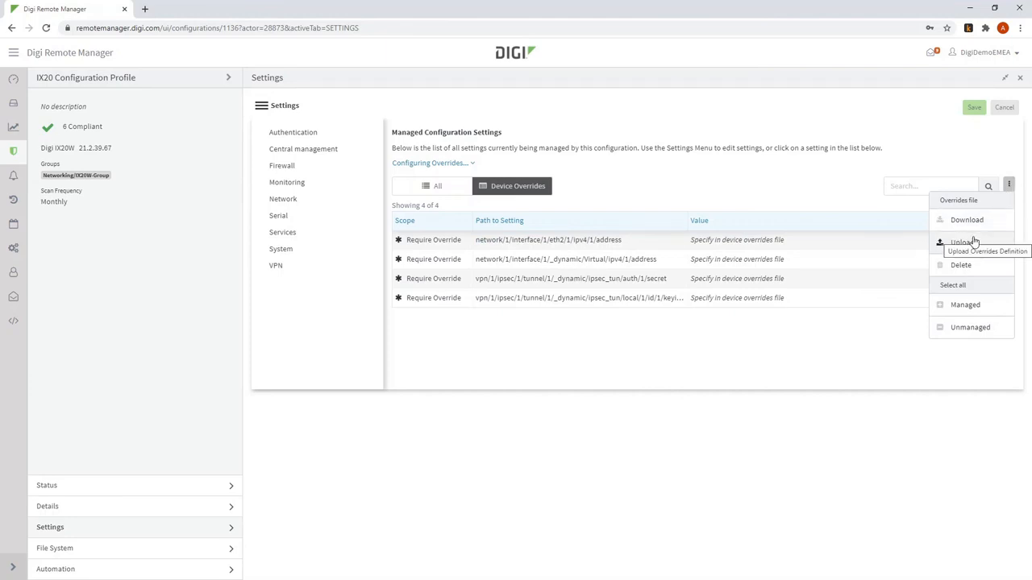
mouse_move(961, 242)
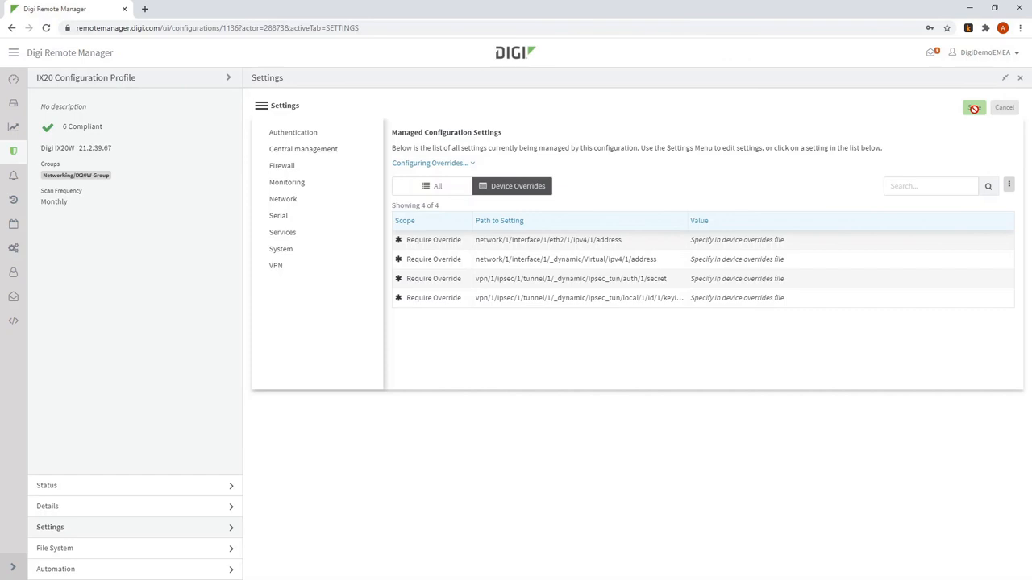
click(974, 106)
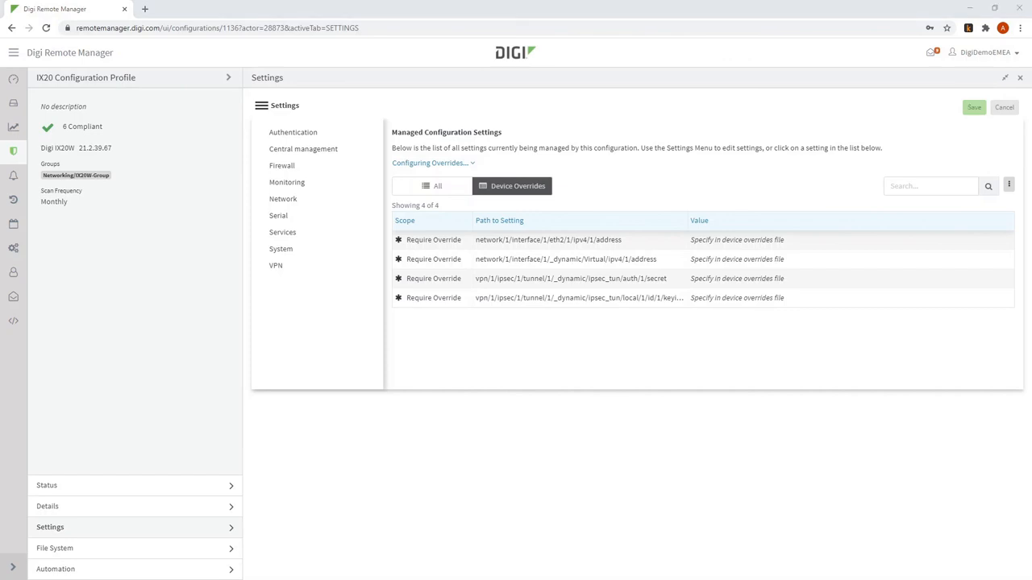